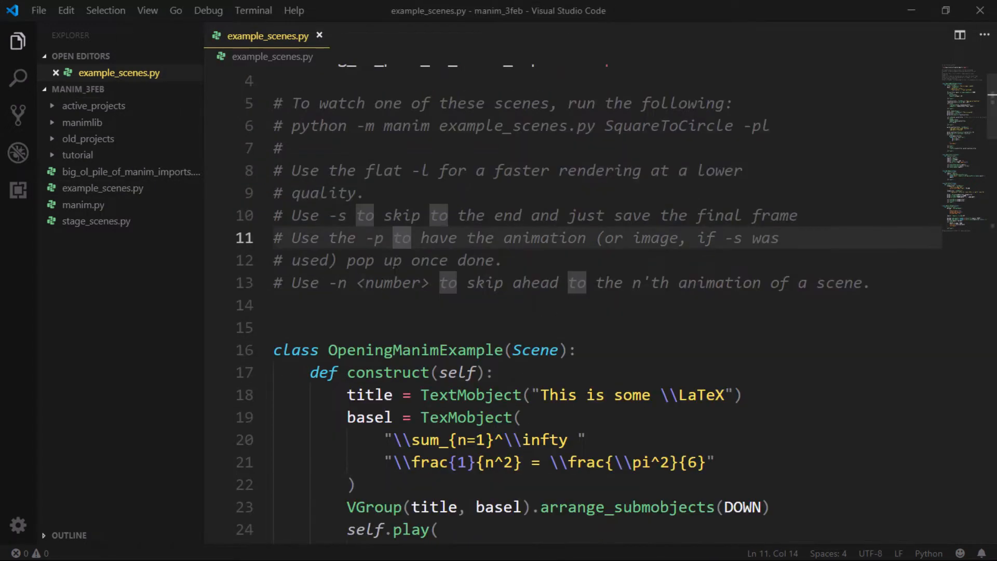
Declare class ConfigExample(Scene) with a CONFIG dict holding "text_1": "Text 1" and a text_2 entry
{"action": "left_click", "coordinate": [314, 305]}
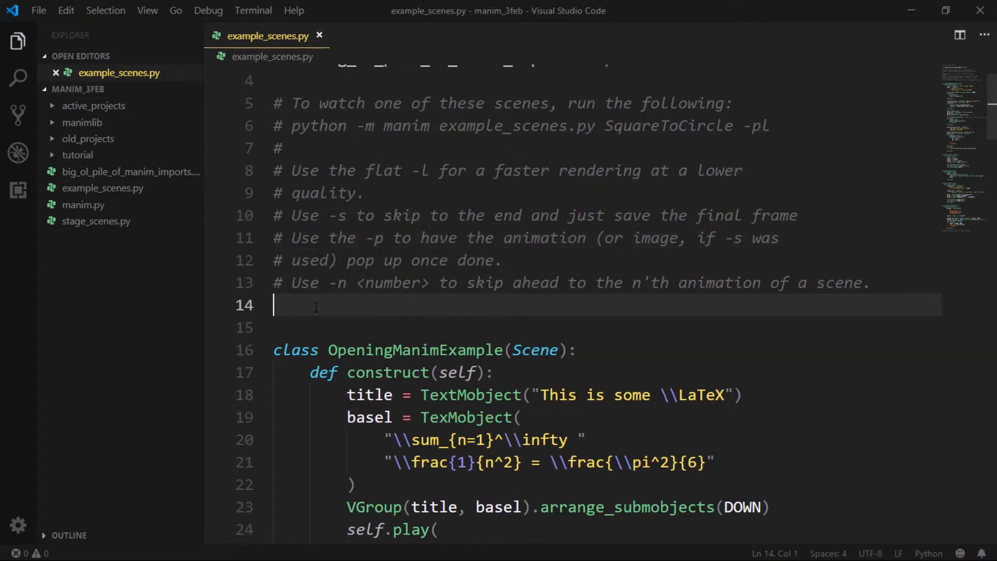
{"action": "type", "text": "class Confi"}
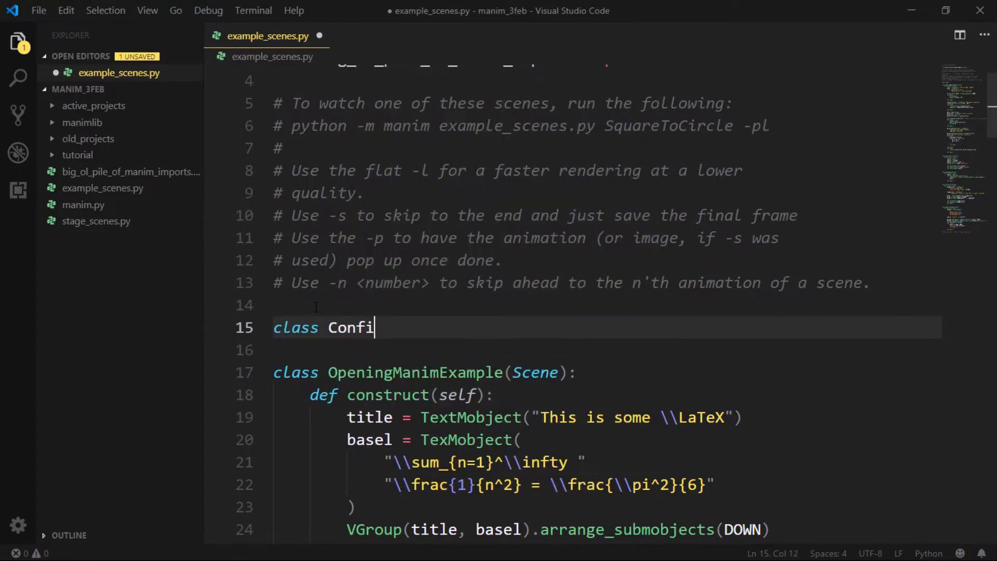
{"action": "type", "text": "gExample"}
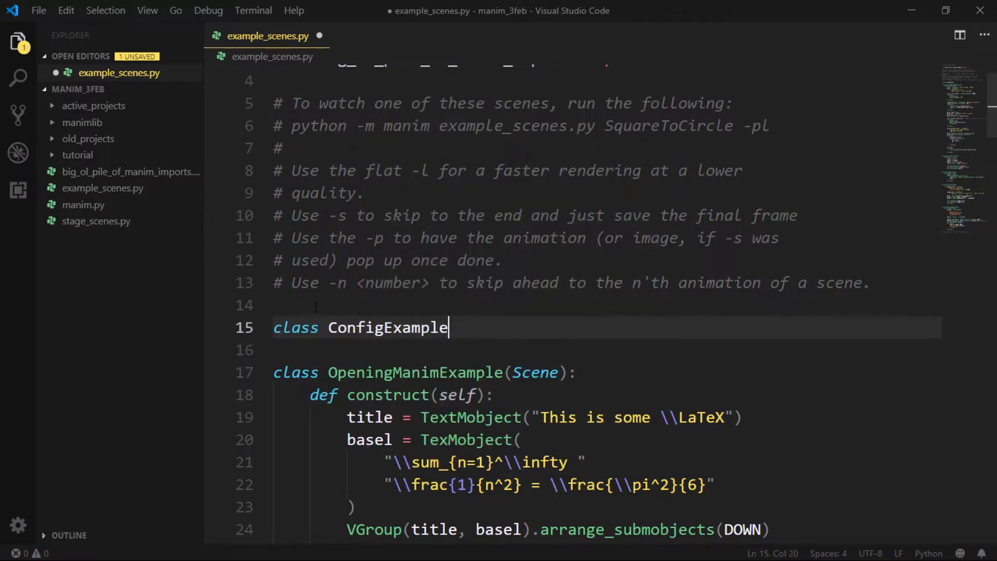
{"action": "type", "text": "(Scene):"}
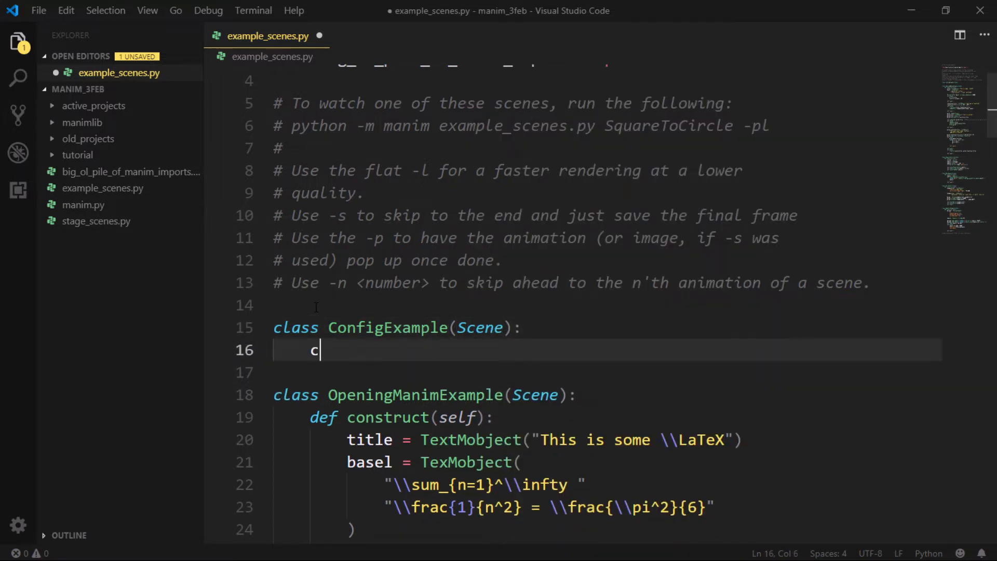
{"action": "type", "text": "ONFIG"}
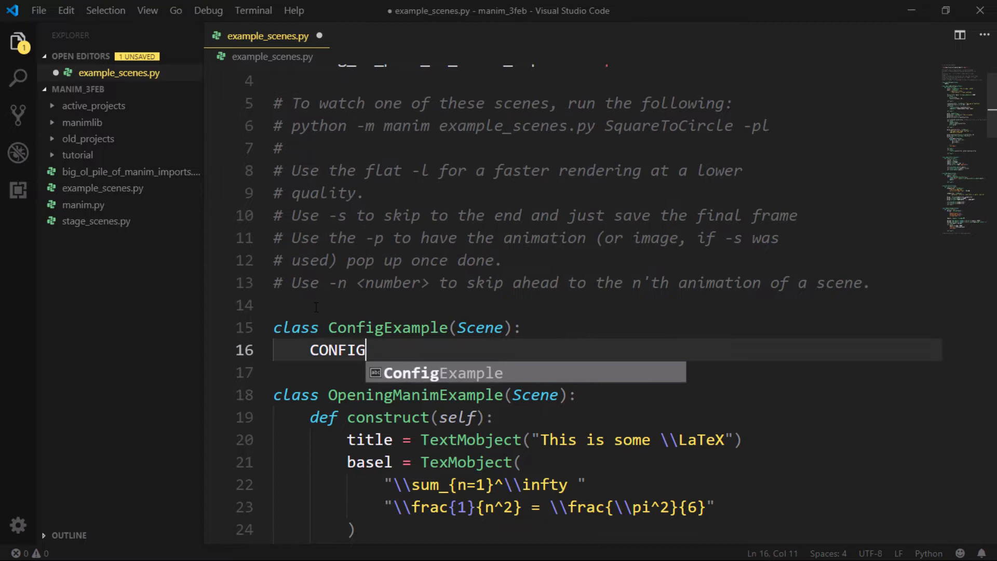
{"action": "type", "text": "={"}
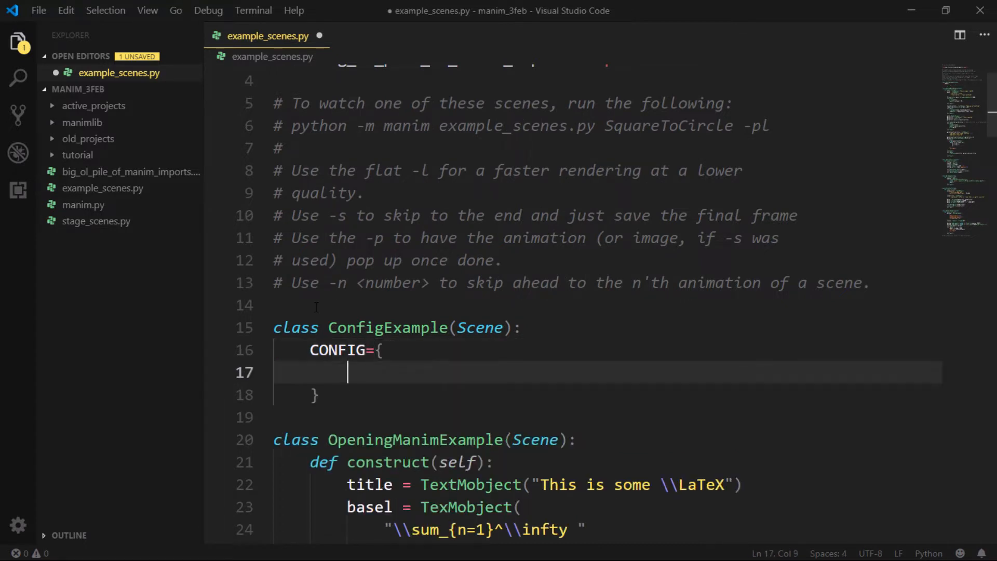
{"action": "type", "text": "\"text_1\":"}
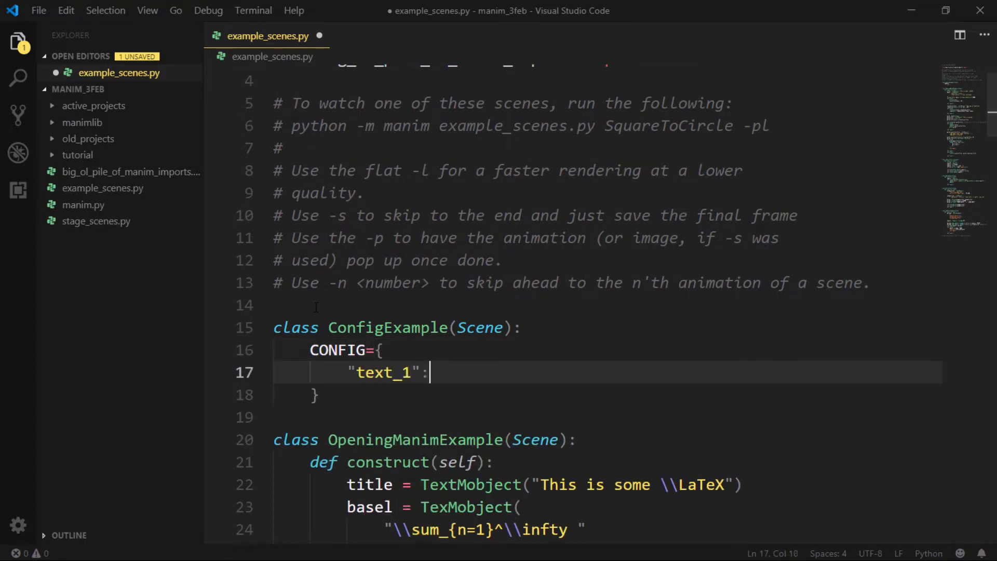
{"action": "type", "text": "\"Text 1\","}
{"action": "type", "text": "\"text_2\":\"Text 2"}
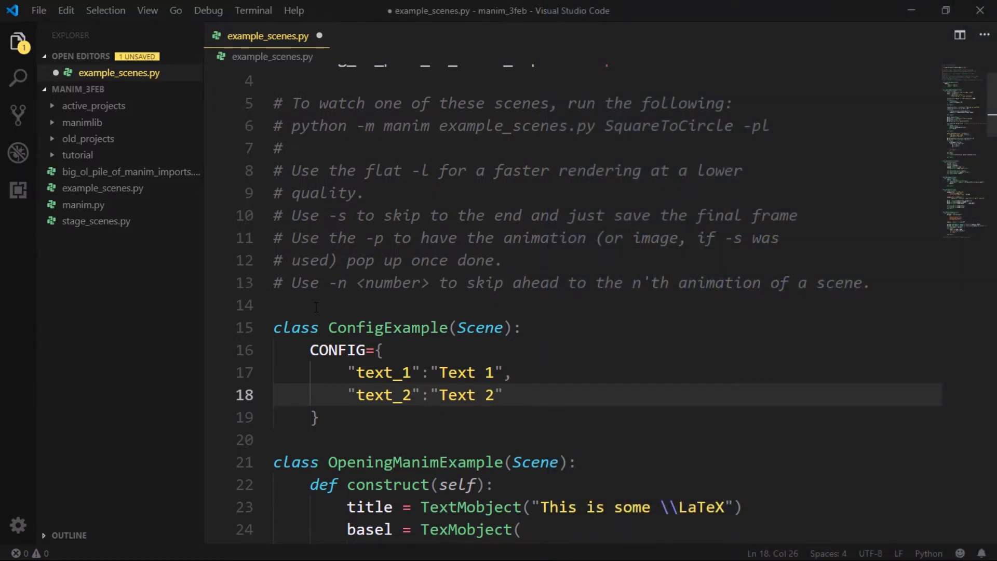
{"action": "type", "text": ","}
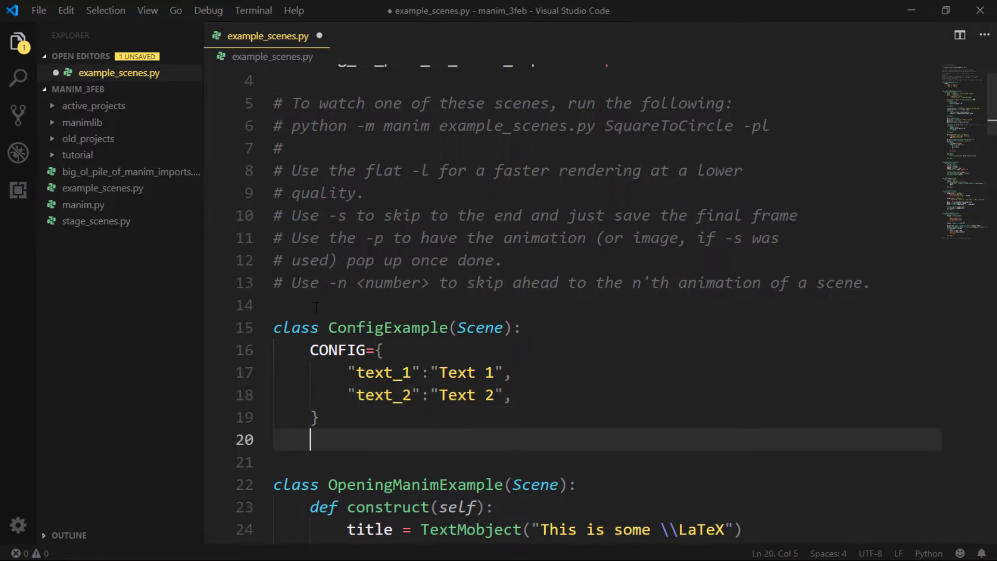
Write construct(self) creating t1 = TextMobject(self.text_1) and playing it with self.play
{"action": "type", "text": "def"}
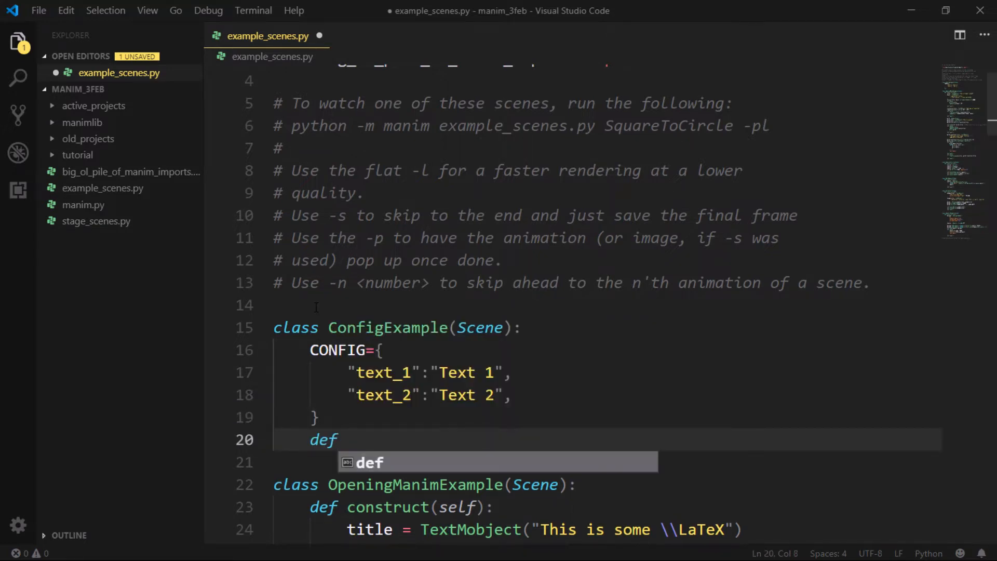
{"action": "type", "text": "construct"}
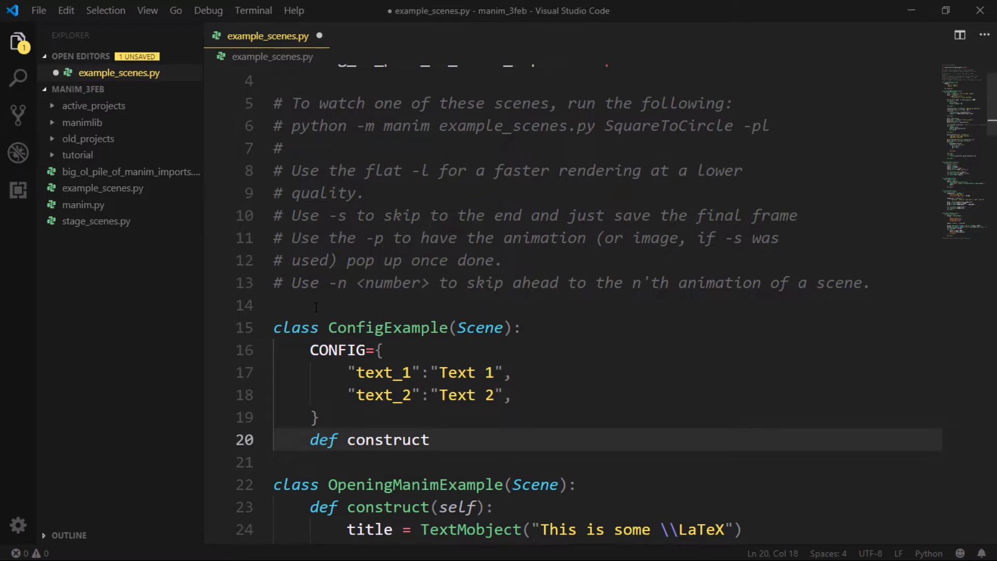
{"action": "type", "text": "(self):"}
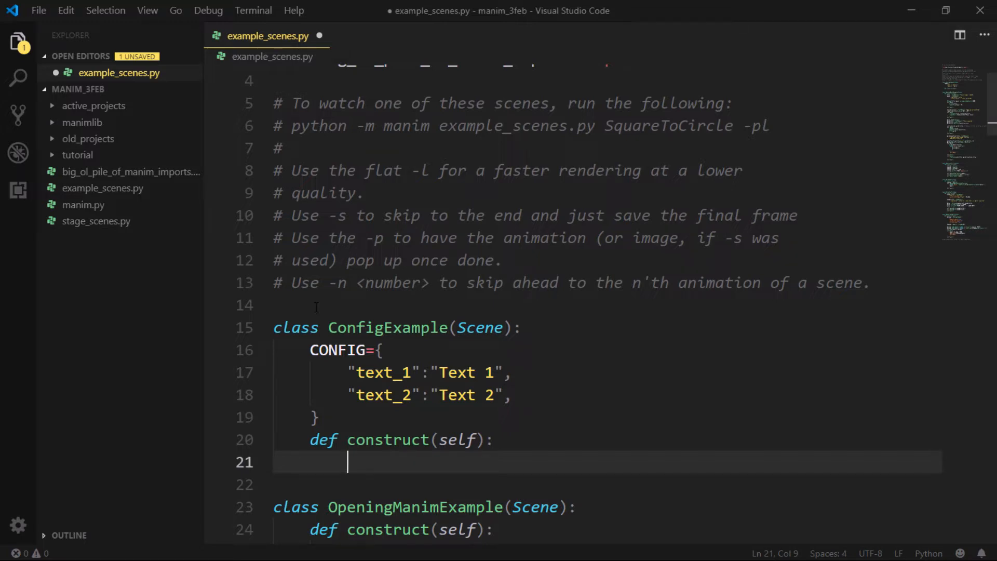
{"action": "type", "text": "t"}
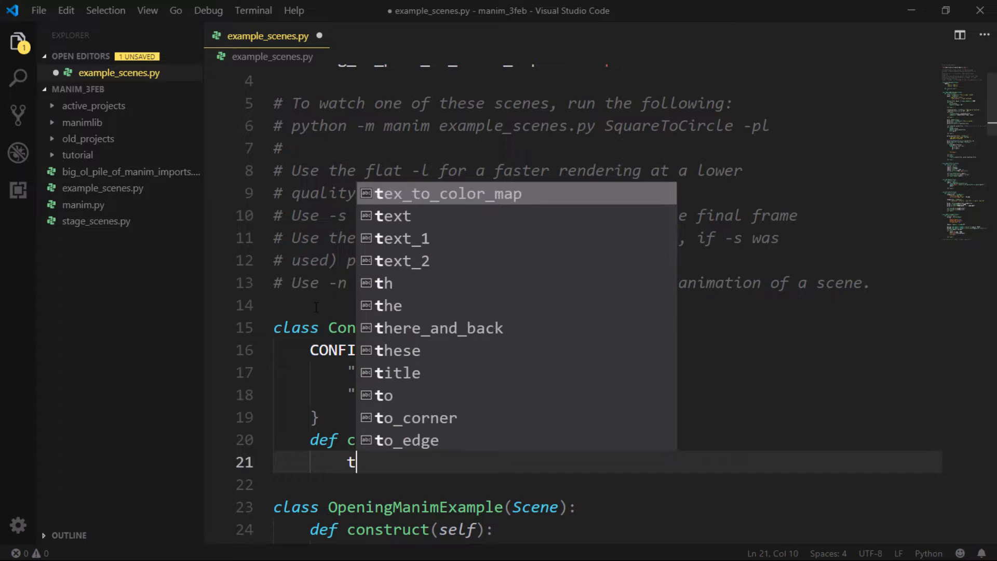
{"action": "type", "text": "1="}
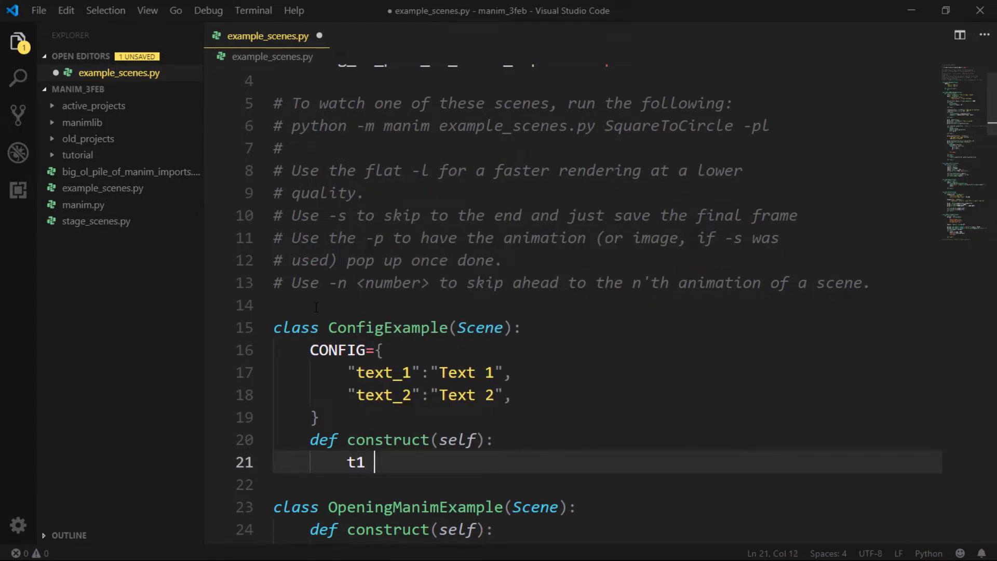
{"action": "type", "text": "= Text"}
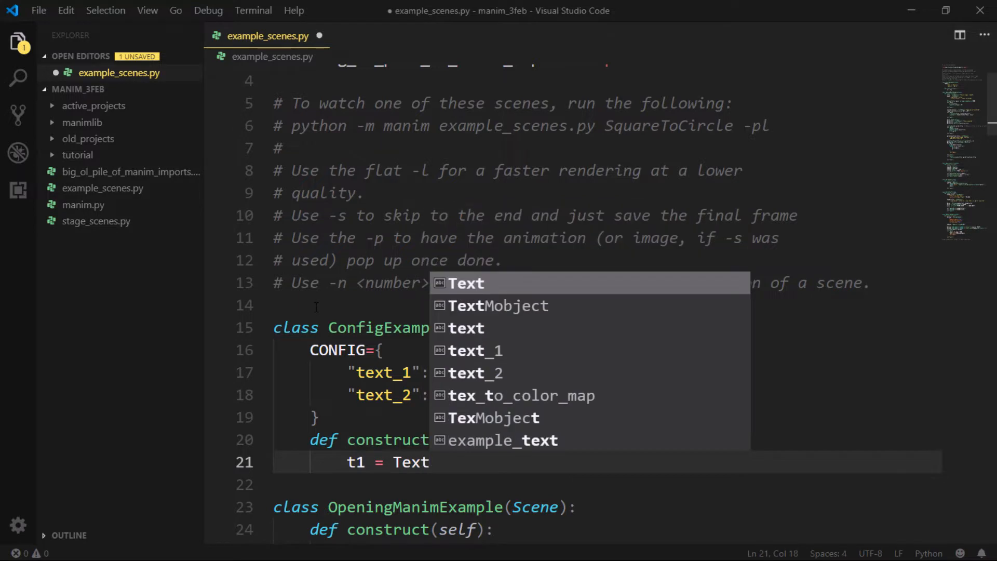
{"action": "left_click", "coordinate": [498, 306]}
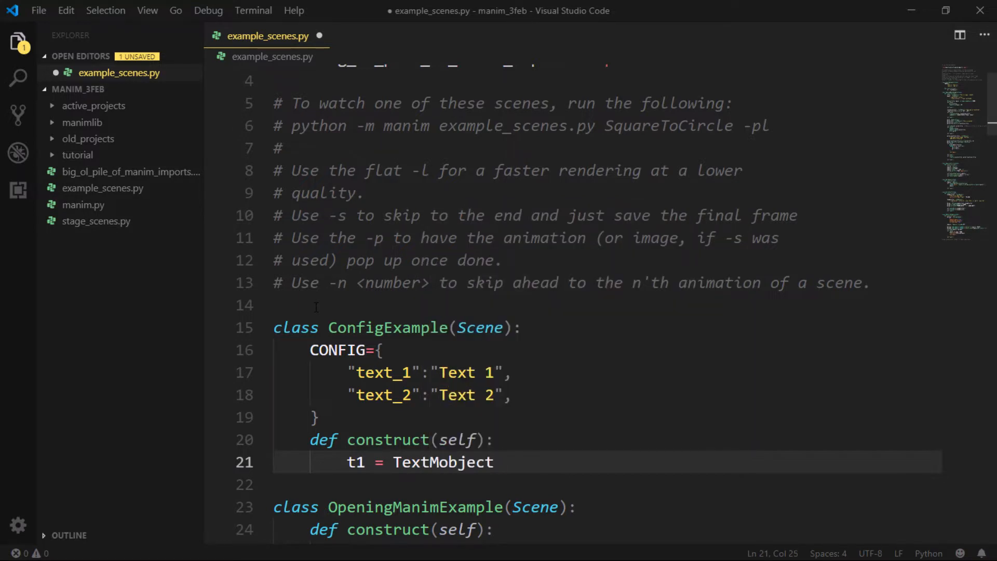
{"action": "type", "text": "()"}
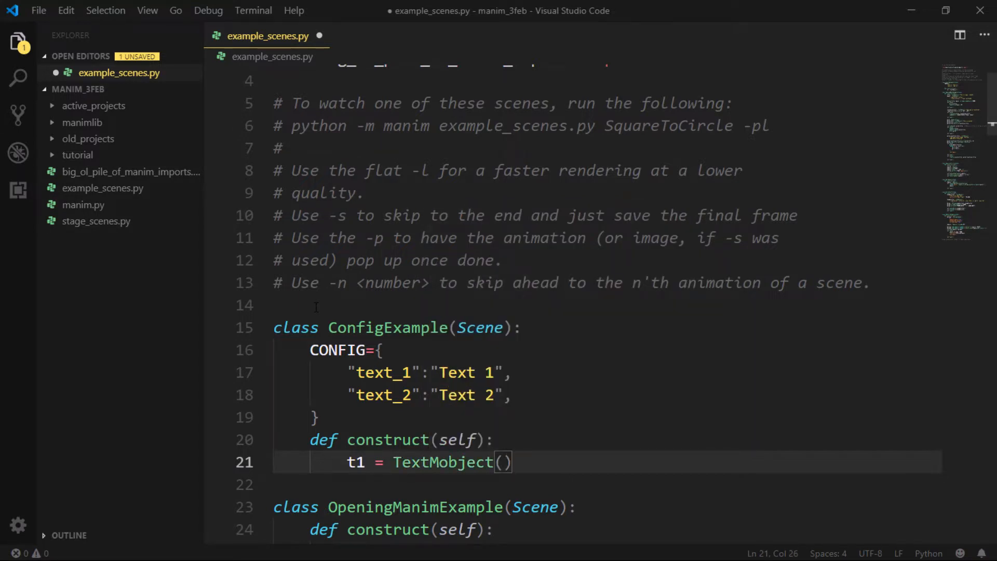
{"action": "type", "text": "self."}
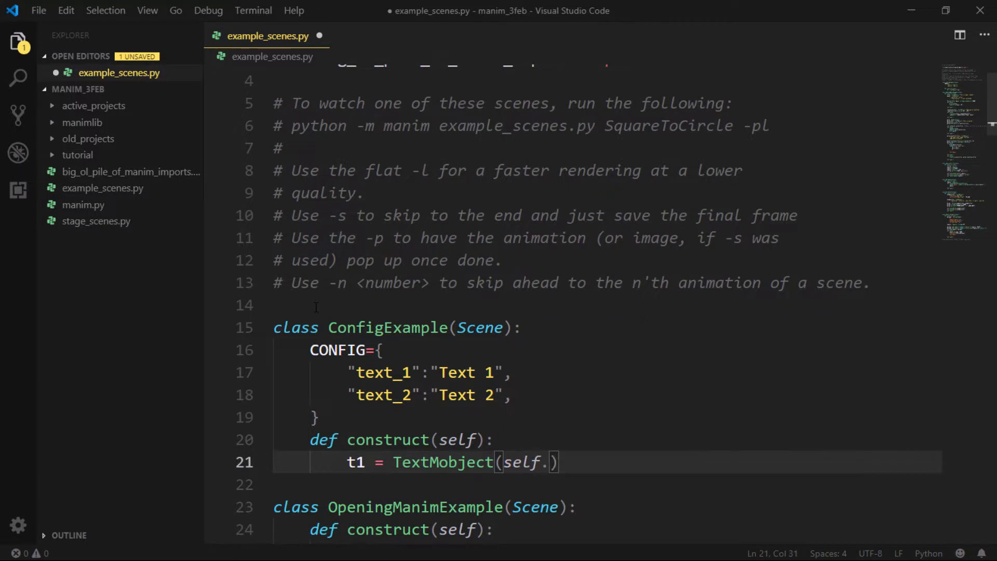
{"action": "type", "text": "text_1"}
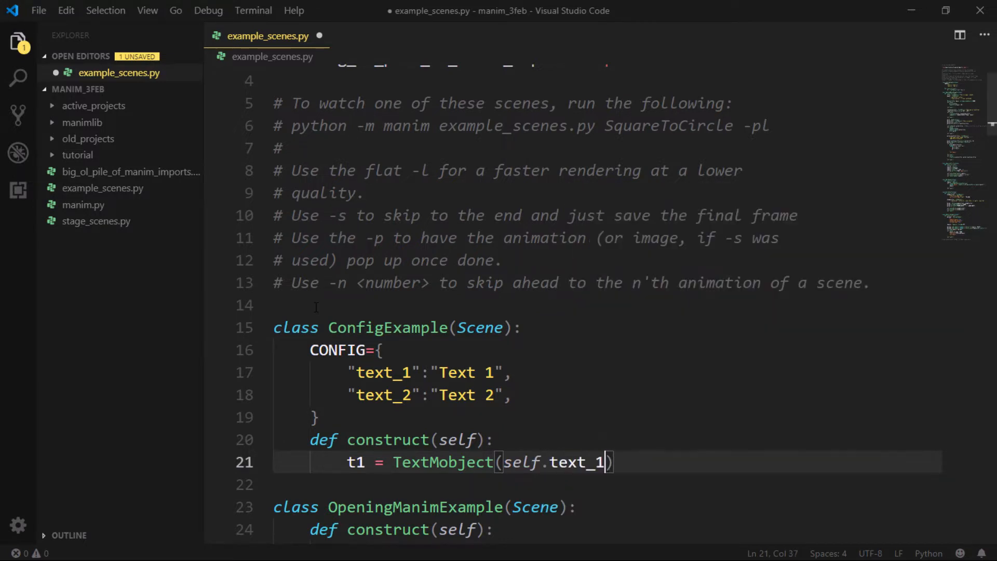
{"action": "type", "text": "self.play"}
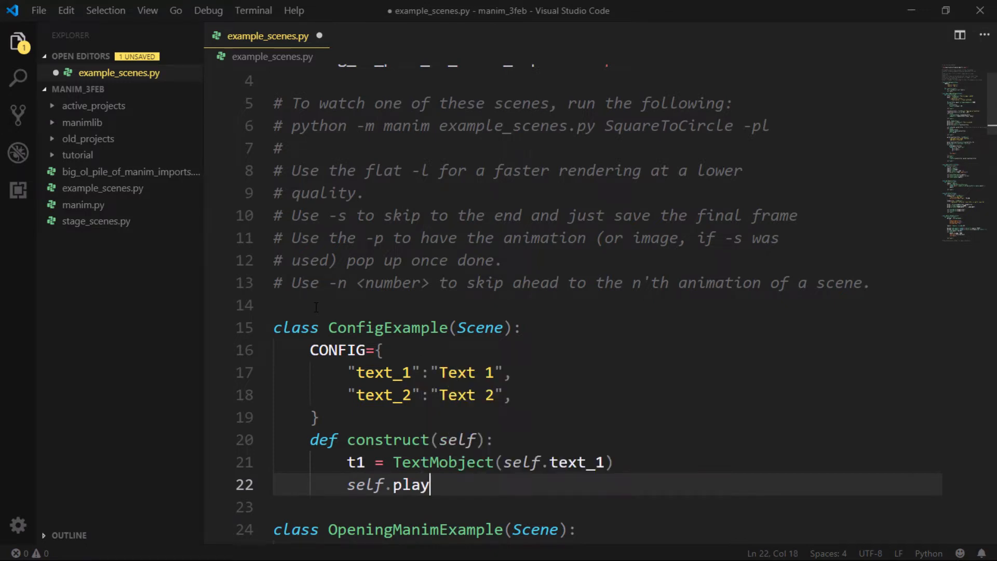
{"action": "type", "text": "()"}
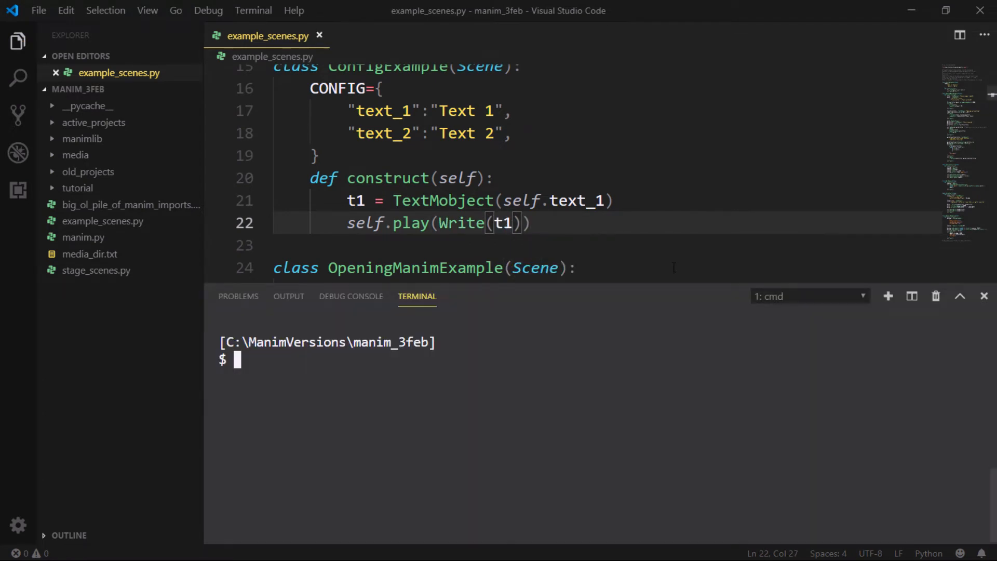
Run python -m manim example_scenes.py ConfigExample -pl in the integrated terminal
{"action": "type", "text": "python -m manim example_scenes.py ConfigExample -pl"}
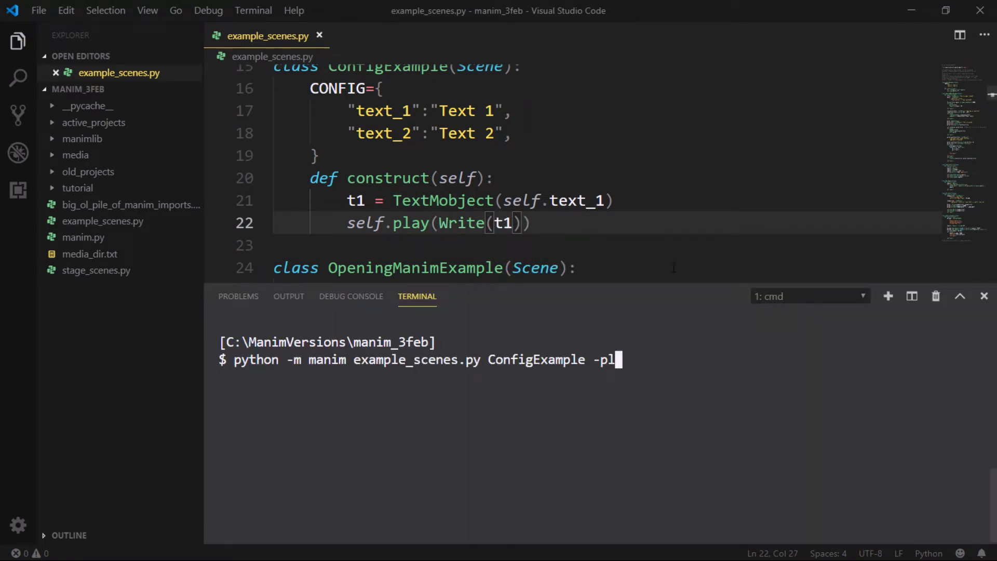
{"action": "key", "text": "Return"}
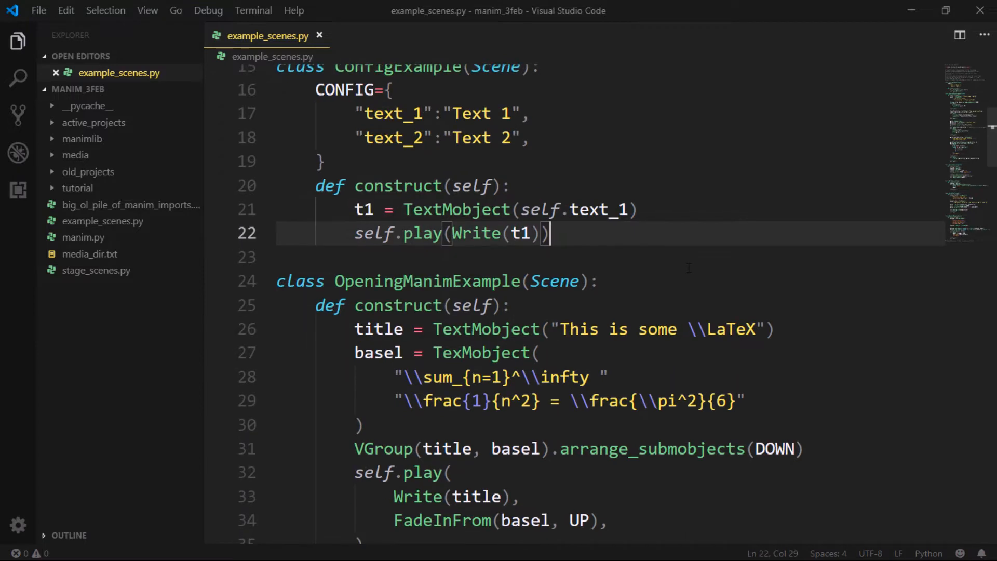
Define custom_method(self) holding the text lines and call self.custom_method() from construct
{"action": "type", "text": "def"}
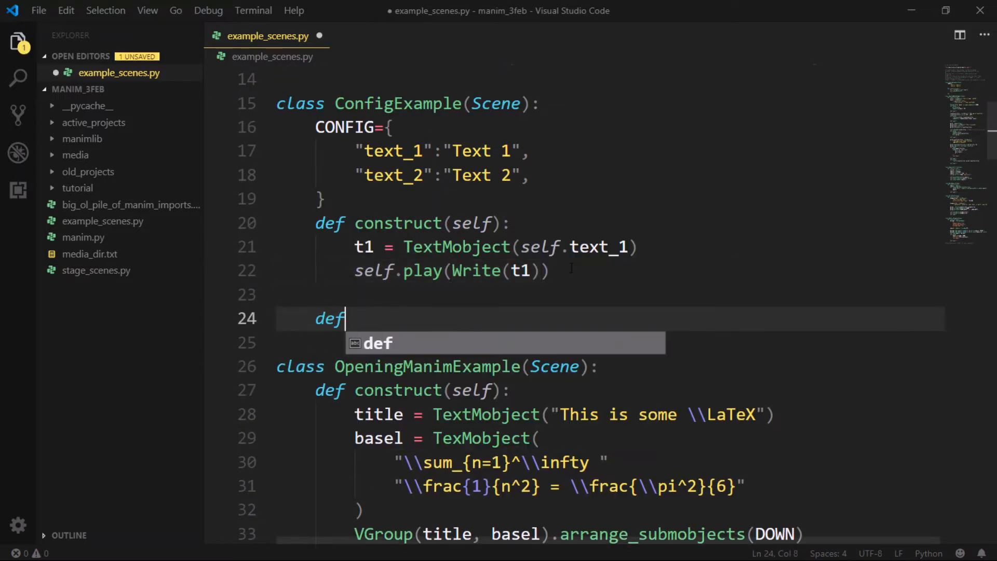
{"action": "type", "text": "custom_method(self):"}
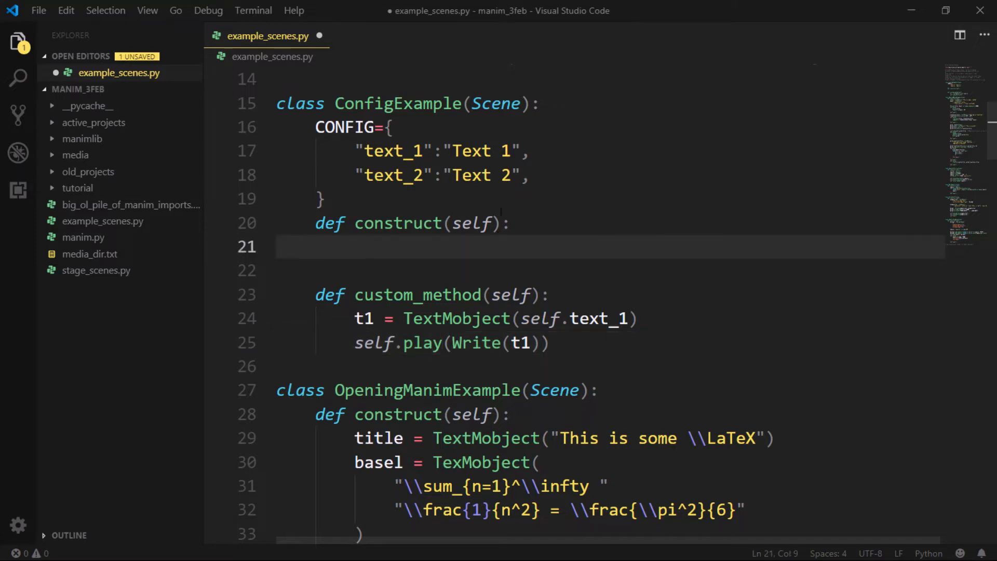
{"action": "type", "text": "self.custom_method("}
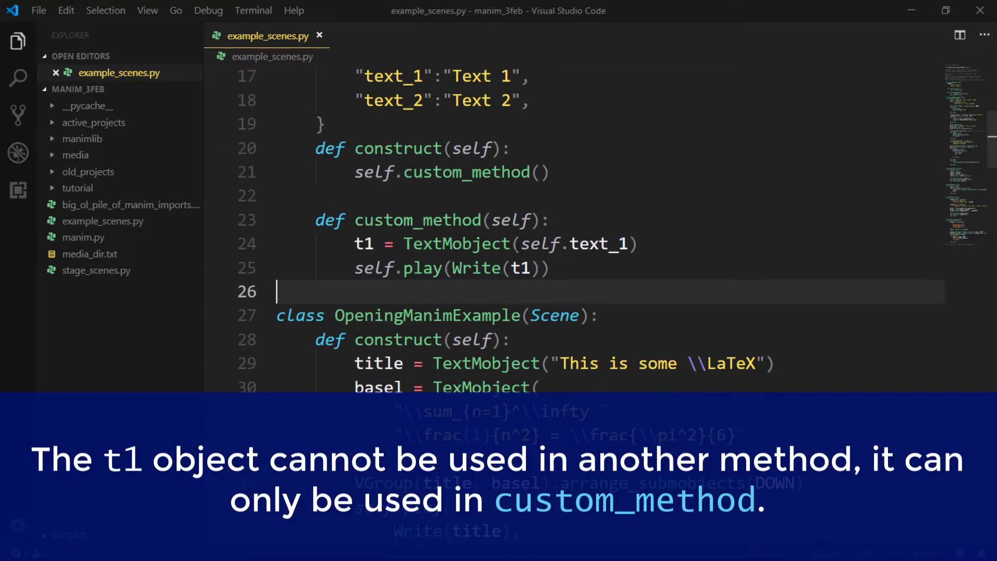
{"action": "left_click", "coordinate": [423, 268]}
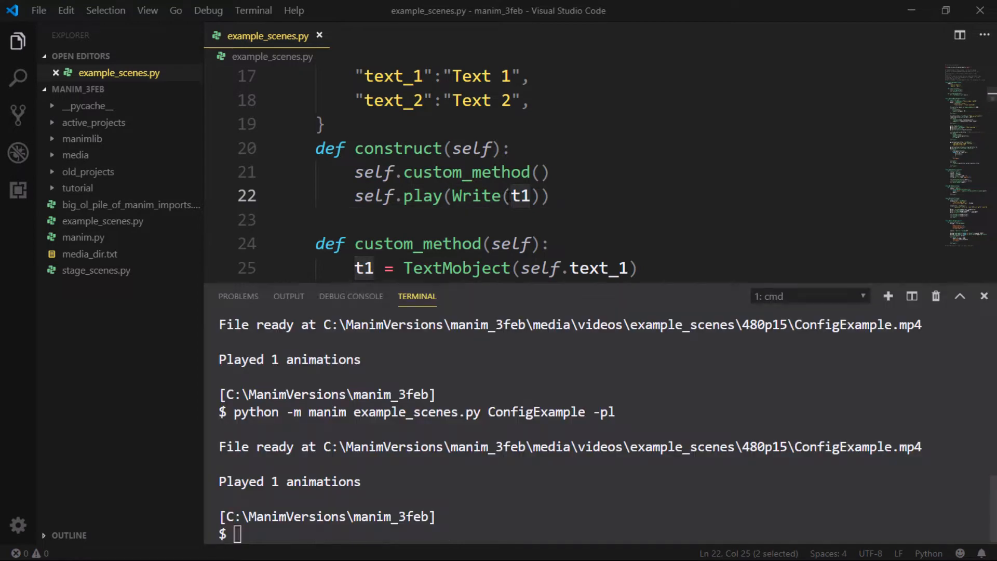
Hide the terminal and begin editing the t1 assignment inside custom_method
{"action": "key", "text": "Return"}
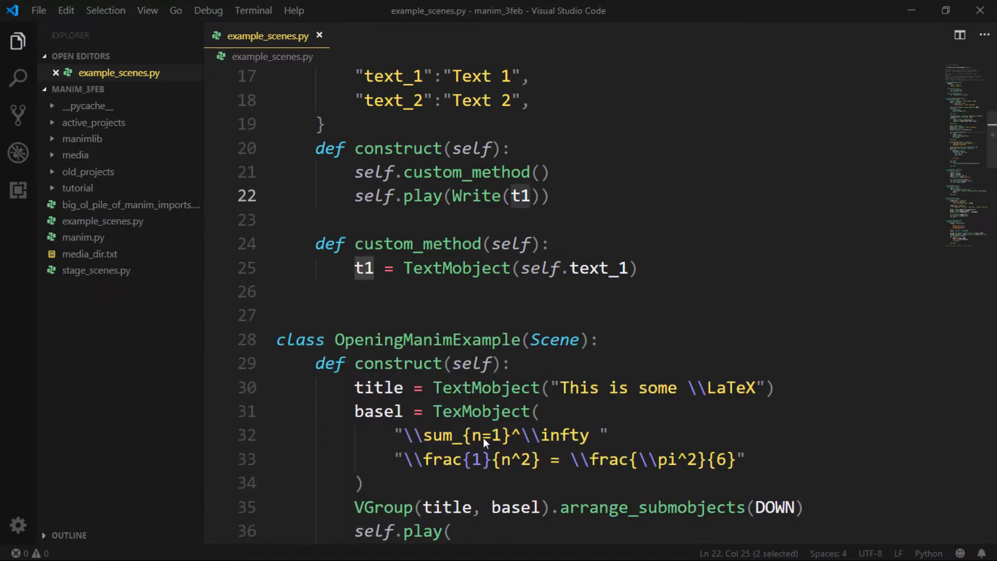
{"action": "left_click", "coordinate": [438, 268]}
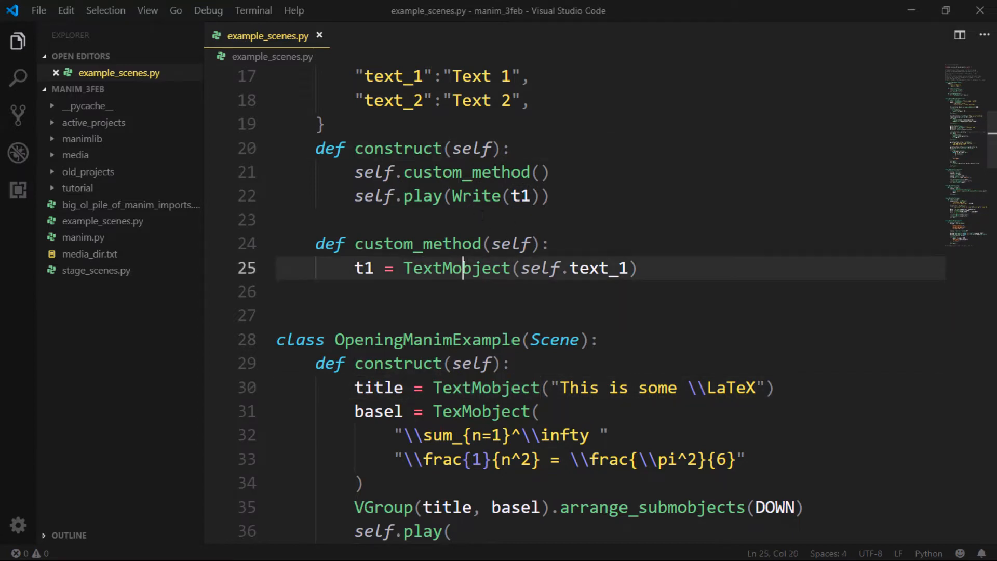
{"action": "left_click", "coordinate": [432, 171]}
{"action": "type", "text": "def custom_method2"}
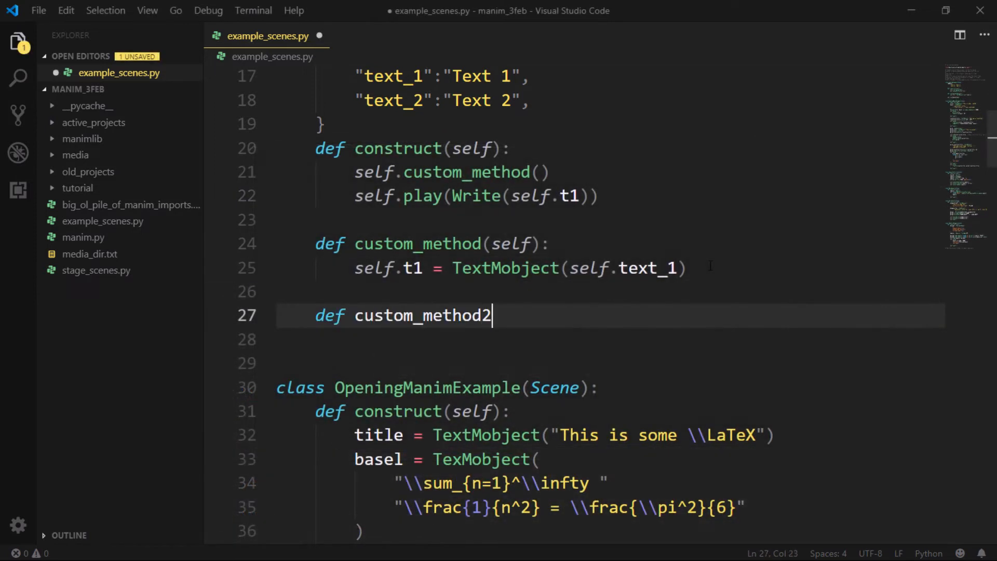
Define custom_method2(self) that plays Transform(self.t1, ...) on the stored texts
{"action": "type", "text": "(self):"}
{"action": "type", "text": "self.play(R"}
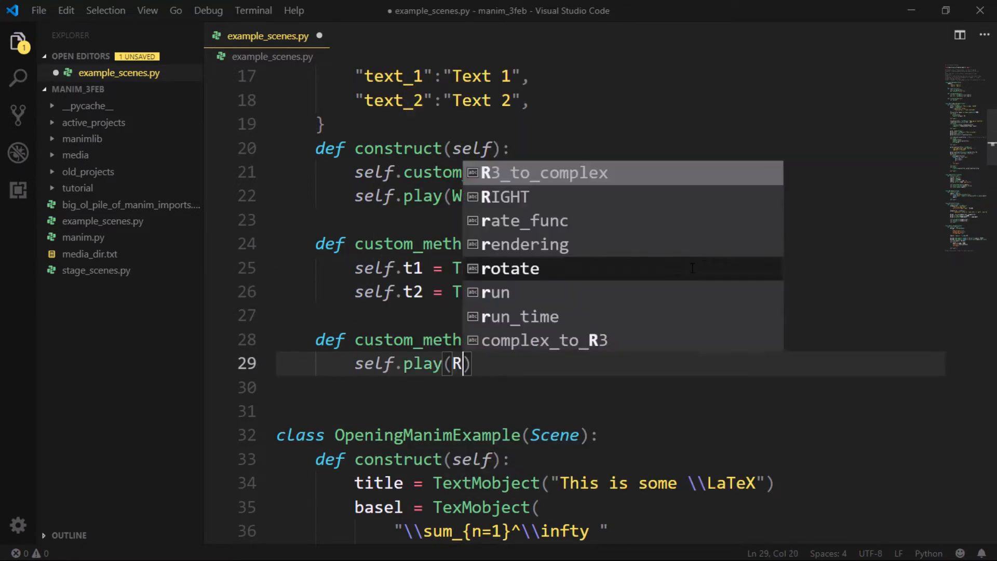
{"action": "type", "text": "Transform(self.t"}
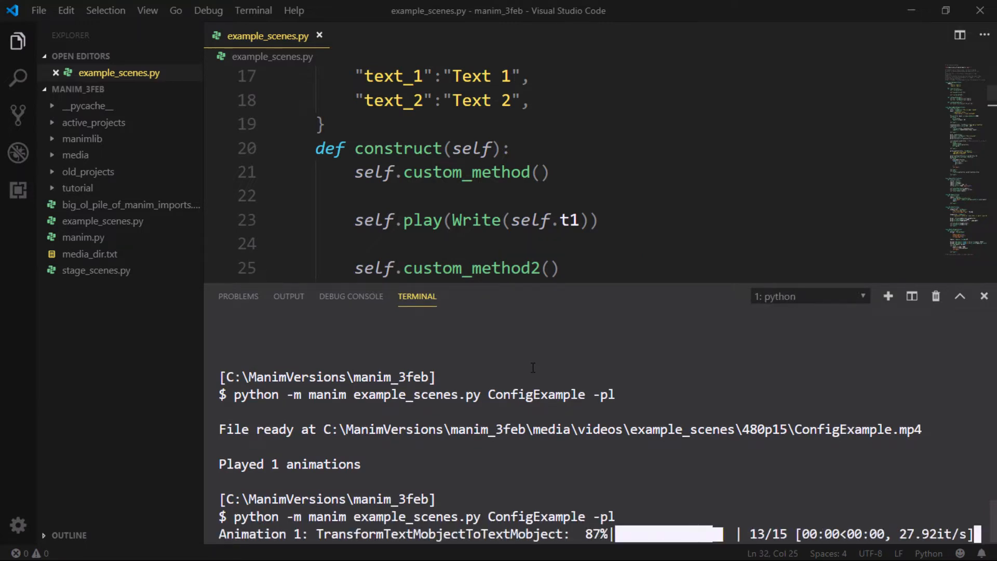
Add the comment '#self.t1 not = t1' after the self.t2 line and save example_scenes.py
{"action": "left_click", "coordinate": [984, 296]}
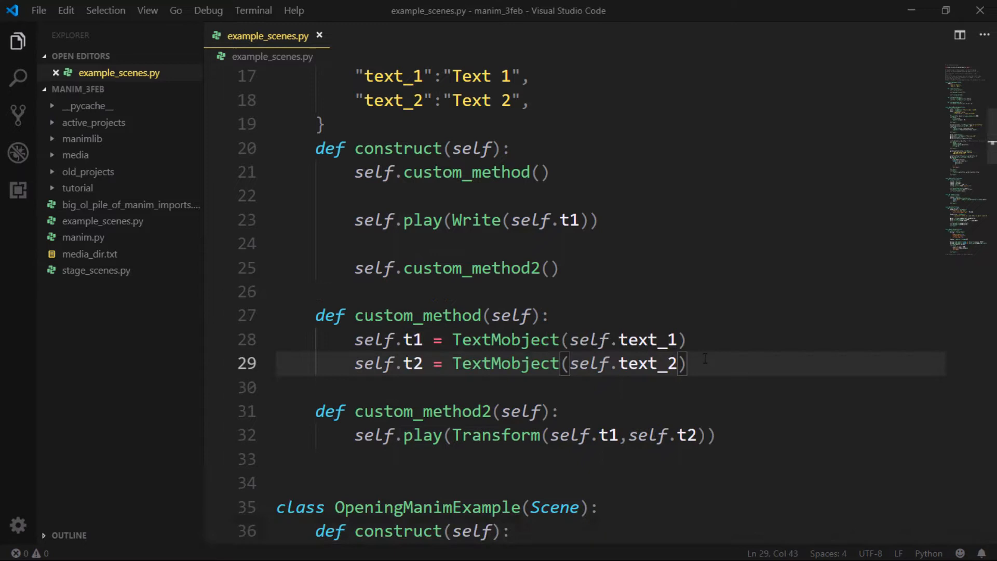
{"action": "type", "text": "#"}
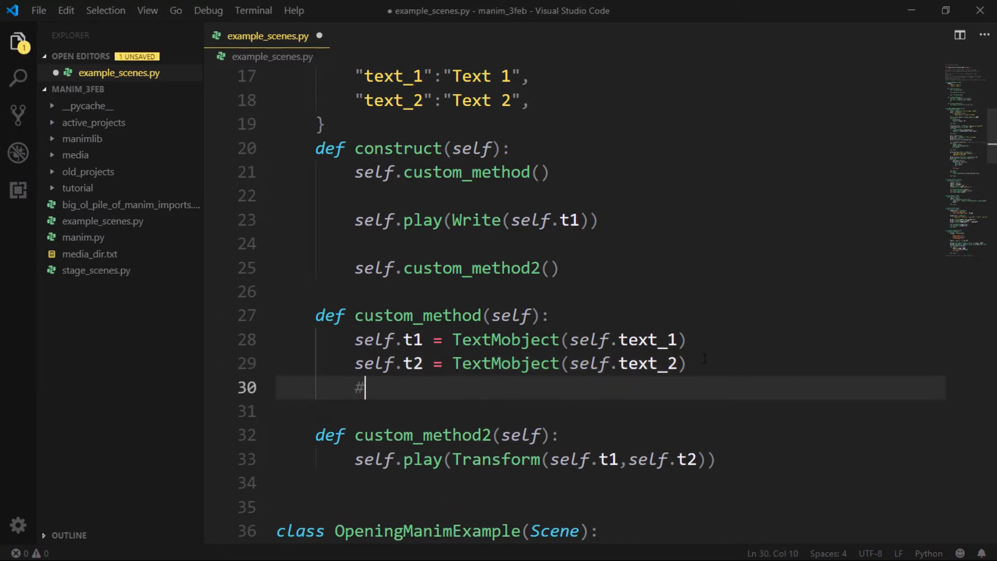
{"action": "type", "text": "self.t1 not"}
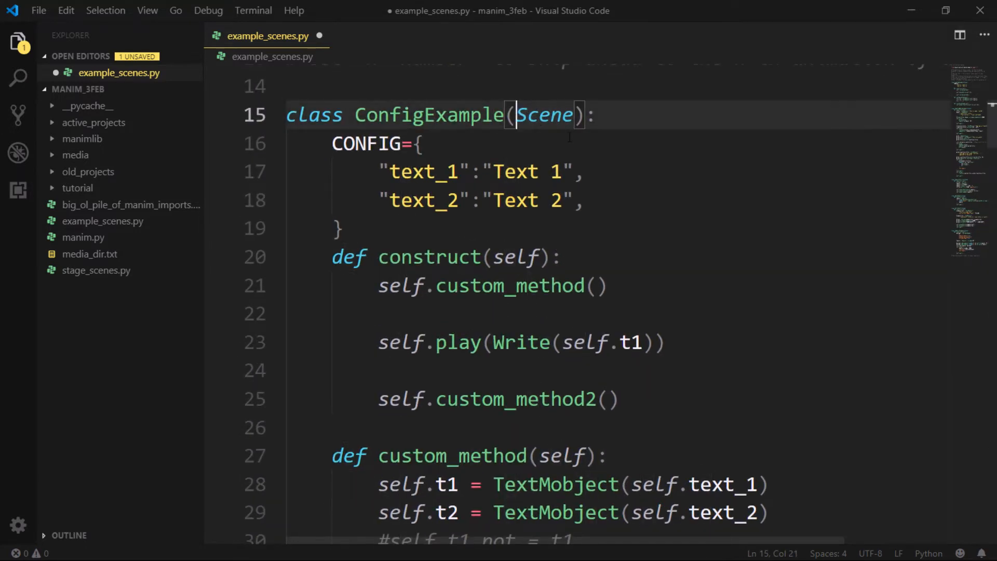
{"action": "key", "text": "ctrl+s"}
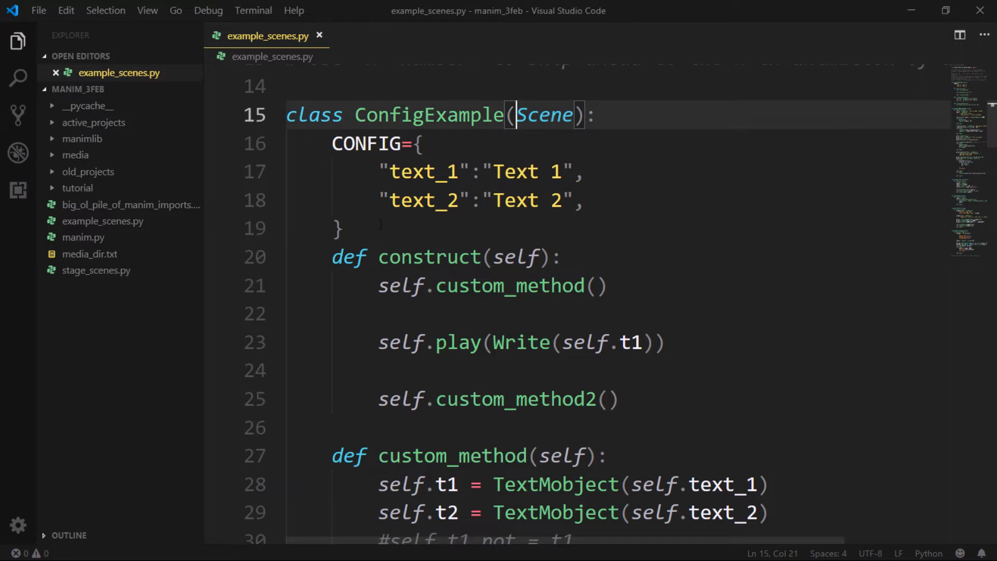
{"action": "left_click", "coordinate": [333, 143]}
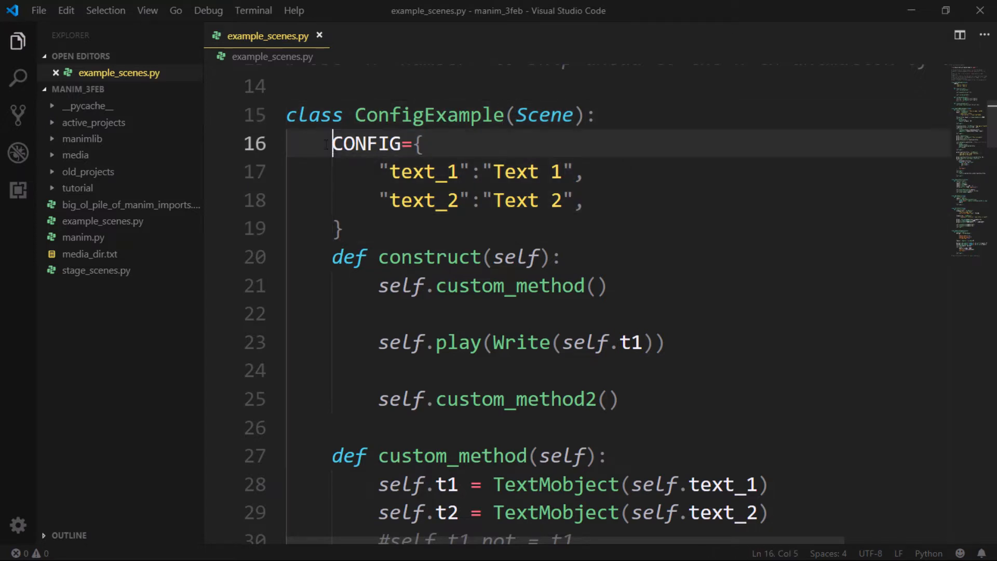
Browse manimlib/scene/scene.py to Scene's camera_config setting, then return to example_scenes.py
{"action": "left_click", "coordinate": [82, 138]}
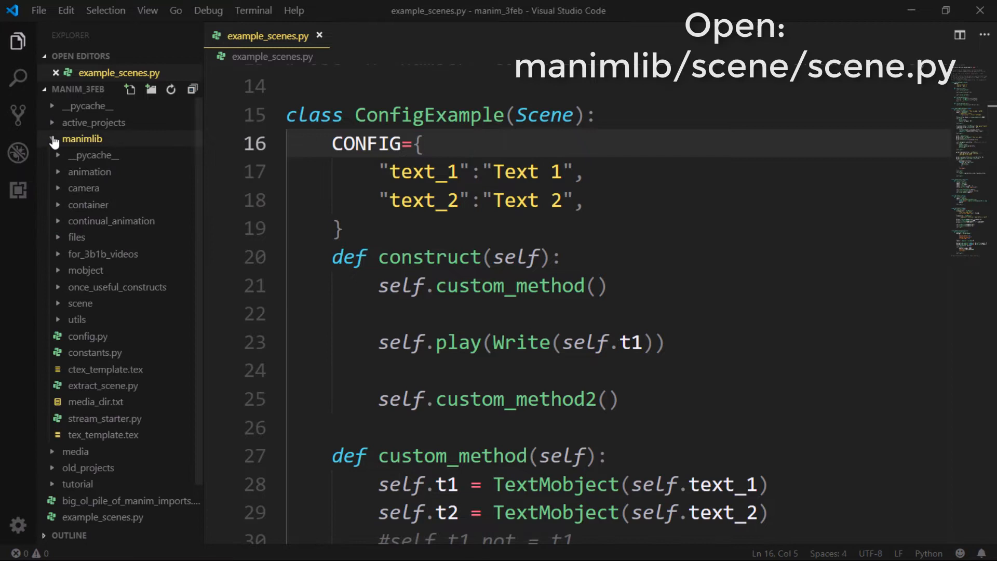
{"action": "mouse_move", "coordinate": [80, 303]}
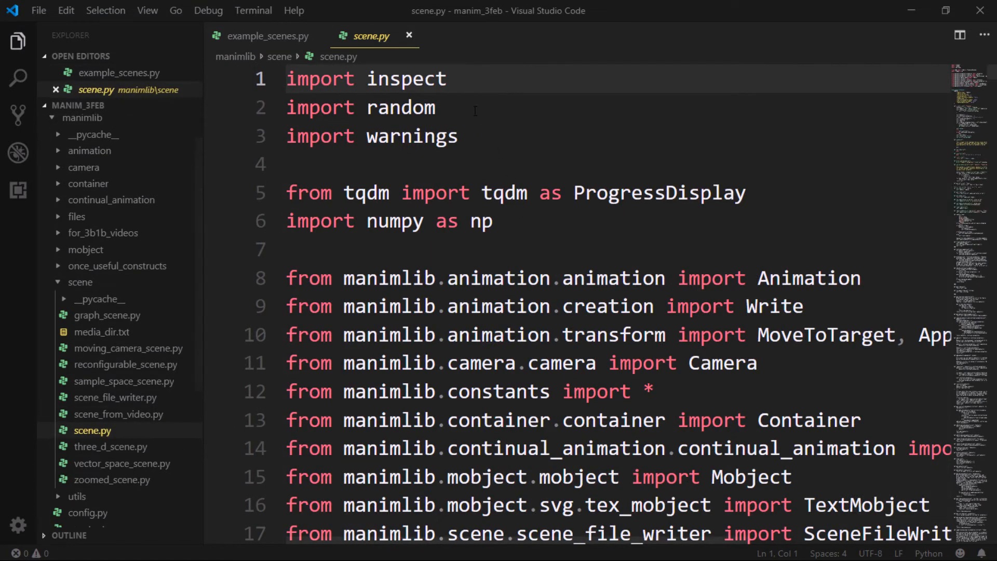
{"action": "scroll", "scroll_direction": "down", "scroll_amount": 3}
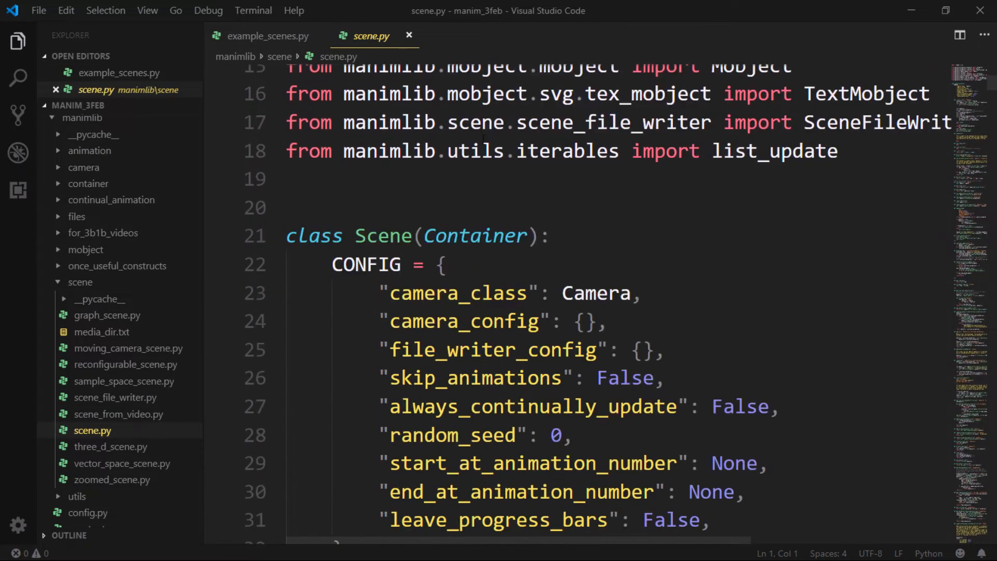
{"action": "scroll", "scroll_direction": "down", "scroll_amount": 3}
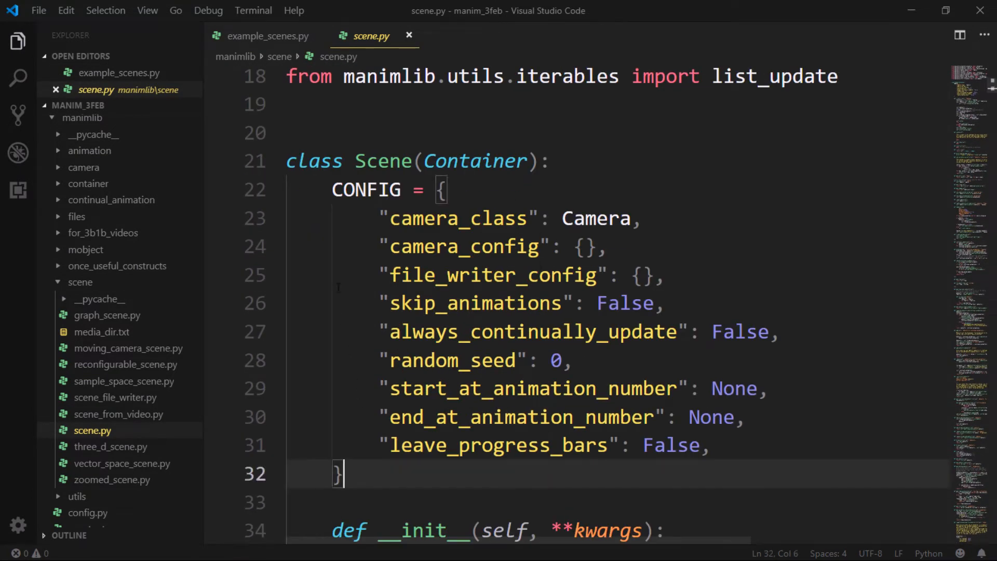
{"action": "left_click", "coordinate": [381, 219]}
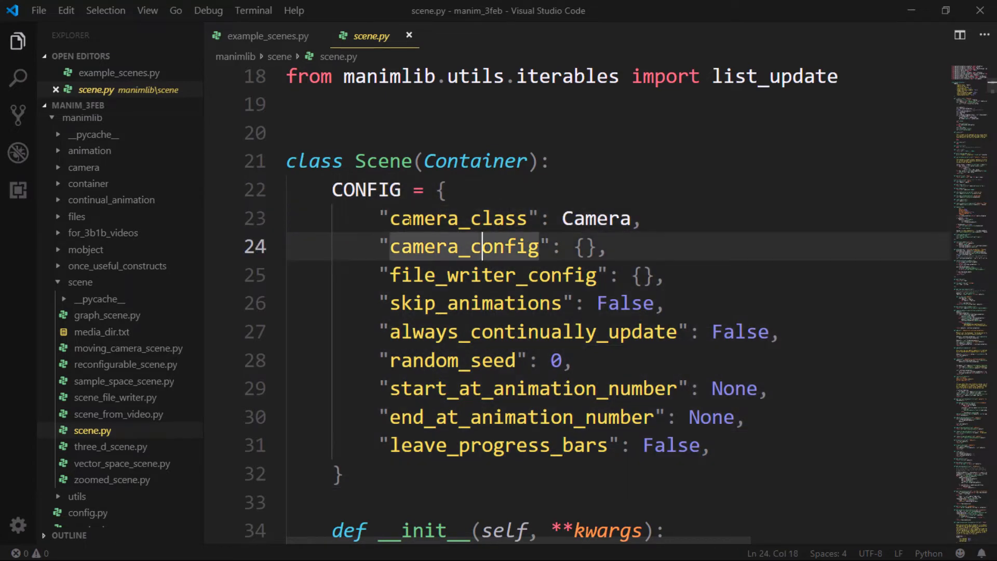
{"action": "double_click", "coordinate": [420, 247]}
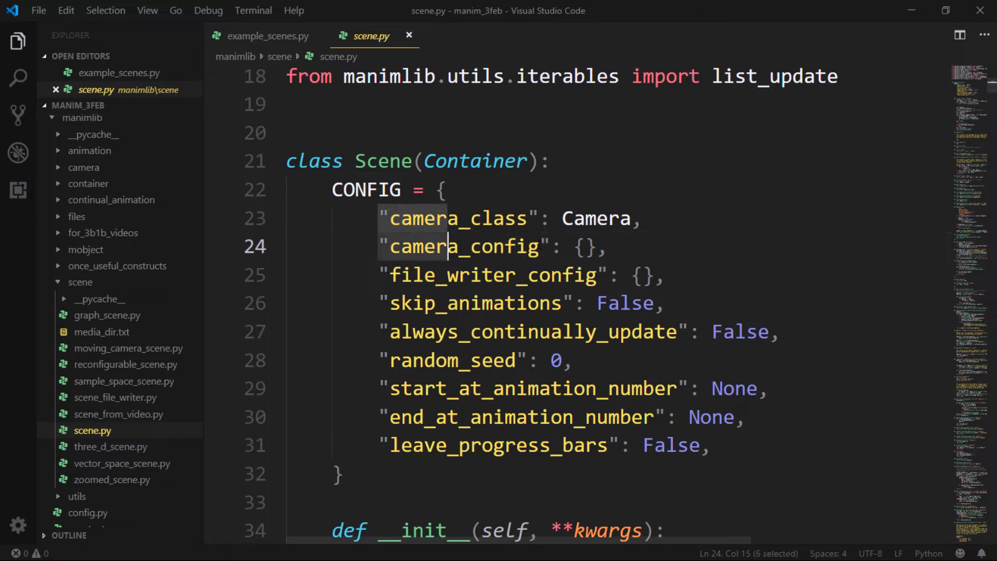
{"action": "left_click", "coordinate": [267, 36]}
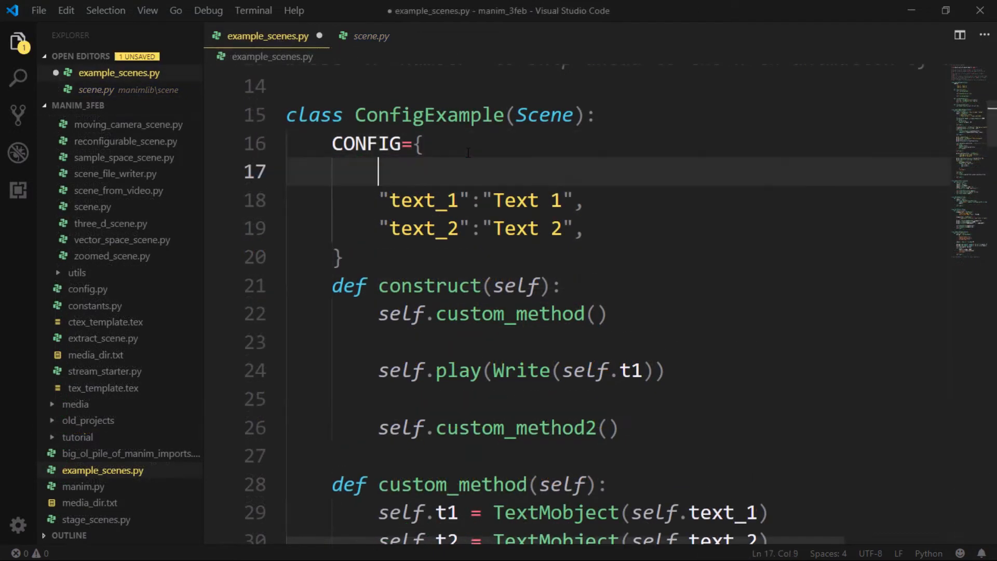
Add "camera_config": {} to ConfigExample's CONFIG, then go back to scene.py and expand the camera folder
{"action": "type", "text": "\"camera_config\": {}"}
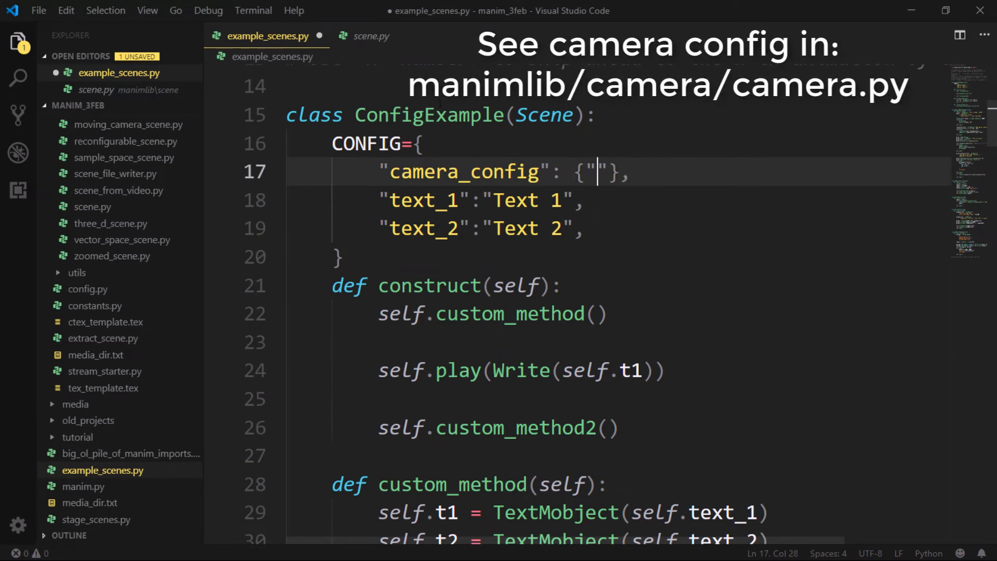
{"action": "mouse_move", "coordinate": [370, 35]}
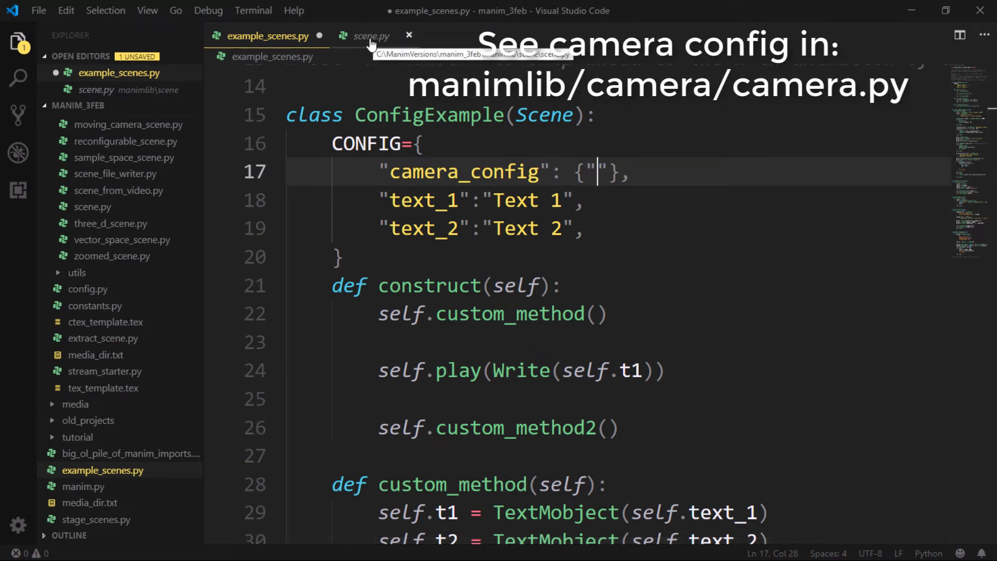
{"action": "left_click", "coordinate": [369, 35]}
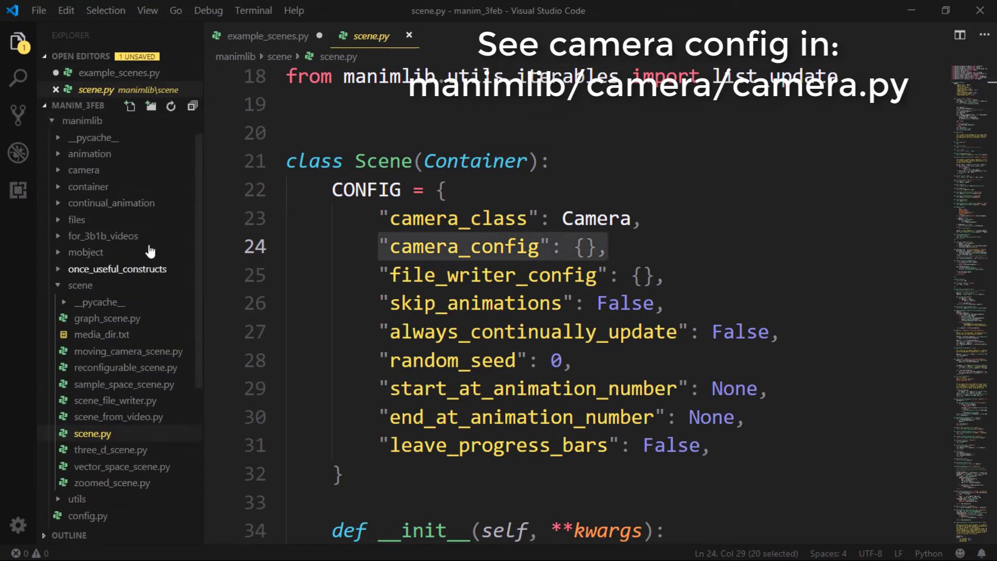
{"action": "mouse_move", "coordinate": [83, 169]}
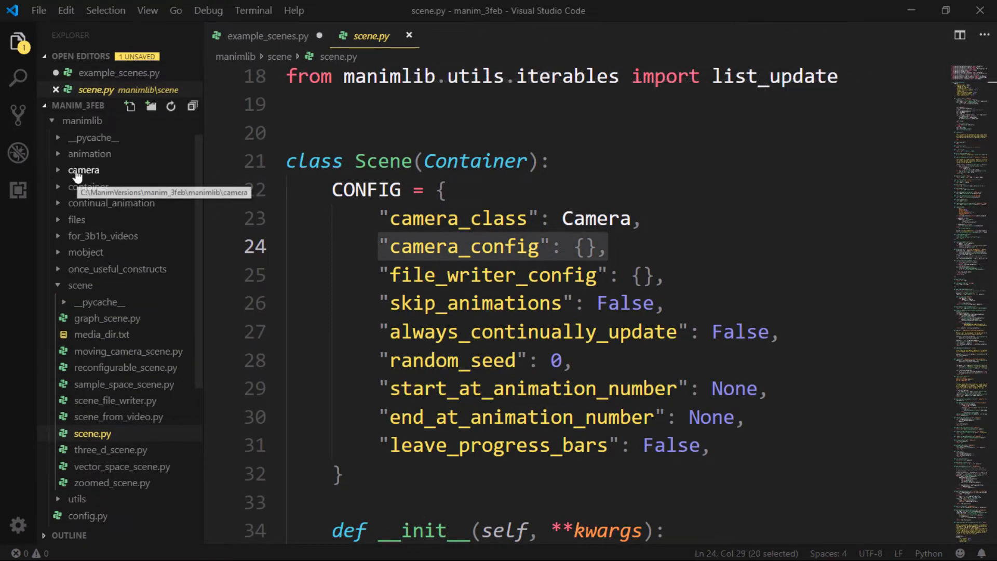
{"action": "left_click", "coordinate": [84, 169]}
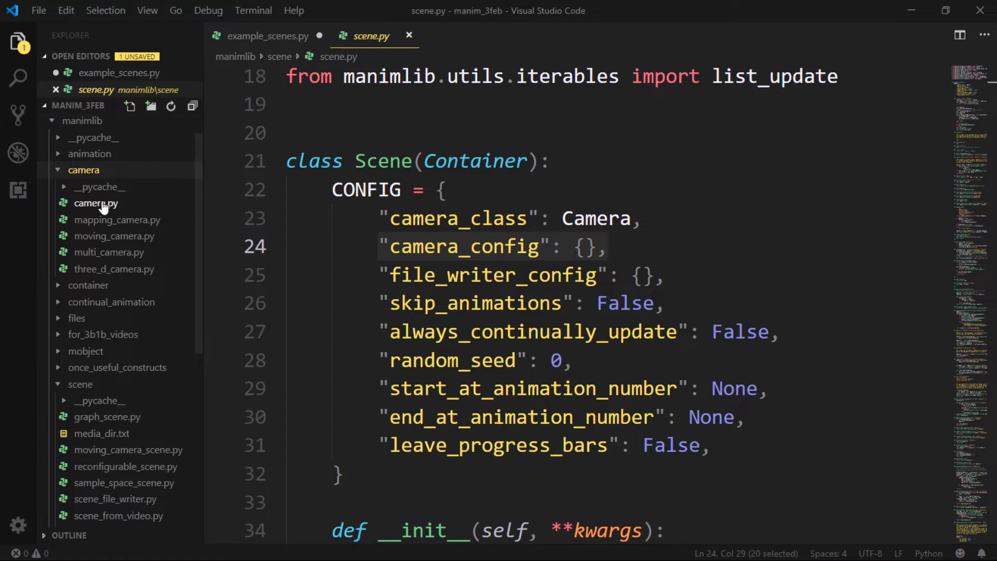
Inspect camera.py's background_color default, then return to example_scenes.py to set it to RED
{"action": "left_click", "coordinate": [95, 202]}
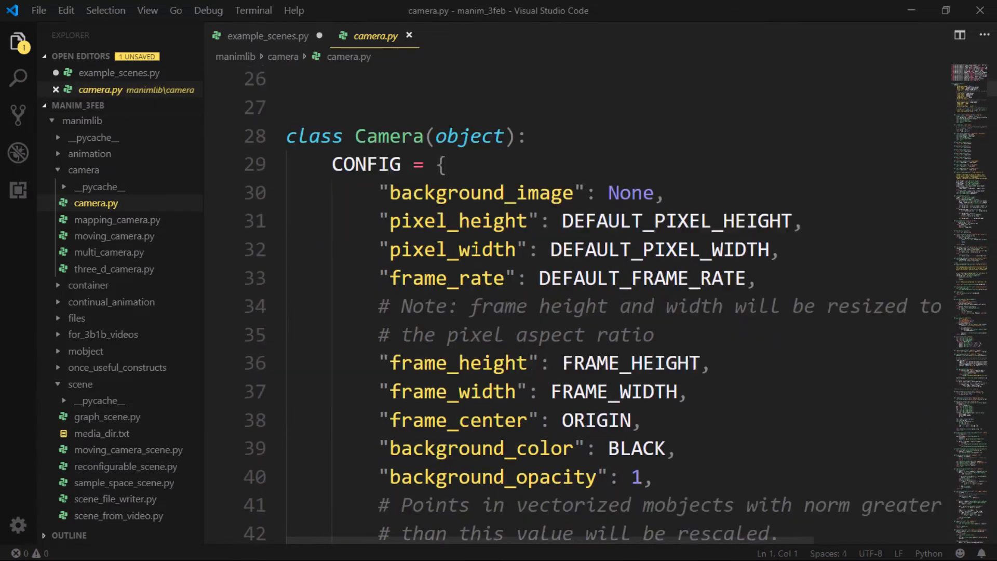
{"action": "scroll", "scroll_direction": "down", "scroll_amount": 3}
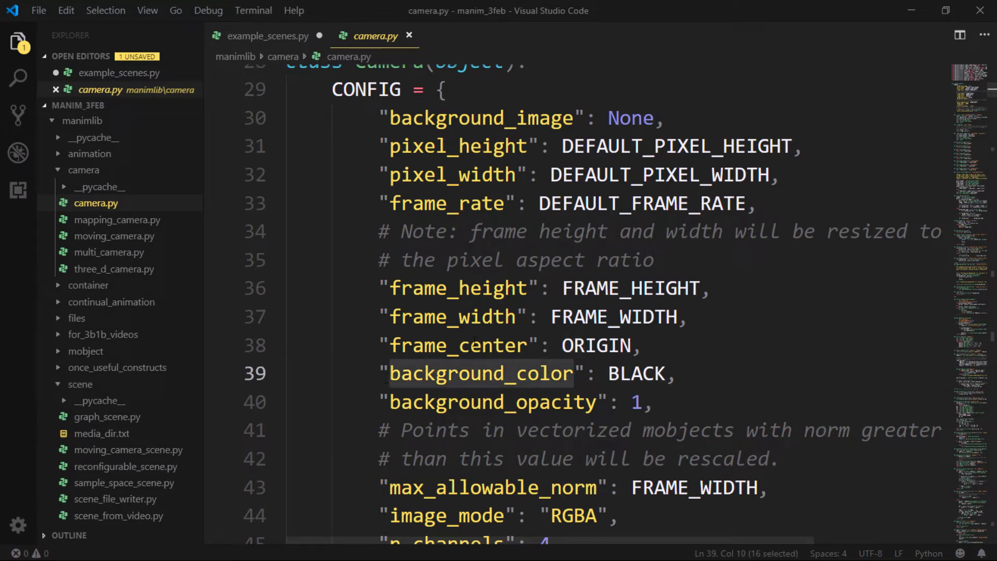
{"action": "left_click", "coordinate": [268, 35]}
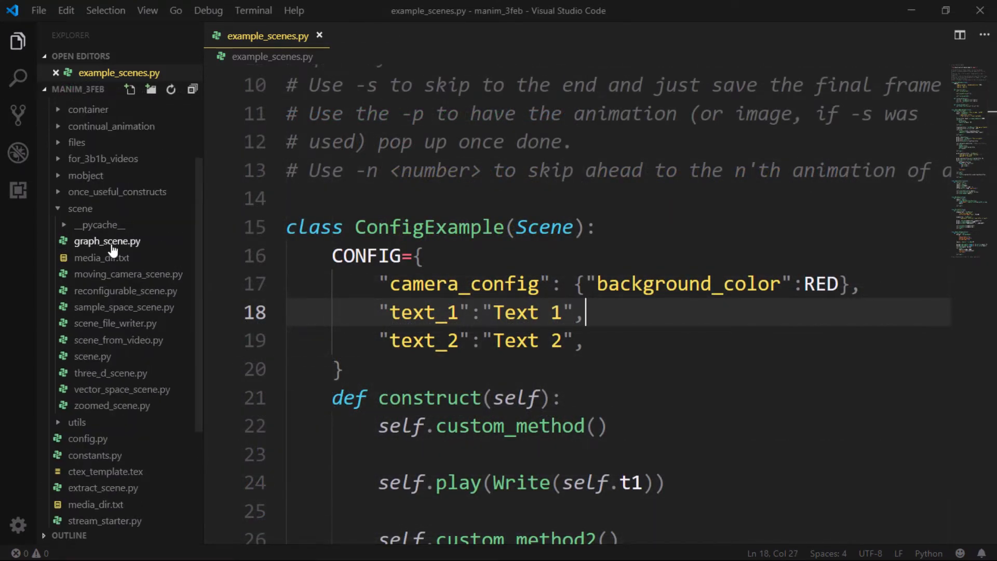
{"action": "mouse_move", "coordinate": [117, 340]}
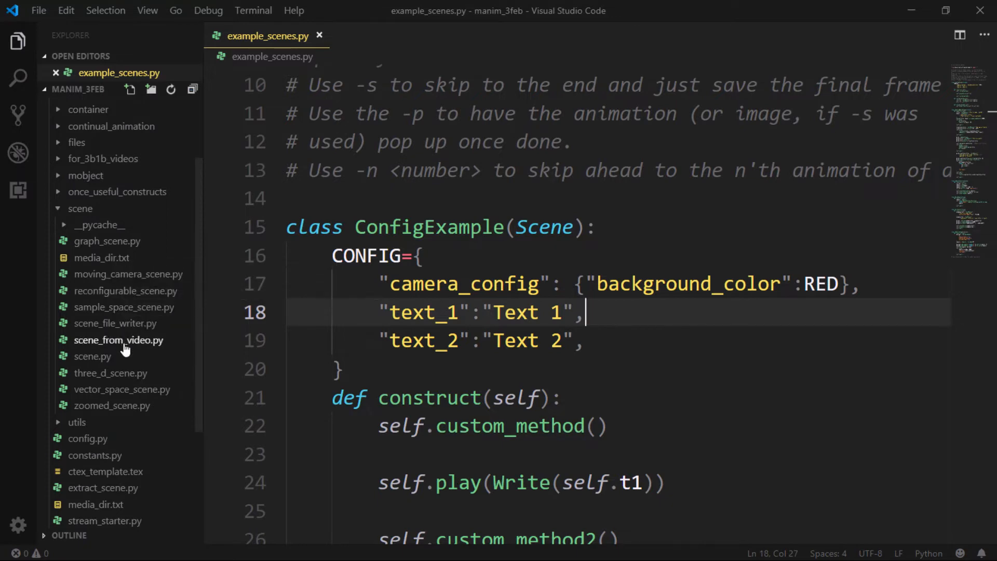
{"action": "mouse_move", "coordinate": [130, 238]}
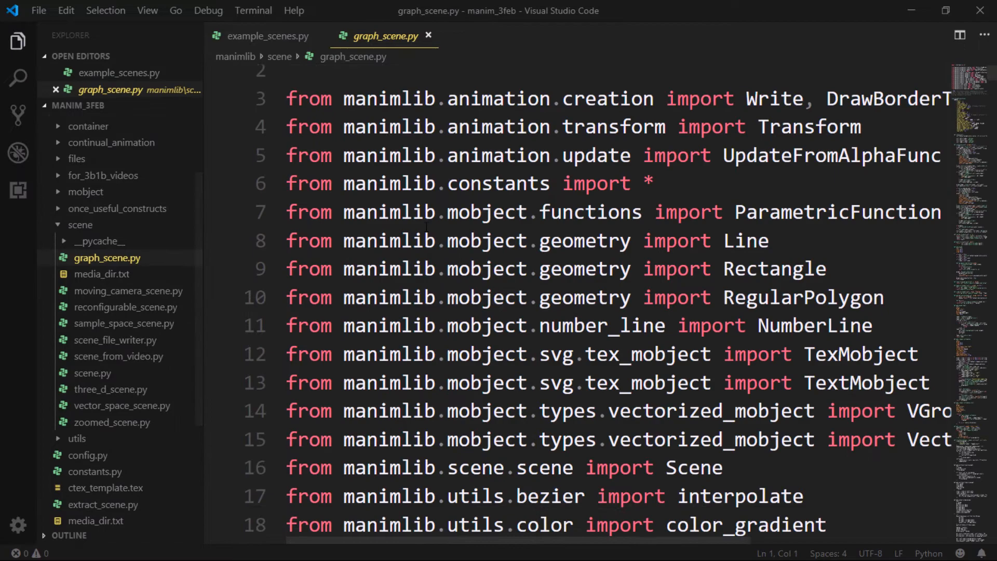
Scroll graph_scene.py down to the GraphScene CONFIG dictionary
{"action": "scroll", "scroll_direction": "down", "scroll_amount": 3}
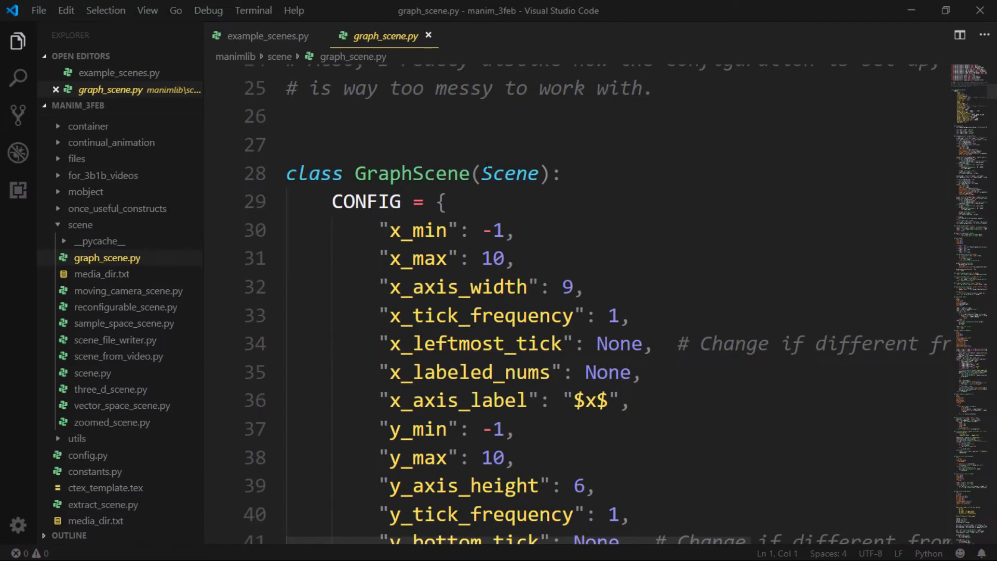
{"action": "scroll", "scroll_direction": "down", "scroll_amount": 3}
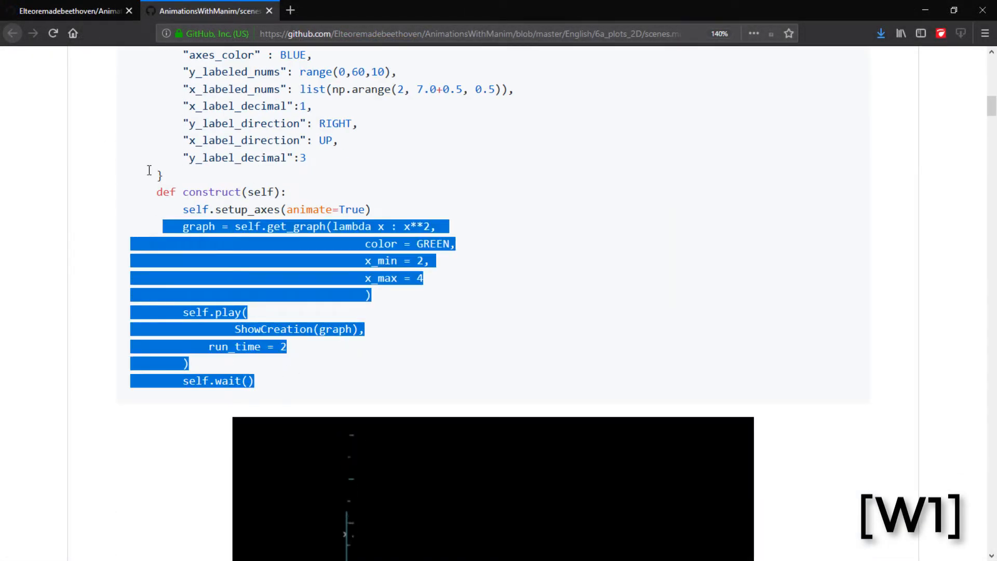
Scroll through the pasted Plot1 GraphScene code plotting x**2 below ConfigExample
{"action": "scroll", "scroll_direction": "up", "scroll_amount": 3}
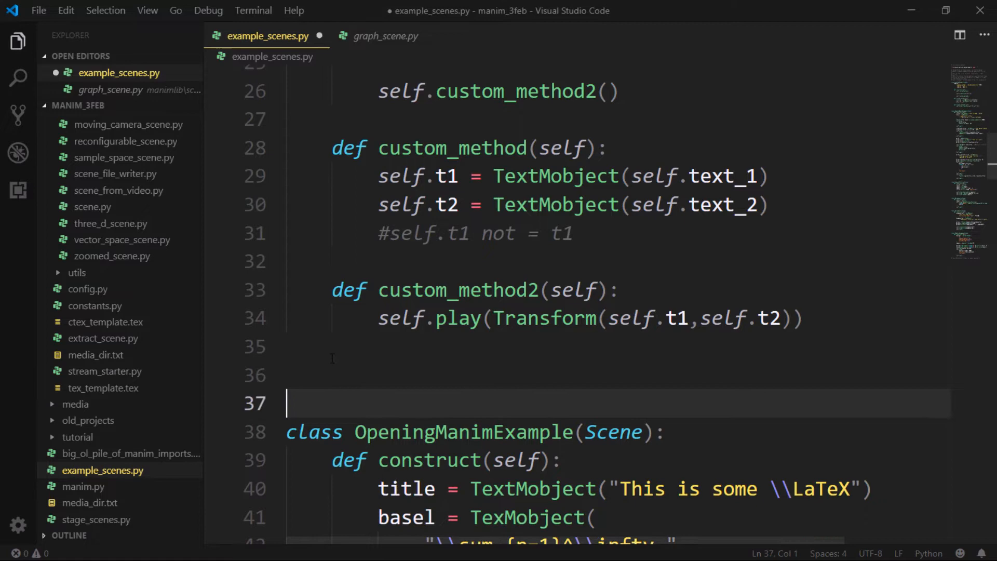
{"action": "scroll", "scroll_direction": "down", "scroll_amount": 3}
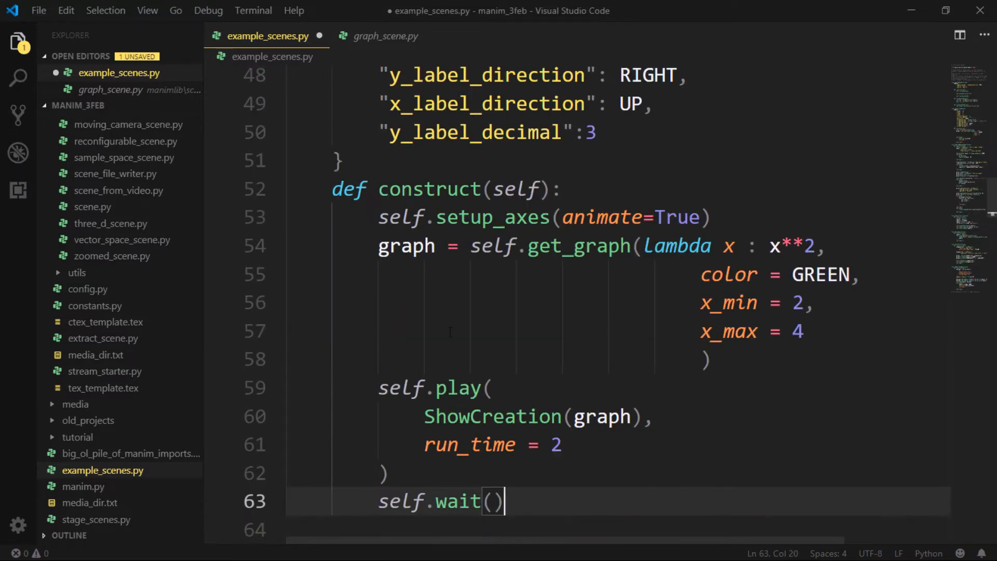
{"action": "scroll", "scroll_direction": "up", "scroll_amount": 3}
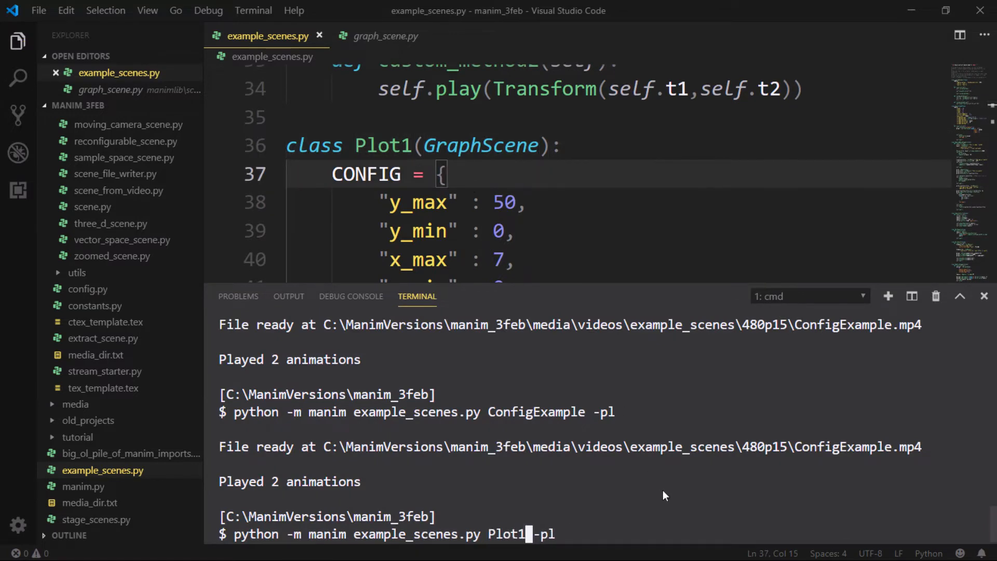
Run 'python -m manim example_scenes.py Plot1 -pl' and watch the x**2 curve preview
{"action": "key", "text": "Return"}
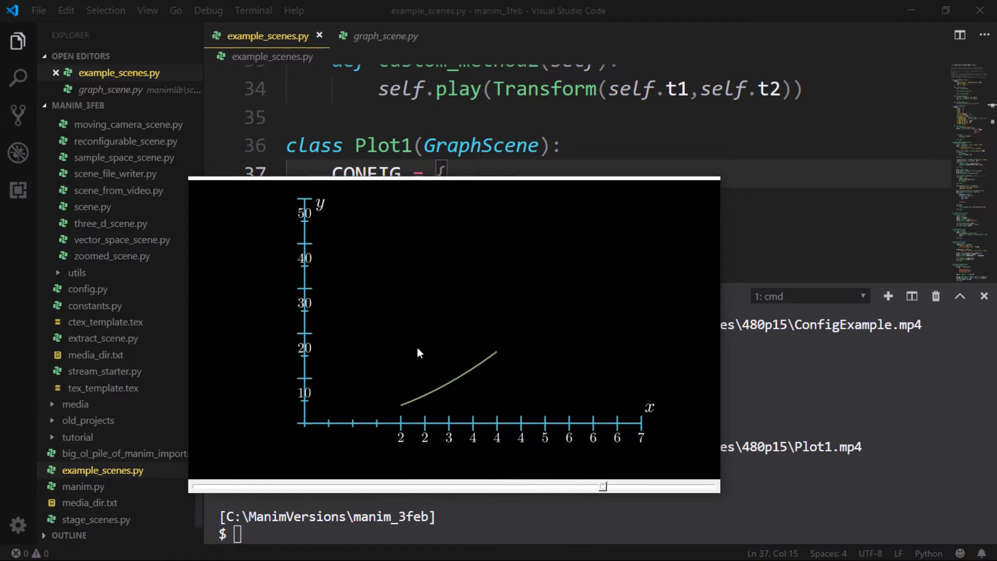
{"action": "mouse_move", "coordinate": [317, 388]}
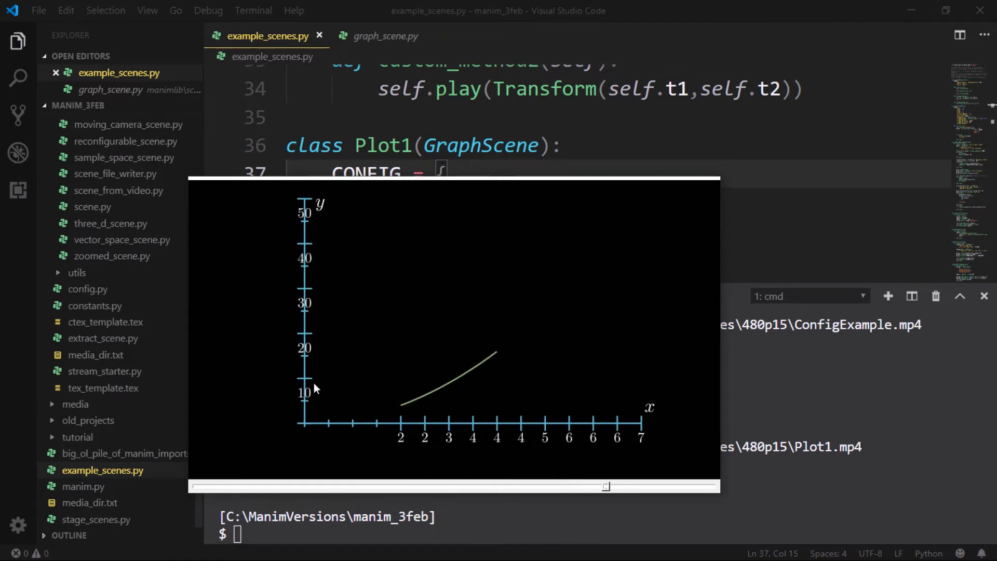
{"action": "mouse_move", "coordinate": [448, 446]}
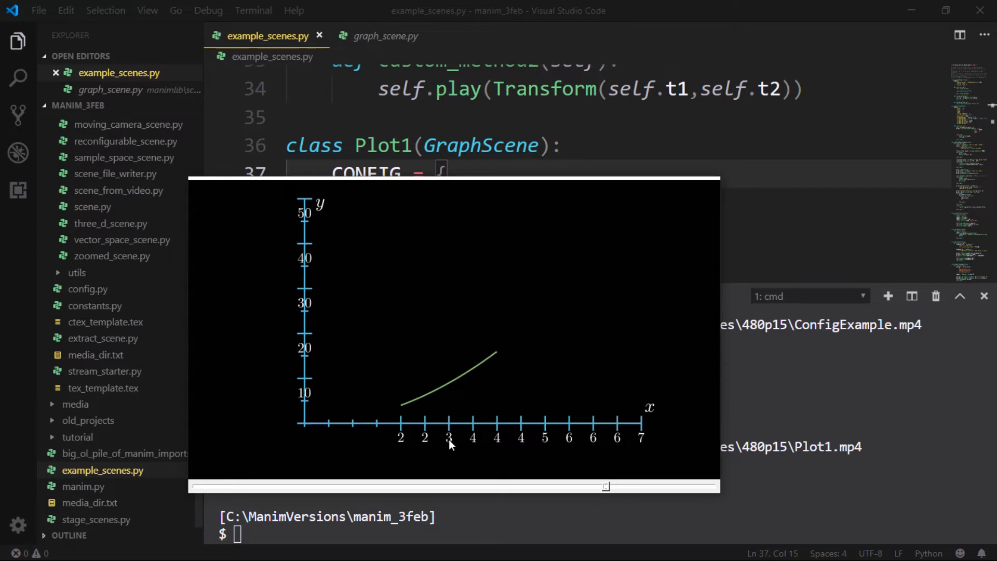
{"action": "mouse_move", "coordinate": [436, 327]}
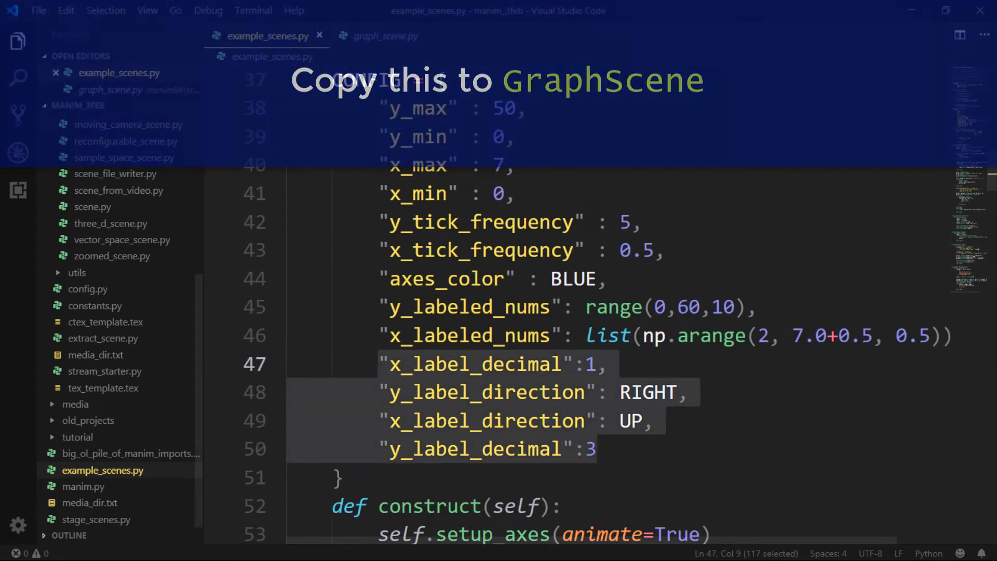
Review GraphScene's CONFIG in graph_scene.py down to the x and y label direction and decimal defaults
{"action": "left_click", "coordinate": [385, 35]}
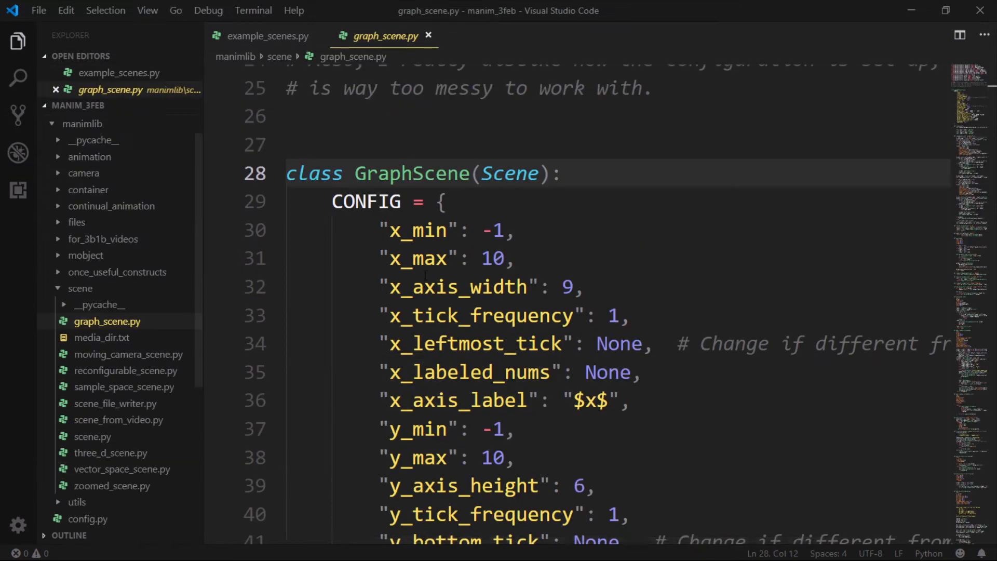
{"action": "scroll", "scroll_direction": "down", "scroll_amount": 3}
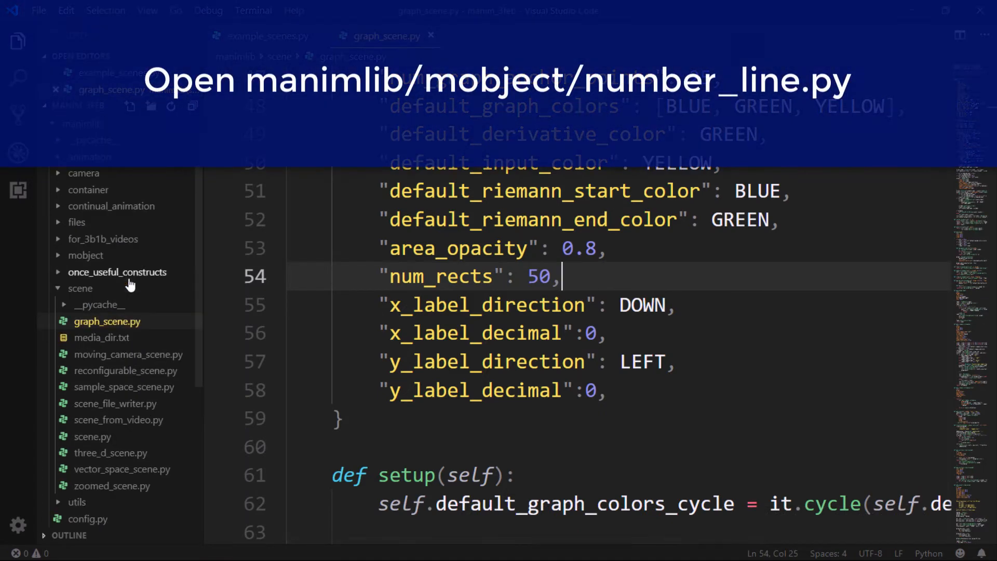
Open manimlib/mobject/number_line.py and review NumberLine's CONFIG down to decimal_number_config
{"action": "left_click", "coordinate": [86, 256]}
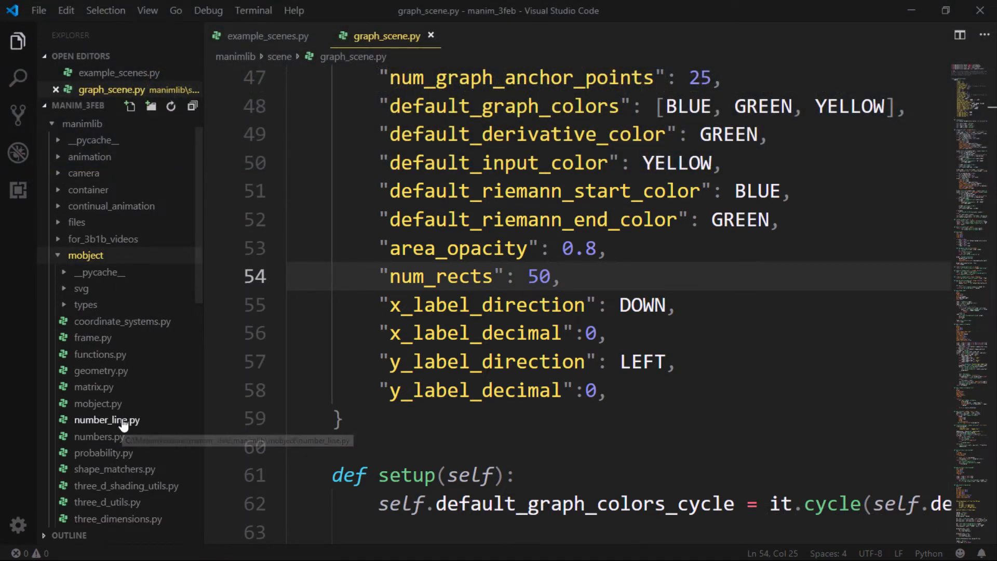
{"action": "left_click", "coordinate": [106, 420]}
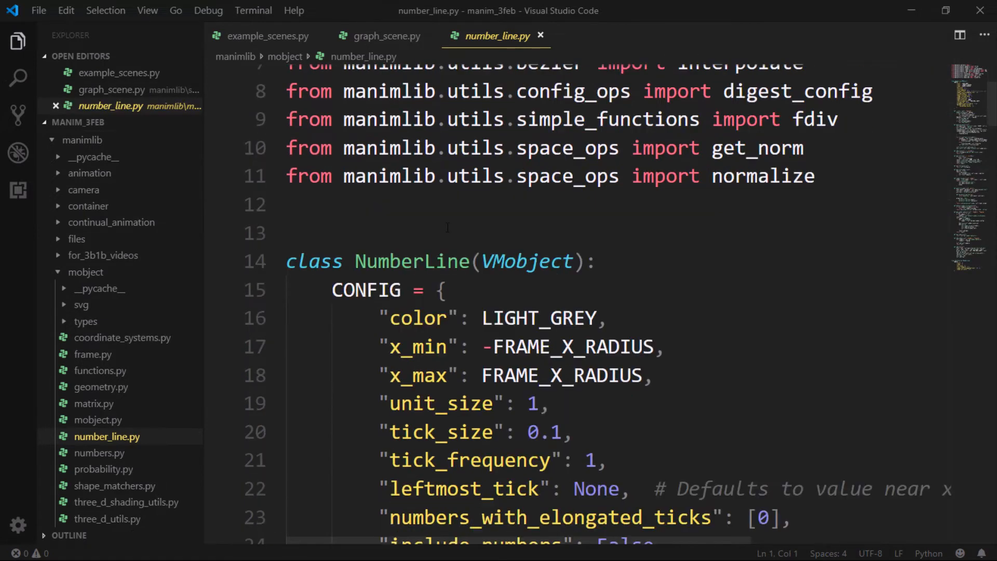
{"action": "scroll", "scroll_direction": "down", "scroll_amount": 3}
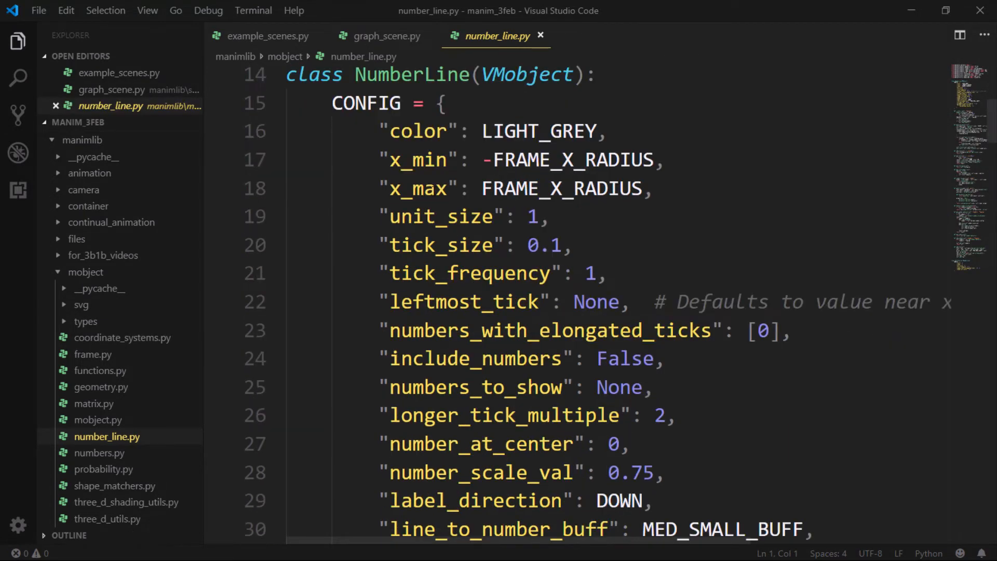
{"action": "scroll", "scroll_direction": "down", "scroll_amount": 3}
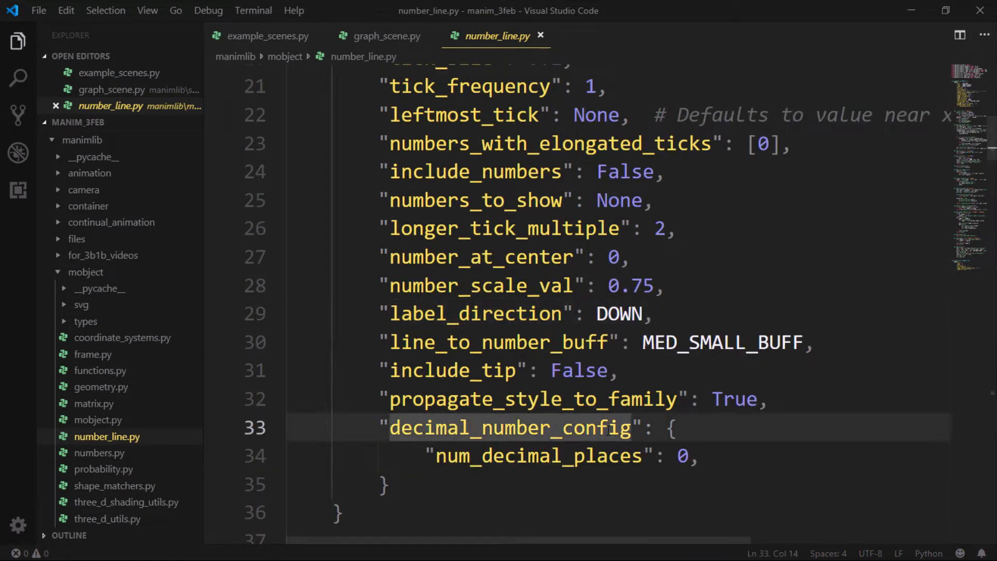
{"action": "left_click", "coordinate": [379, 35]}
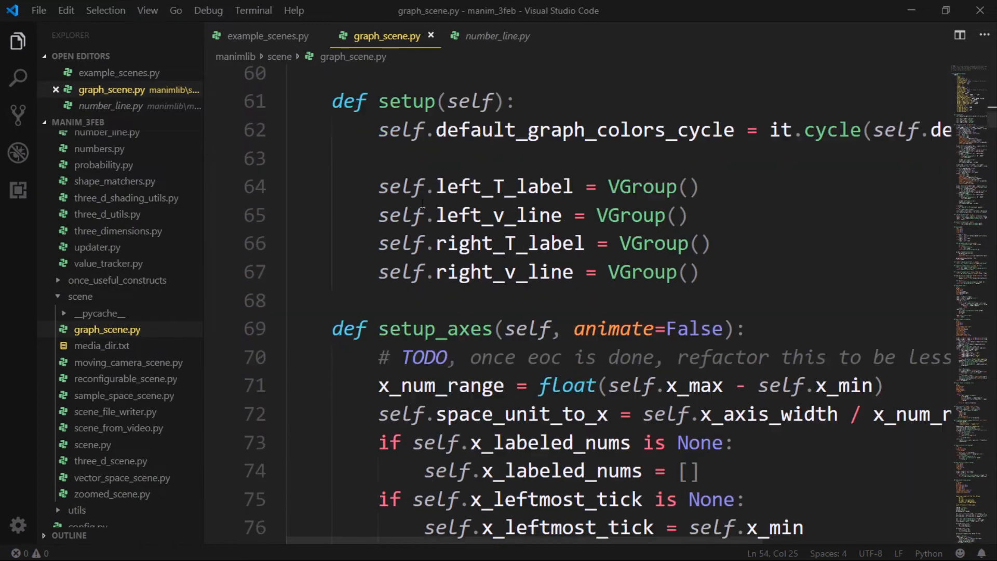
Add a decimal_number_config argument with num_decimal_places from self.x_label_decimal to the x_axis NumberLine
{"action": "scroll", "scroll_direction": "down", "scroll_amount": 3}
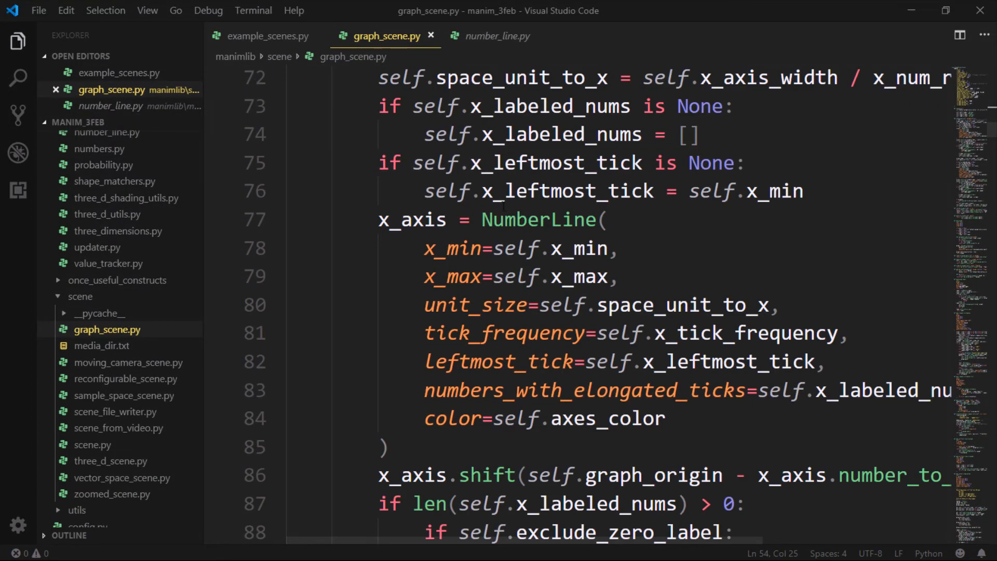
{"action": "left_click", "coordinate": [497, 37]}
{"action": "type", "text": "label_direction"}
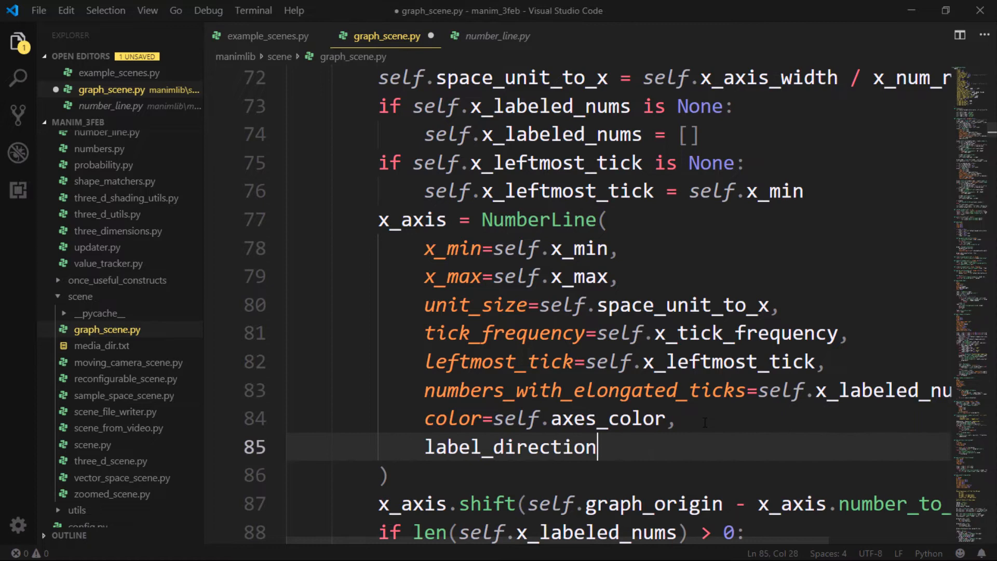
{"action": "type", "text": "=self."}
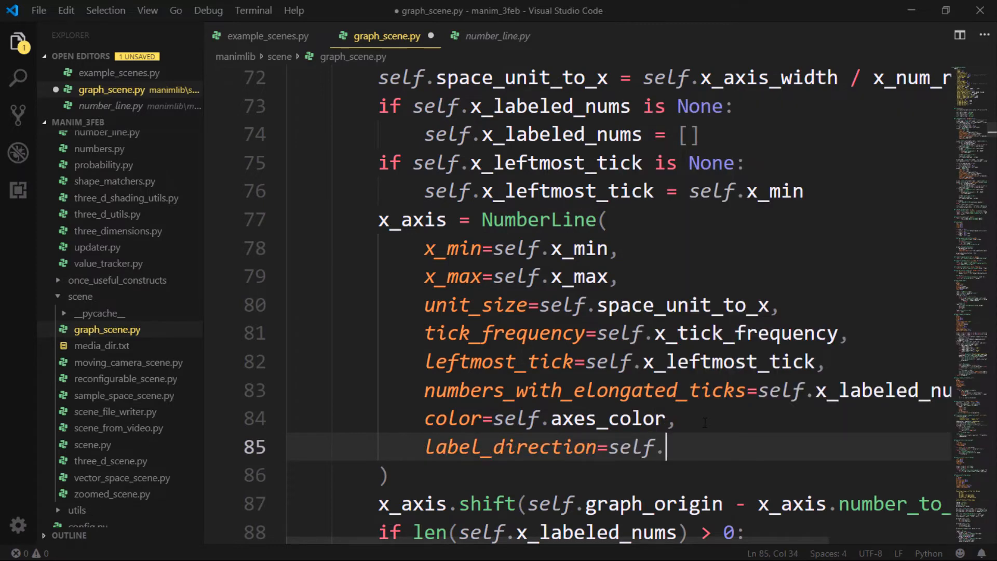
{"action": "type", "text": "x_label_direction,"}
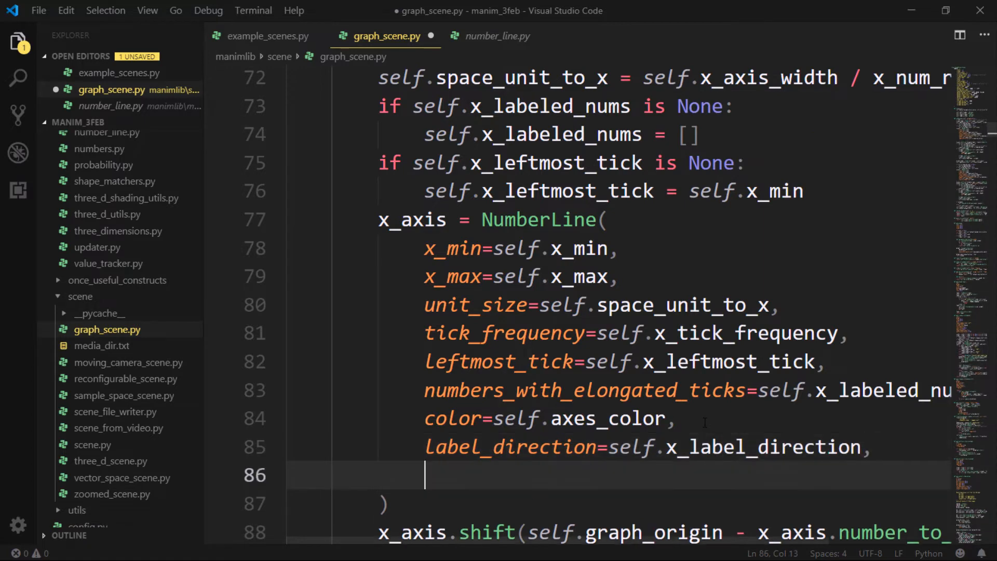
{"action": "left_click", "coordinate": [496, 35]}
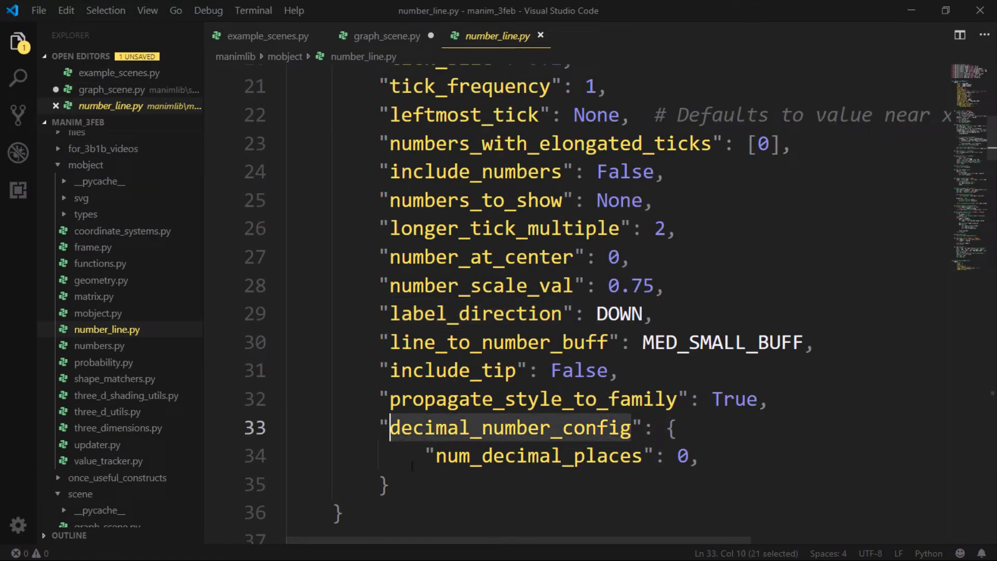
{"action": "left_click", "coordinate": [385, 36]}
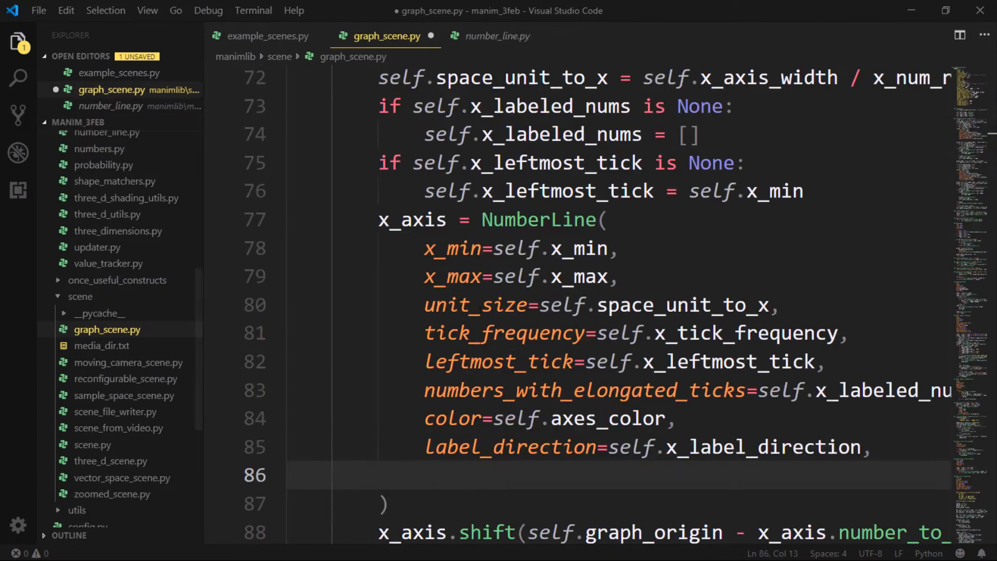
{"action": "type", "text": "decimal_number_config\": {\"num_decimal_places\":"}
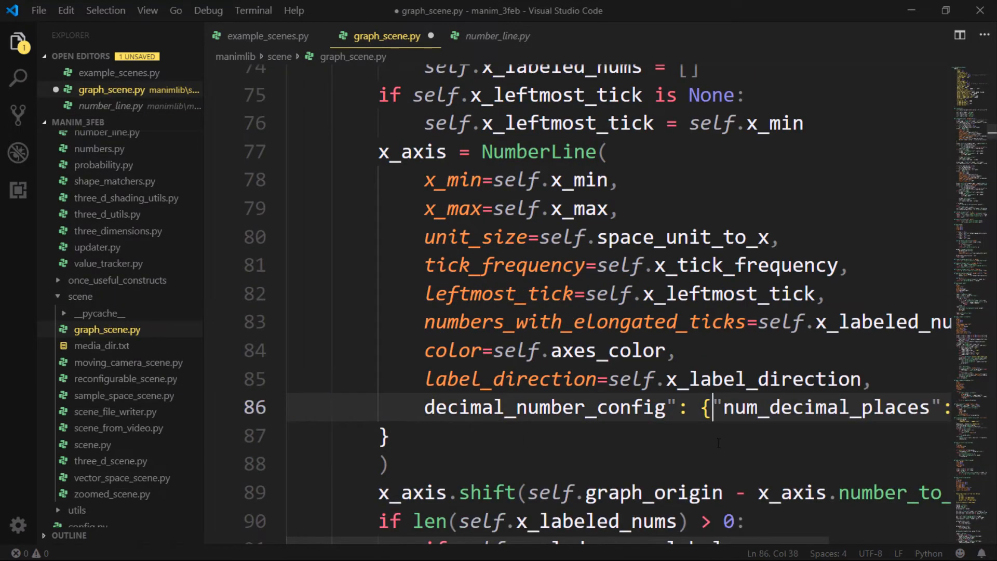
{"action": "key", "text": "Backspace"}
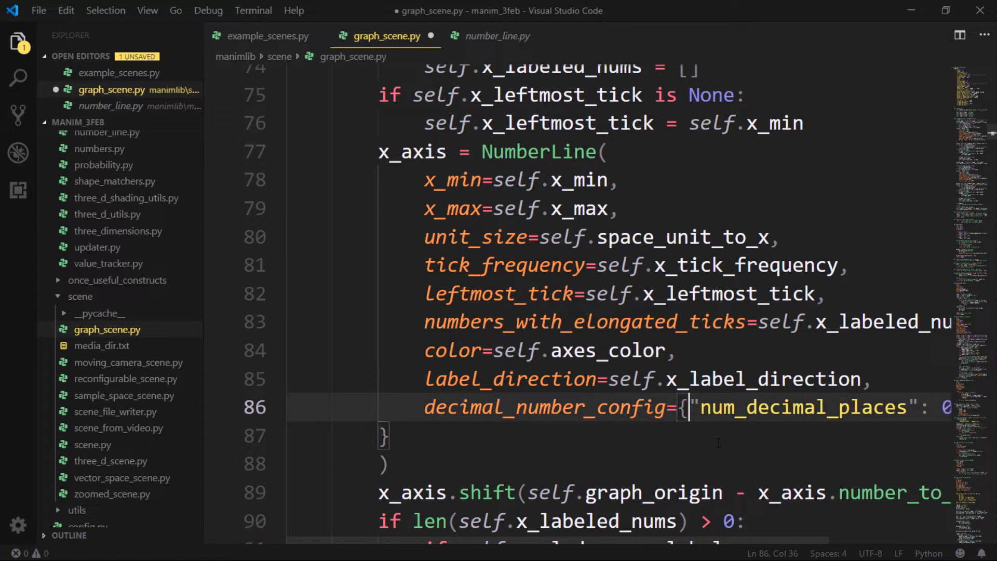
Give the y_axis NumberLine the matching label settings and save graph_scene.py
{"action": "left_click", "coordinate": [385, 435]}
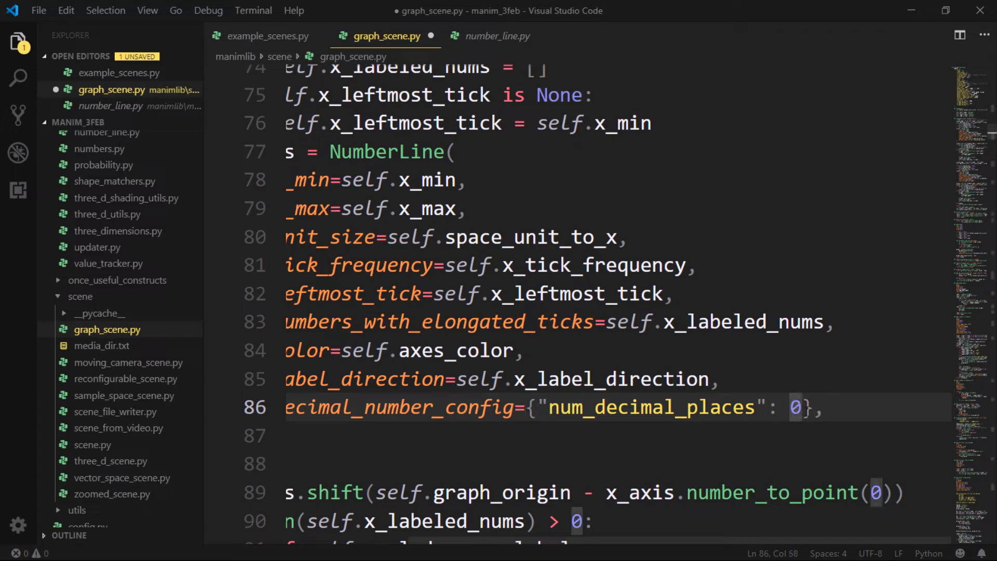
{"action": "scroll", "scroll_direction": "up", "scroll_amount": 3}
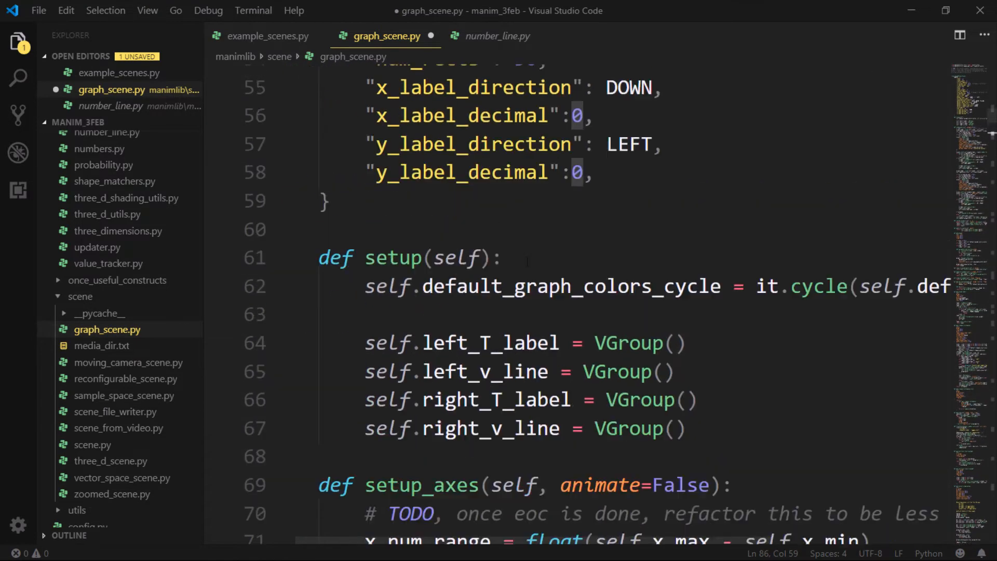
{"action": "scroll", "scroll_direction": "down", "scroll_amount": 3}
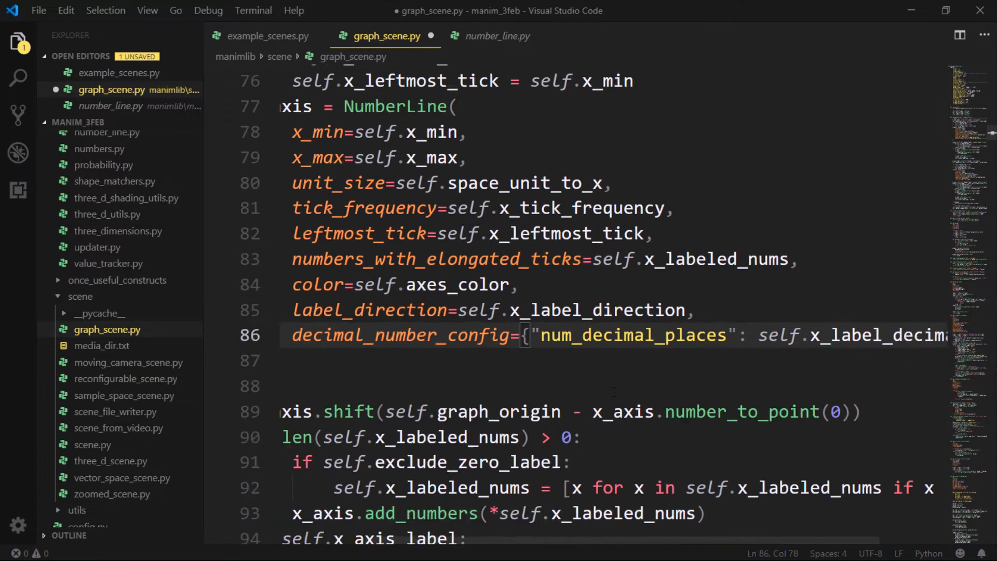
{"action": "scroll", "scroll_direction": "down", "scroll_amount": 3}
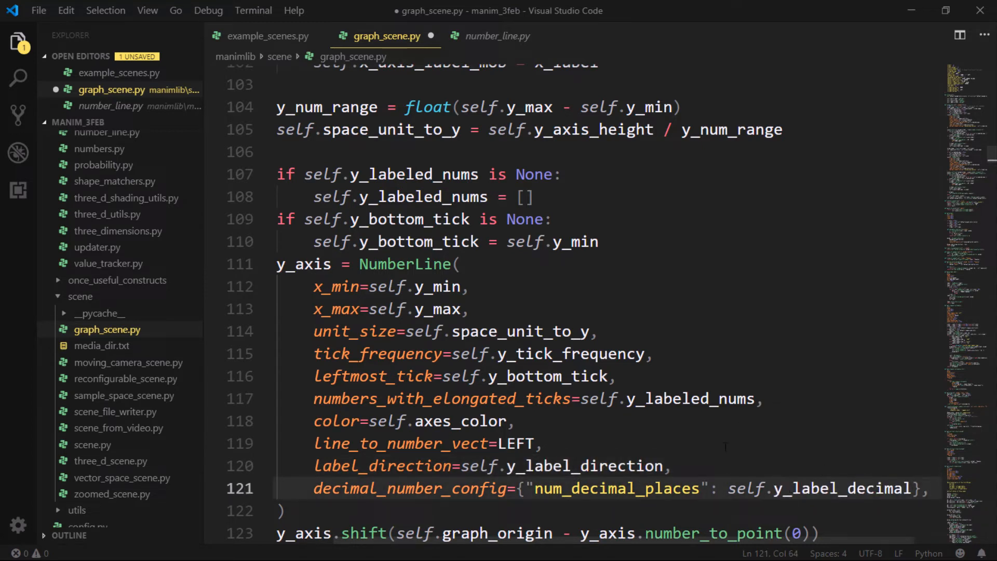
{"action": "key", "text": "ctrl+s"}
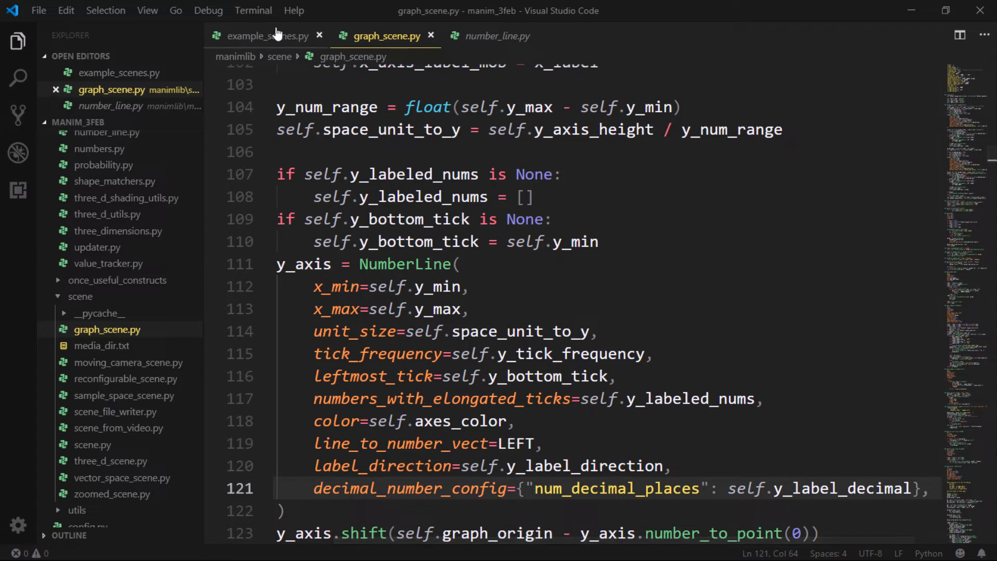
Rerun the Plot1 render so x labels show one decimal and y labels three decimals
{"action": "left_click", "coordinate": [267, 36]}
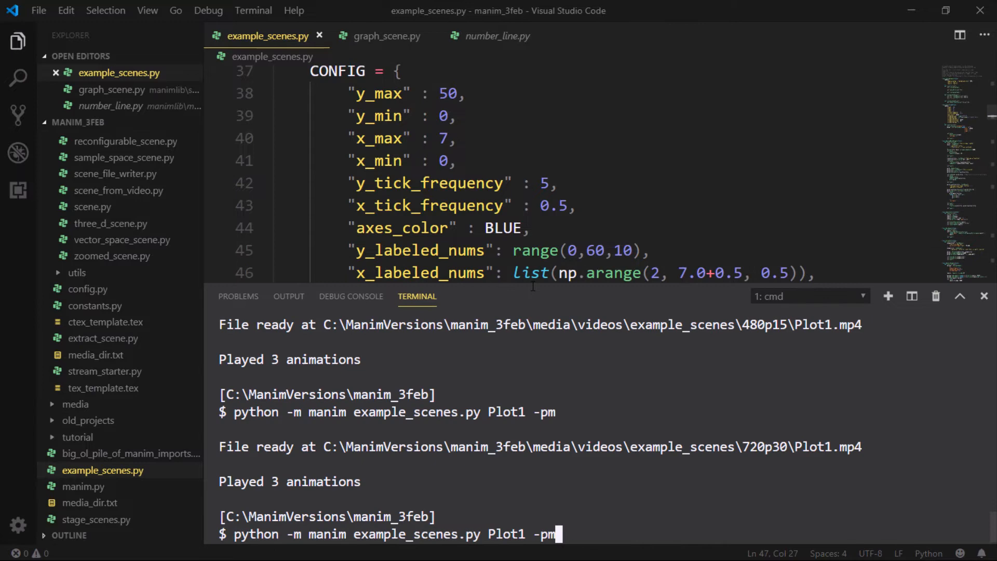
{"action": "key", "text": "Return"}
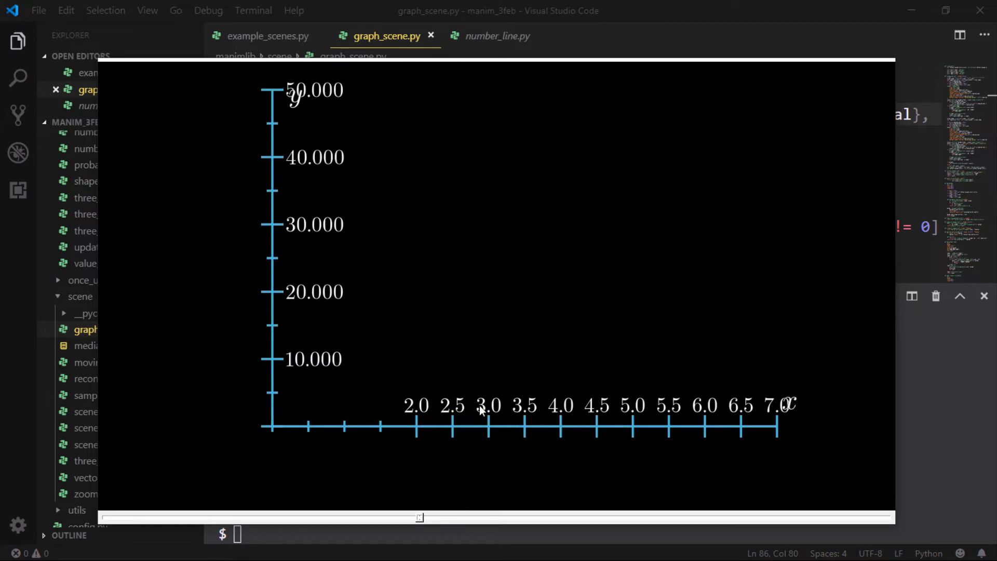
{"action": "mouse_move", "coordinate": [398, 333]}
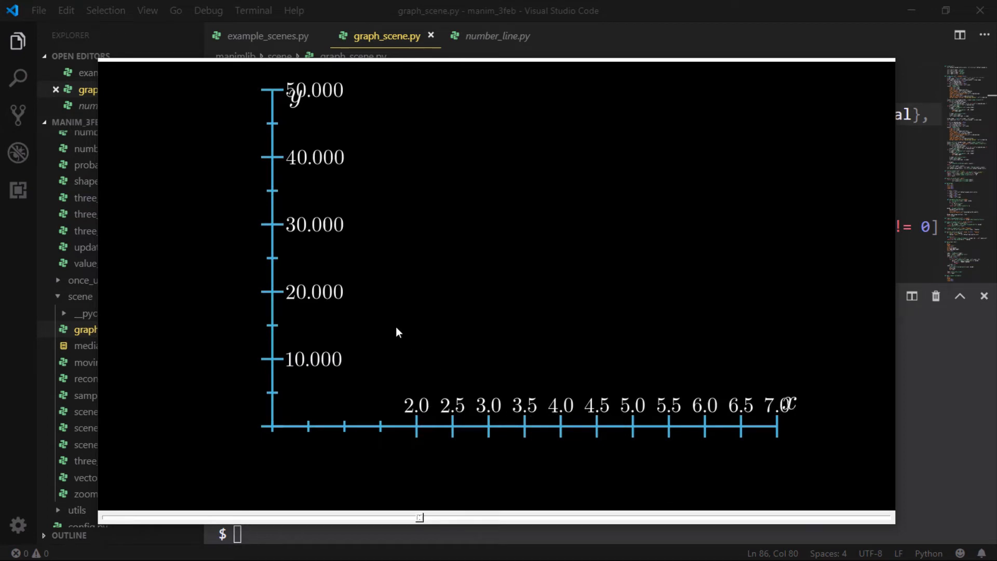
{"action": "mouse_move", "coordinate": [474, 376]}
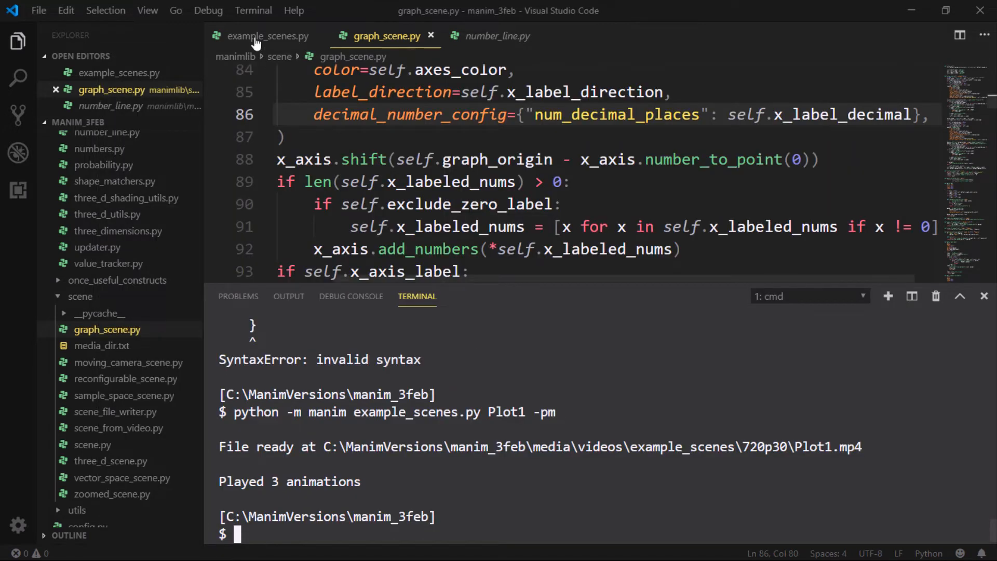
Edit Plot1's CONFIG, setting y_label_decimal to 0 and the label direction to LEFT
{"action": "left_click", "coordinate": [267, 36]}
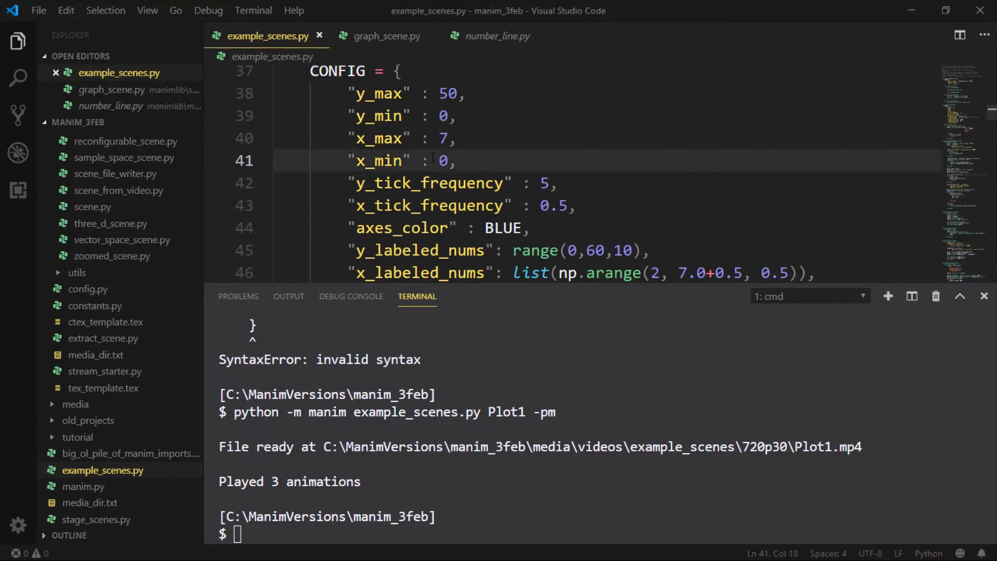
{"action": "left_click", "coordinate": [984, 296]}
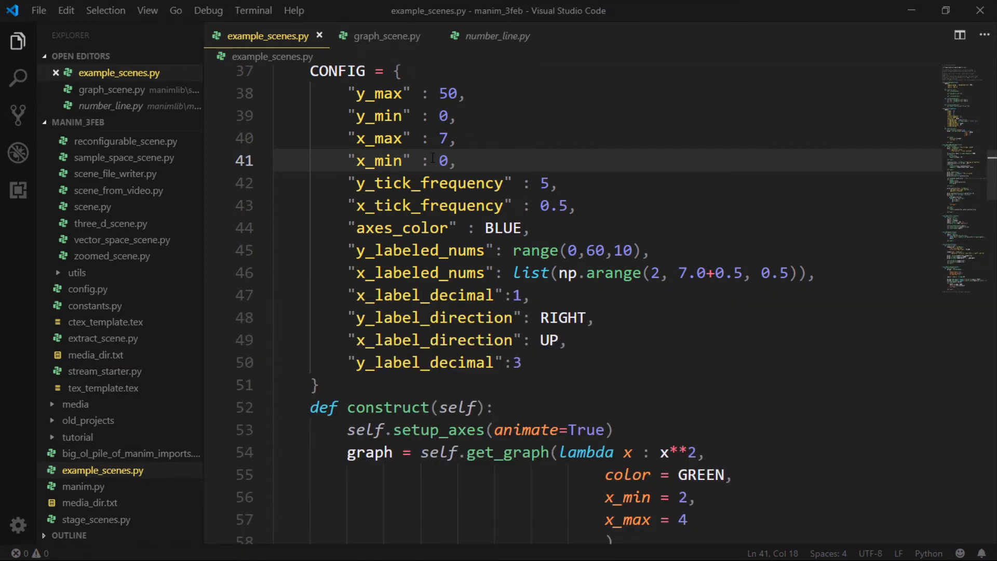
{"action": "left_click", "coordinate": [519, 362]}
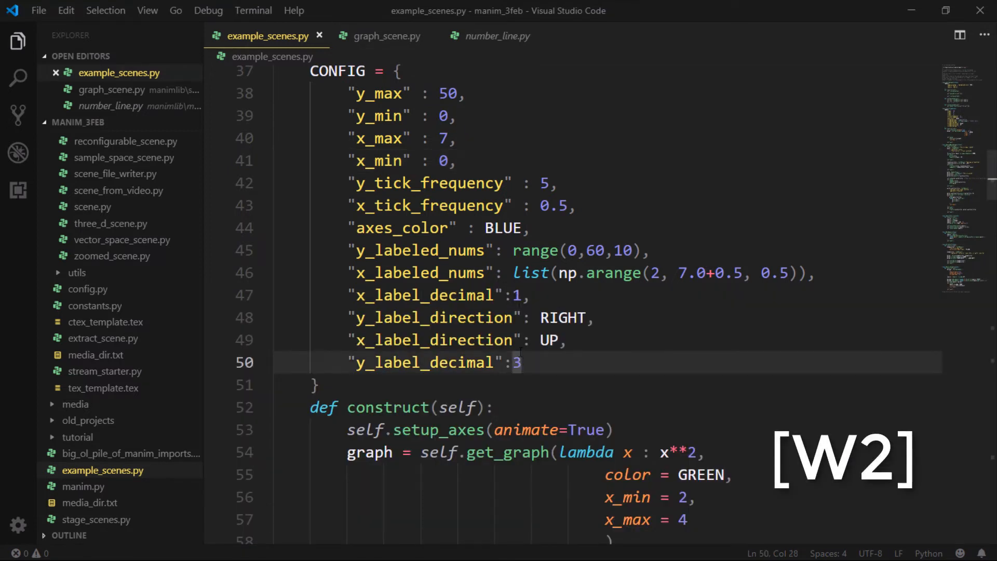
{"action": "type", "text": "0"}
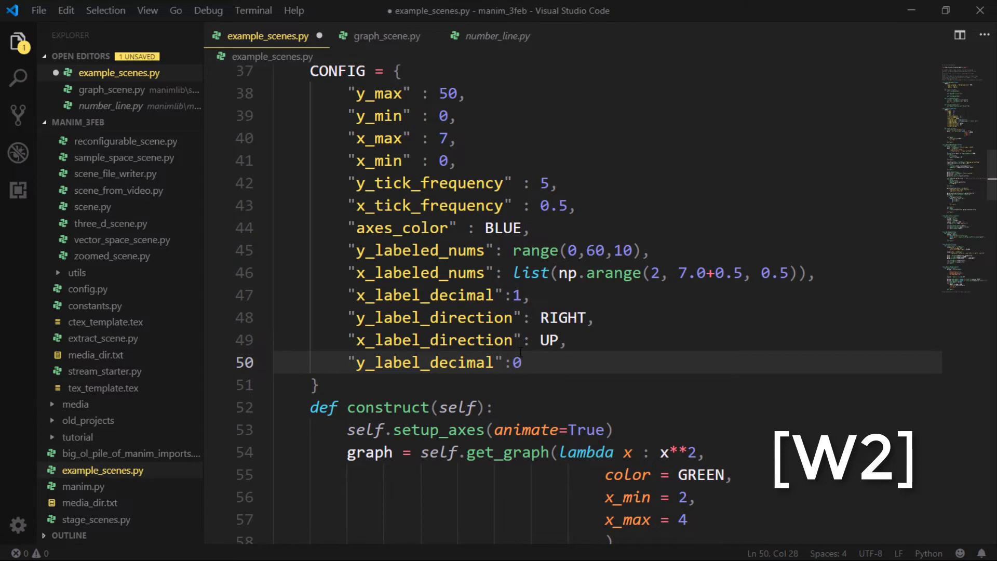
{"action": "type", "text": "LEFT"}
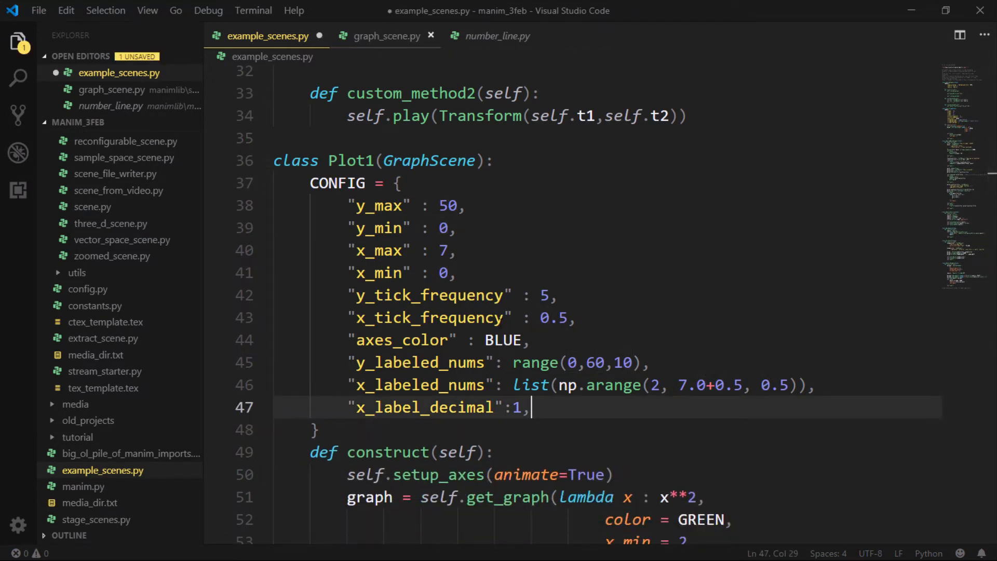
Check GraphScene's default label settings in graph_scene.py, then return to example_scenes.py
{"action": "left_click", "coordinate": [386, 36]}
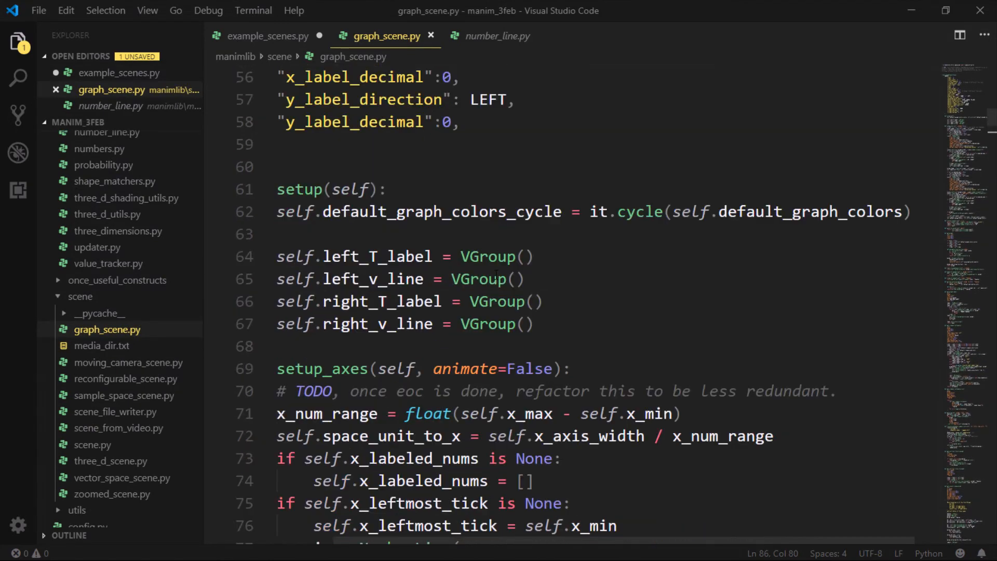
{"action": "scroll", "scroll_direction": "up", "scroll_amount": 3}
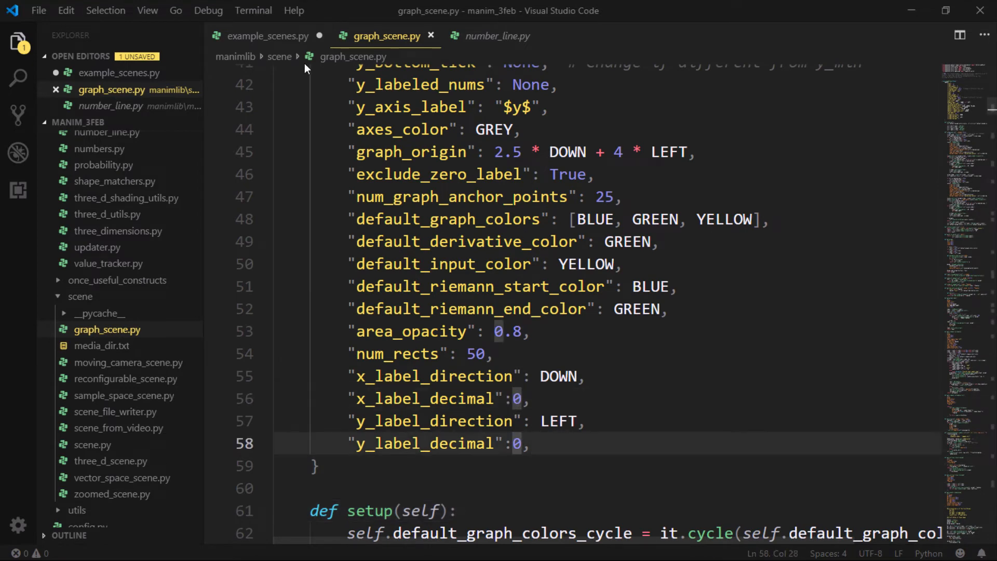
{"action": "left_click", "coordinate": [268, 35]}
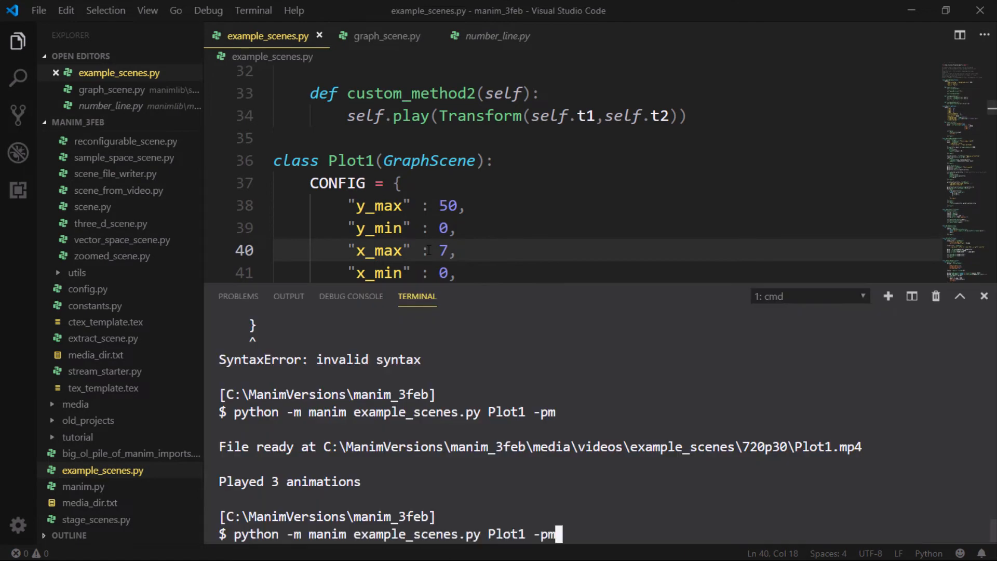
Render Plot1 again and view the image with whole-number y labels and one-decimal x labels
{"action": "key", "text": "Return"}
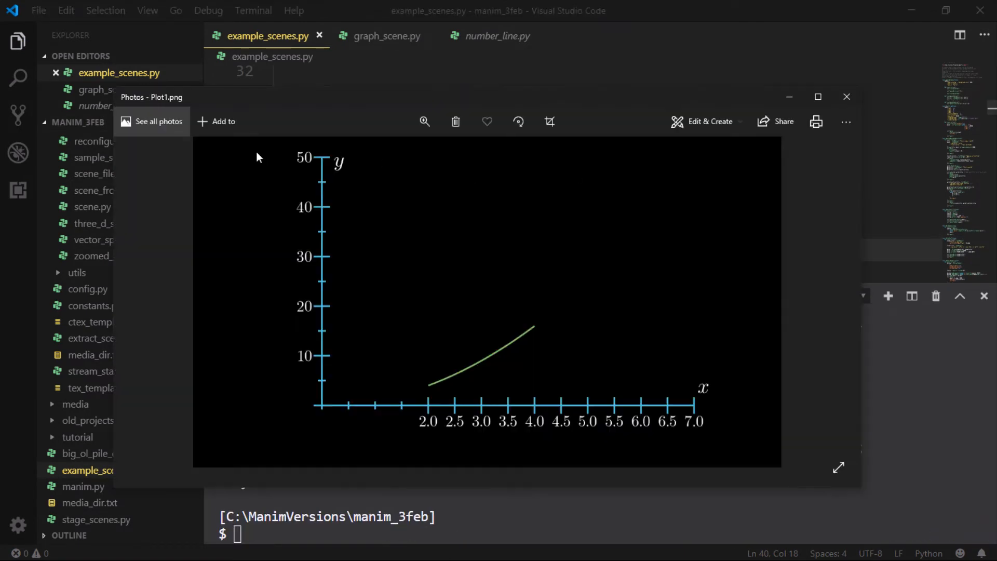
{"action": "mouse_move", "coordinate": [602, 429]}
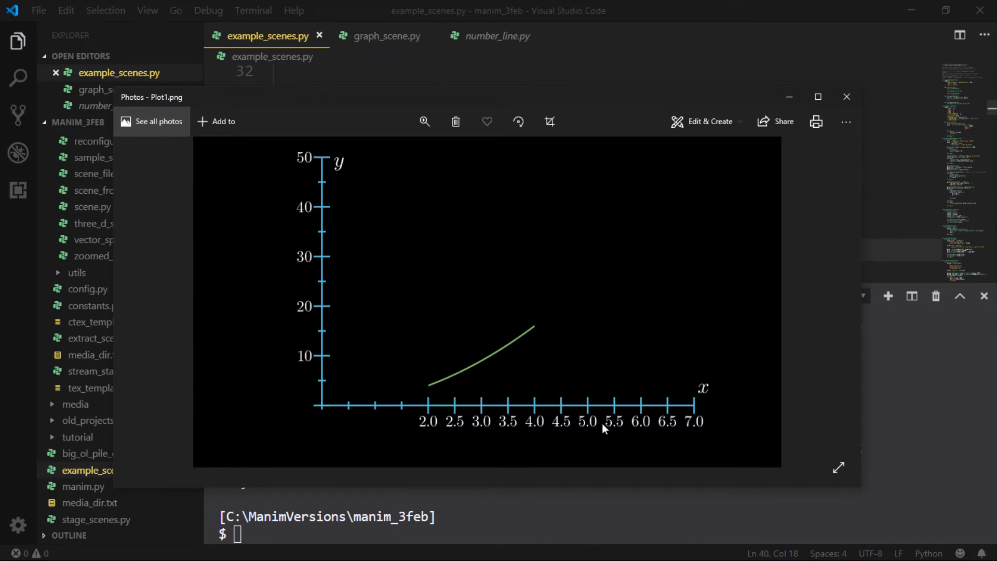
{"action": "mouse_move", "coordinate": [300, 177]}
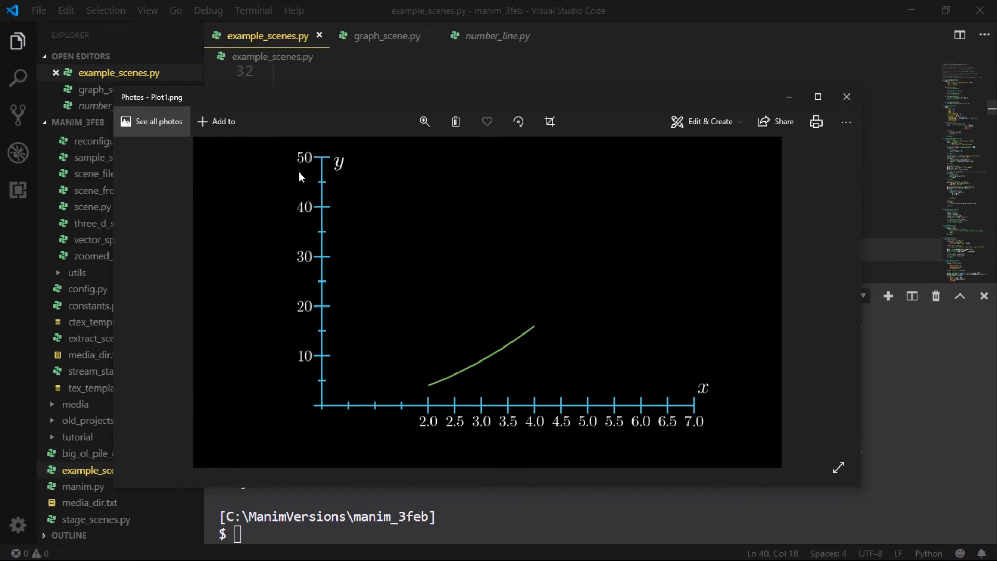
{"action": "mouse_move", "coordinate": [713, 421]}
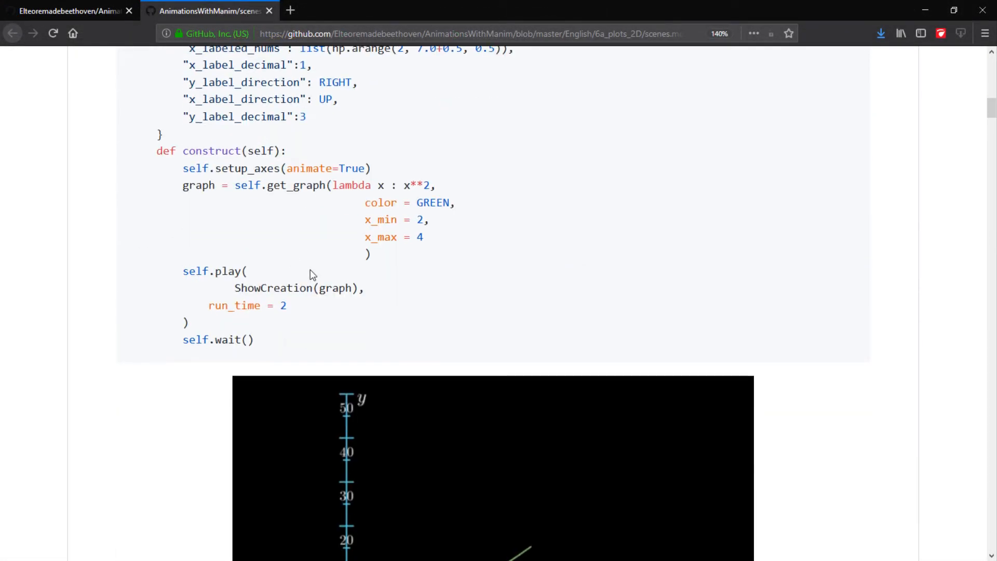
Scroll through the Plot1, Plot1v2 and Plot2 examples on the GitHub 2D plots page
{"action": "scroll", "scroll_direction": "up", "scroll_amount": 3}
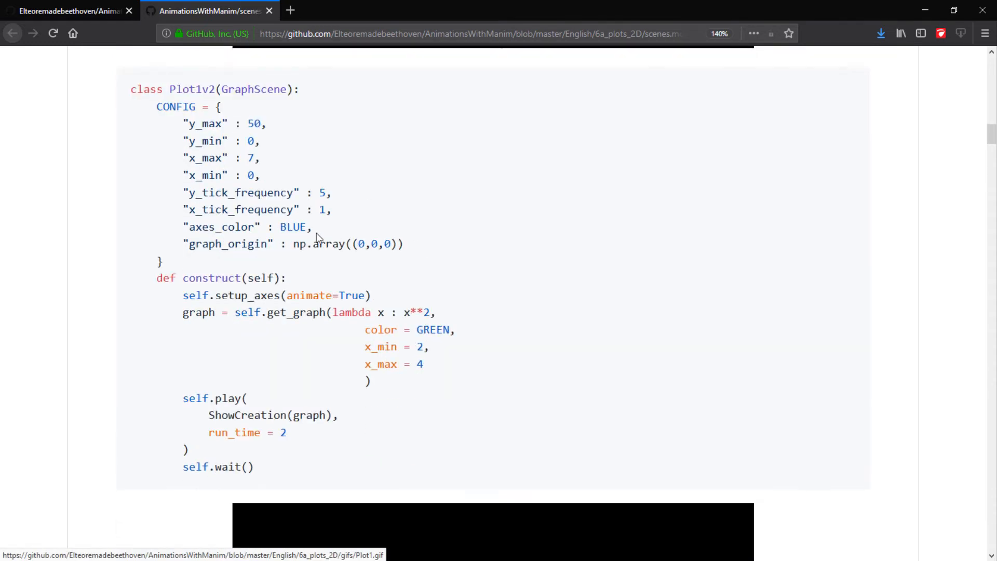
{"action": "scroll", "scroll_direction": "down", "scroll_amount": 3}
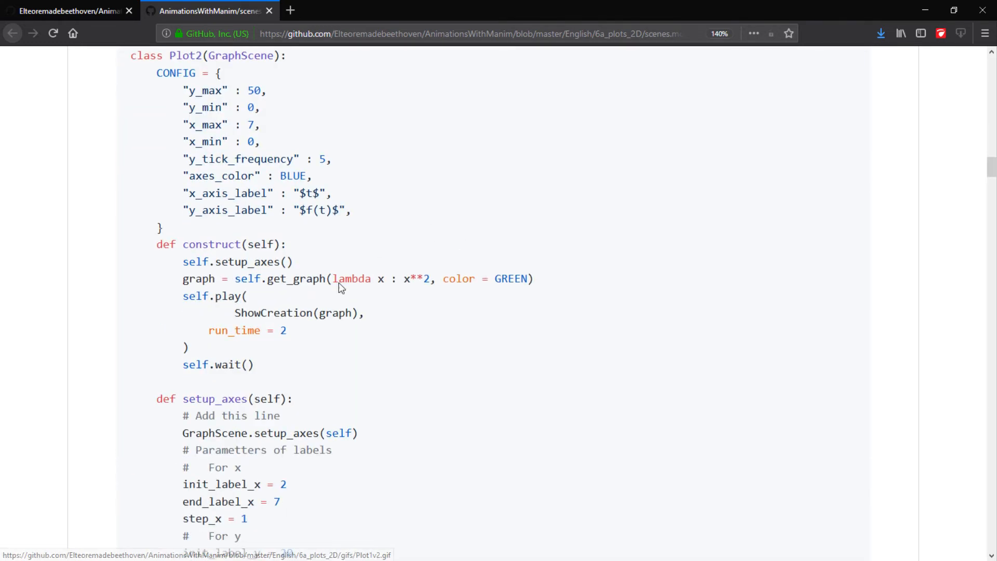
{"action": "scroll", "scroll_direction": "up", "scroll_amount": 3}
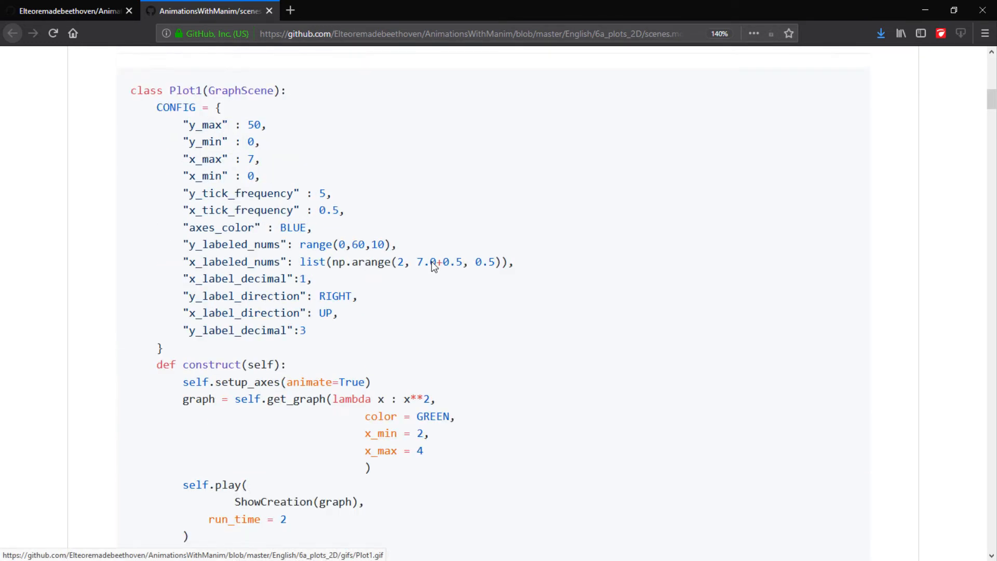
{"action": "scroll", "scroll_direction": "up", "scroll_amount": 3}
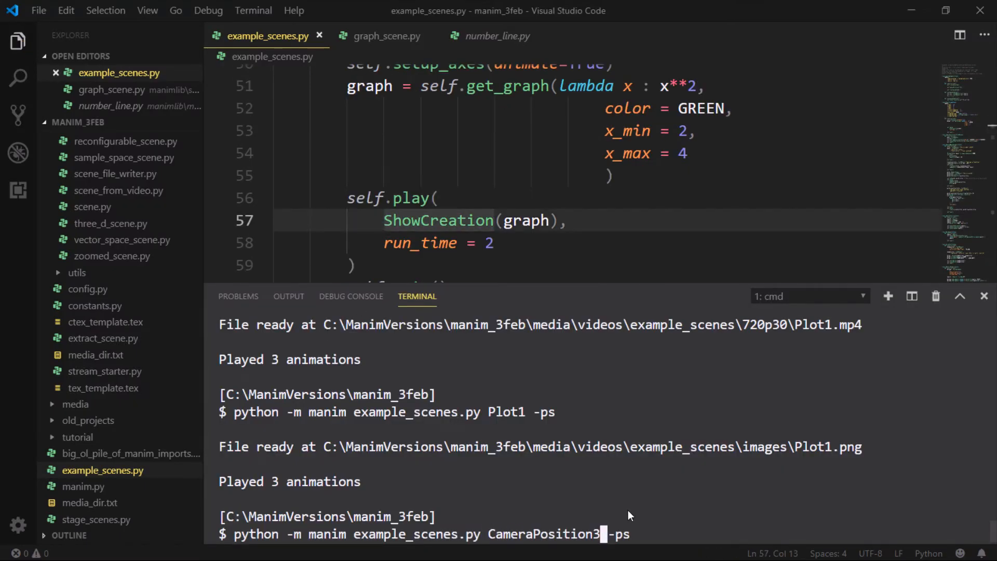
Render CameraPosition3, hitting the ThreeDAxes get_axis AttributeError, and browse the mobject folder
{"action": "key", "text": "Return"}
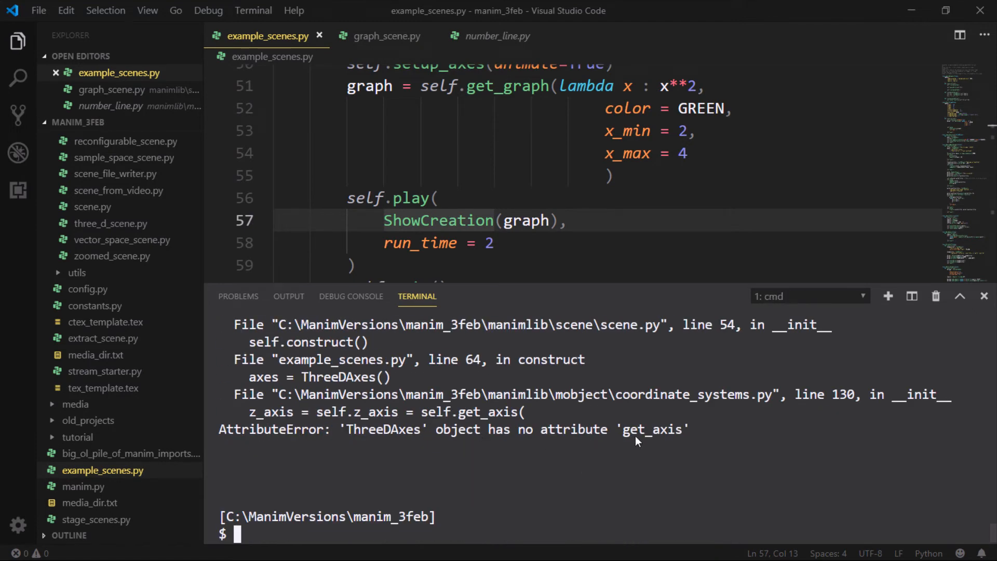
{"action": "mouse_move", "coordinate": [655, 435]}
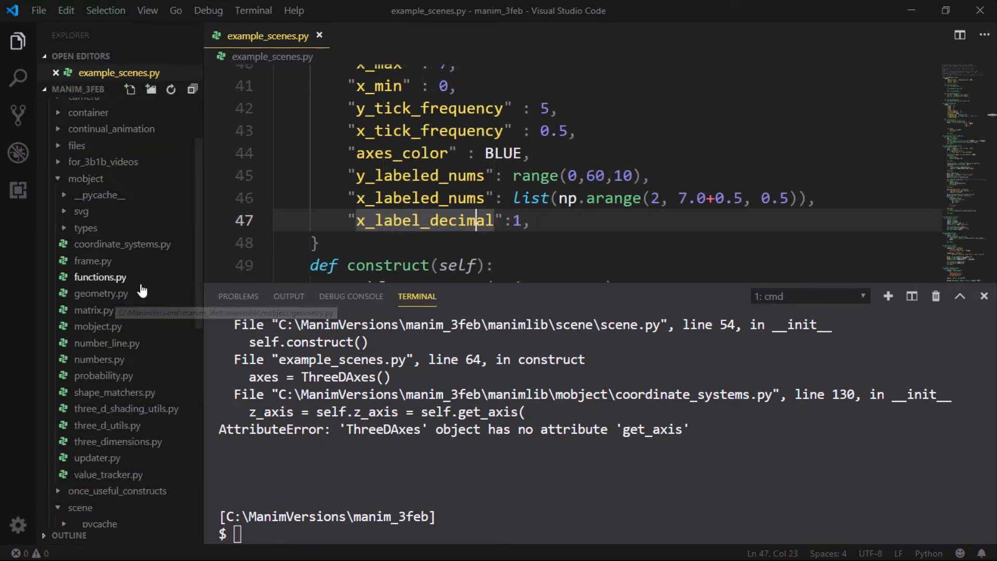
{"action": "left_click", "coordinate": [120, 243]}
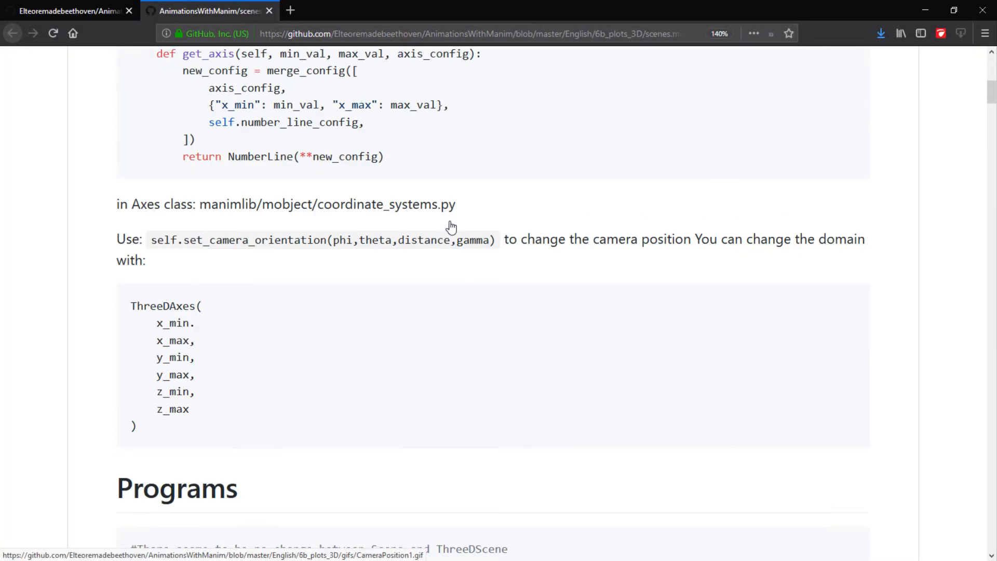
Scroll up to the get_axis method under the Configuration section of the 3D plots page
{"action": "scroll", "scroll_direction": "up", "scroll_amount": 3}
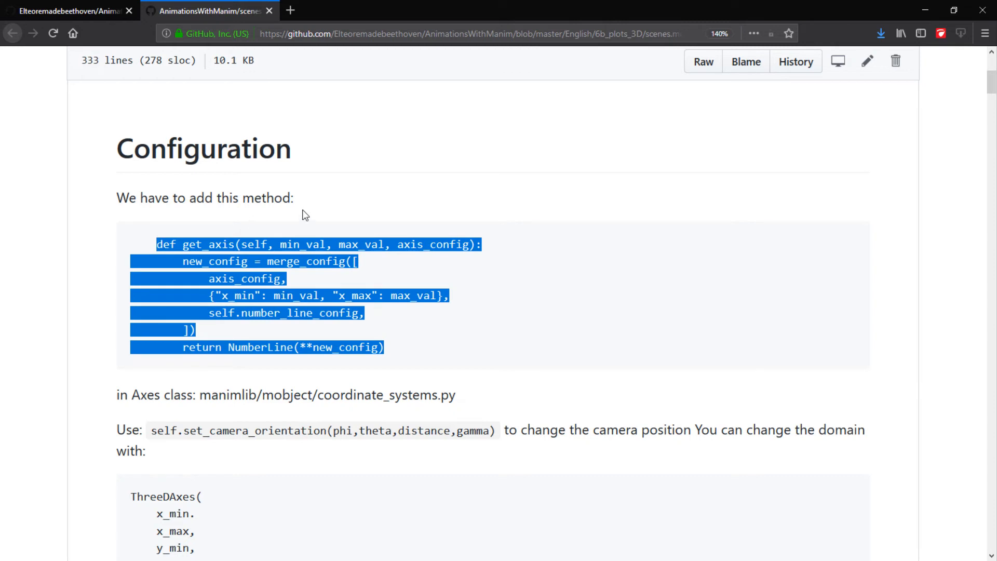
{"action": "mouse_move", "coordinate": [482, 246]}
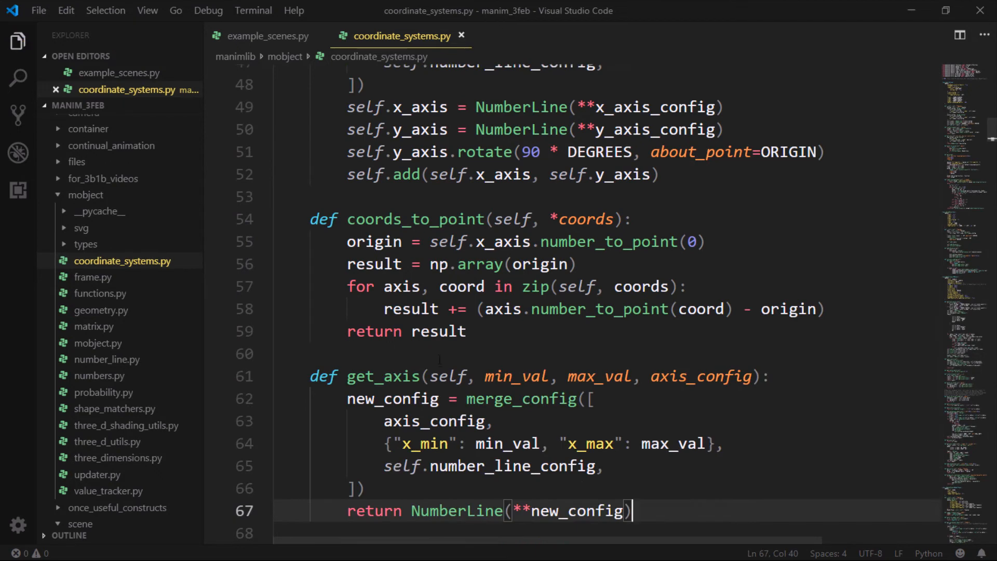
Review the pasted get_axis method in coordinate_systems.py and return to example_scenes.py for CameraPosition3
{"action": "scroll", "scroll_direction": "down", "scroll_amount": 3}
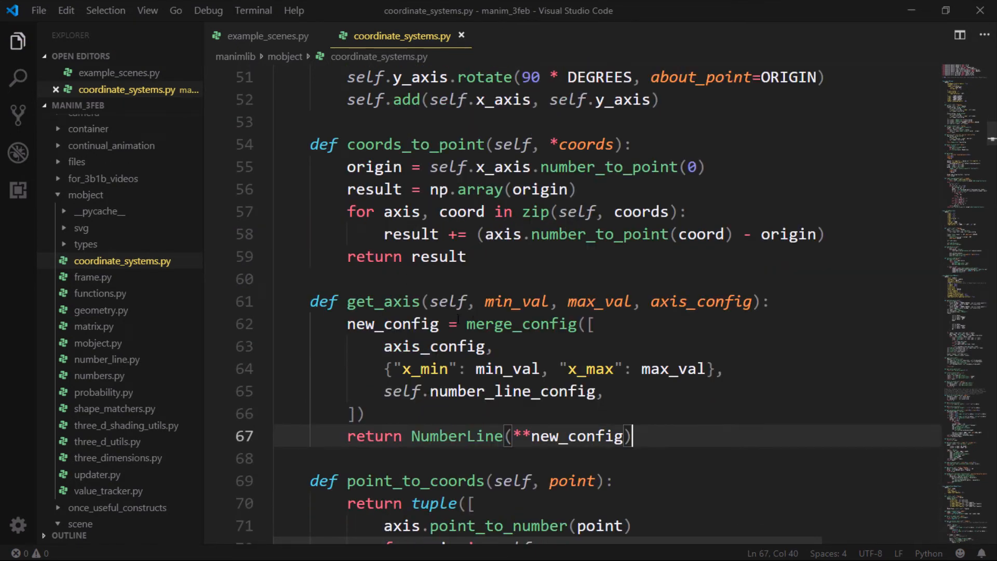
{"action": "mouse_move", "coordinate": [268, 35]}
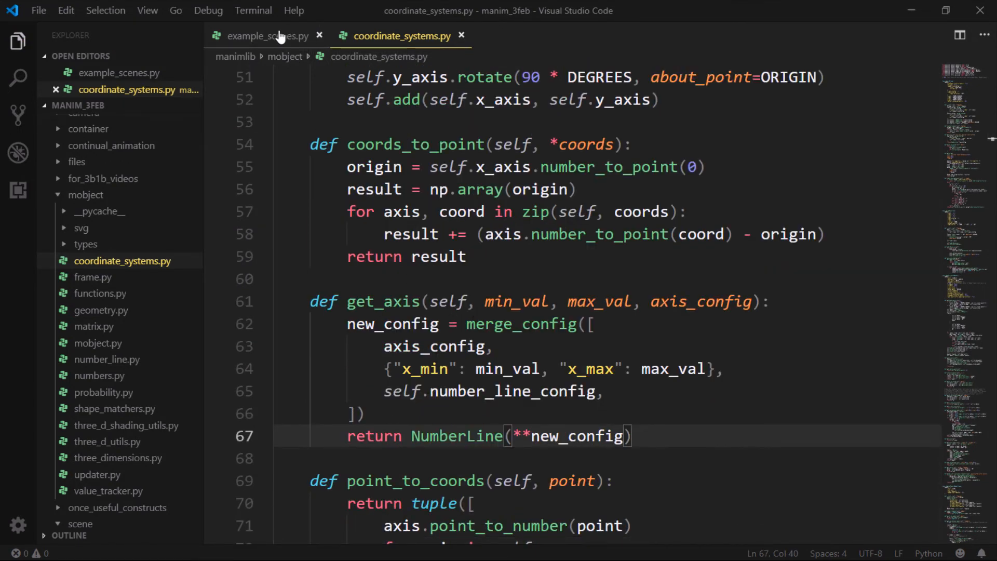
{"action": "left_click", "coordinate": [268, 35]}
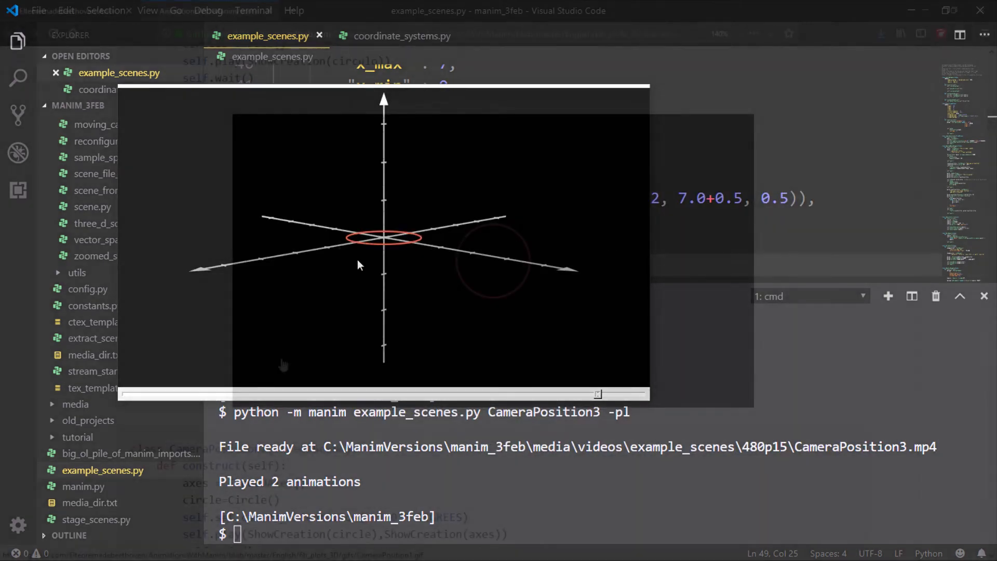
Highlight the camera orientation method name and its phi and theta angle arguments in the CameraPosition examples
{"action": "left_click", "coordinate": [206, 11]}
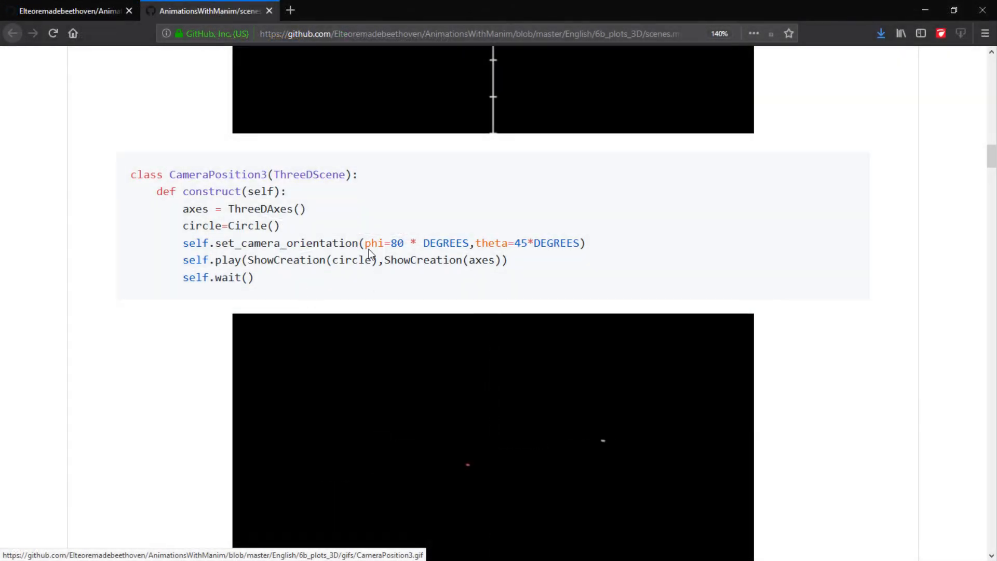
{"action": "double_click", "coordinate": [244, 243]}
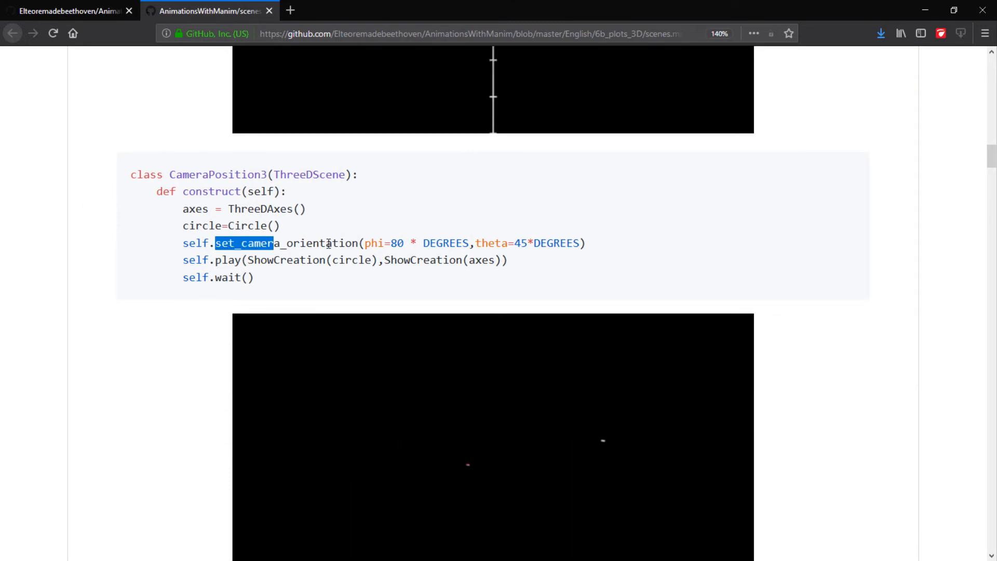
{"action": "scroll", "scroll_direction": "down", "scroll_amount": 3}
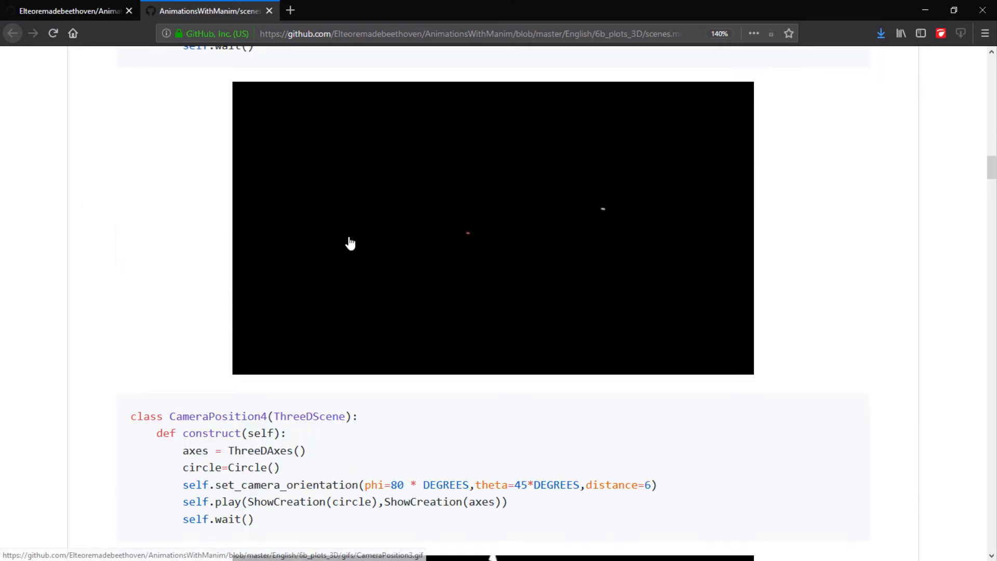
{"action": "scroll", "scroll_direction": "down", "scroll_amount": 3}
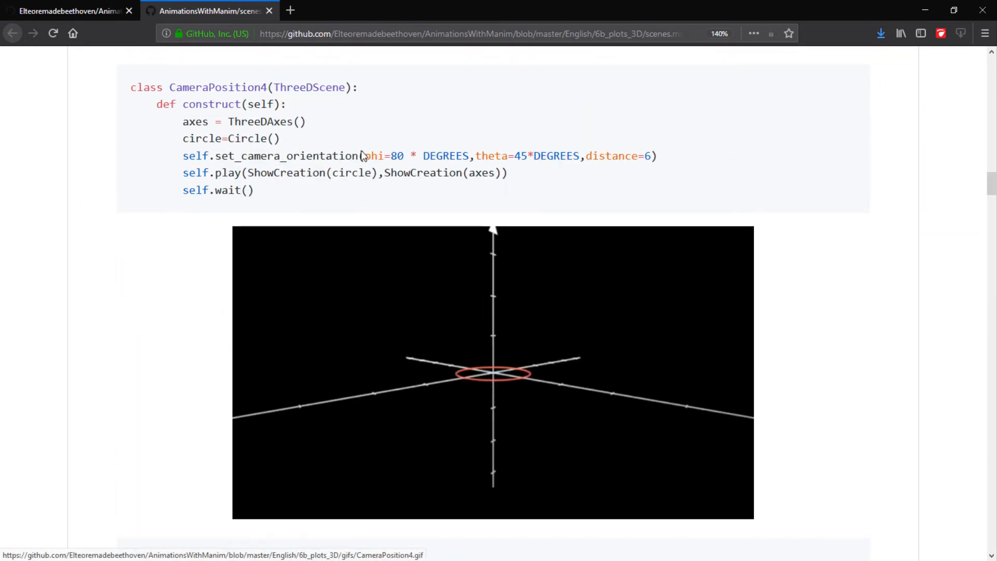
{"action": "left_click_drag", "start_coordinate": [366, 155], "coordinate": [627, 156]}
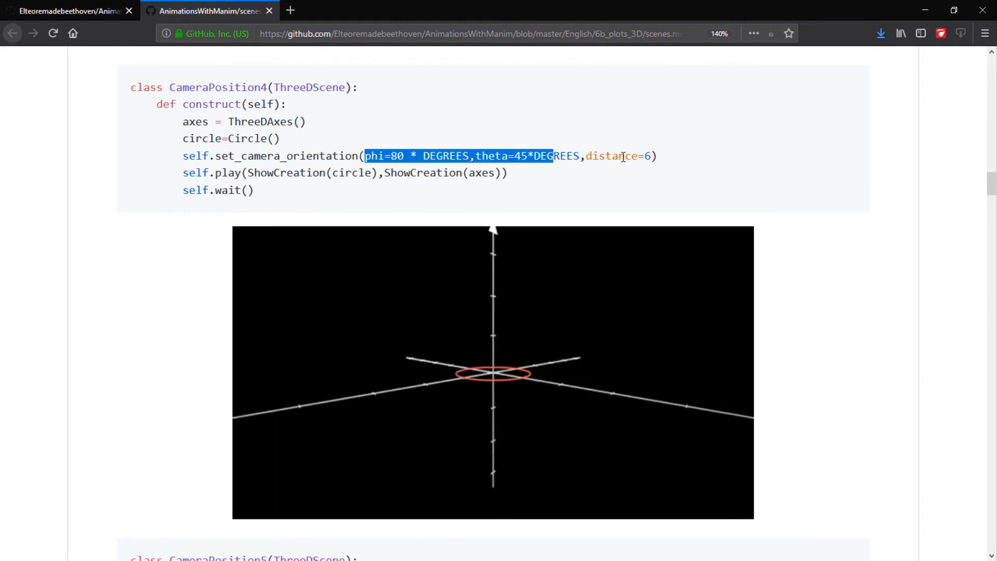
Browse through CameraPosition4, CameraPosition5 and the MoveCamera ambient rotation examples toward ParametricCurve1
{"action": "scroll", "scroll_direction": "down", "scroll_amount": 3}
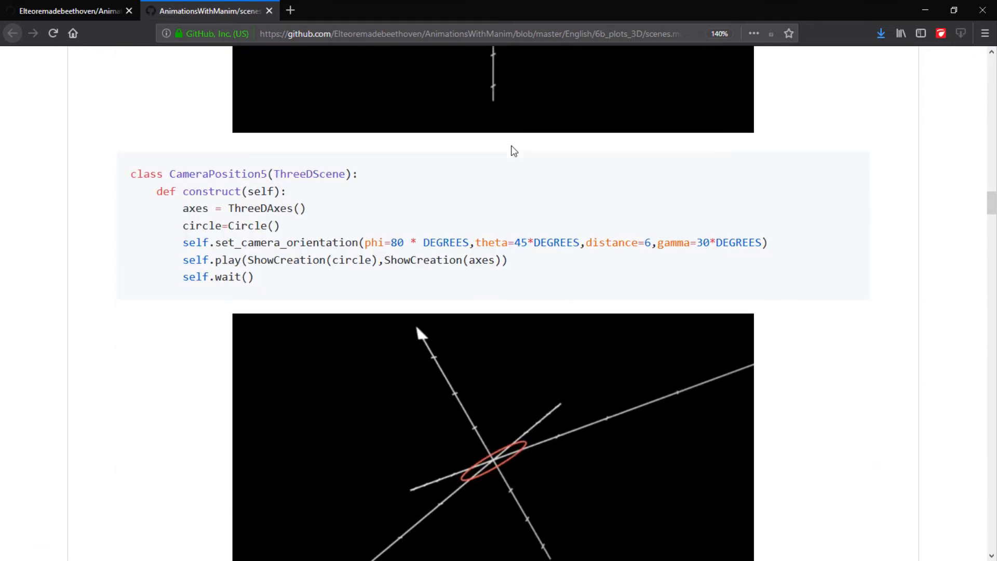
{"action": "scroll", "scroll_direction": "down", "scroll_amount": 3}
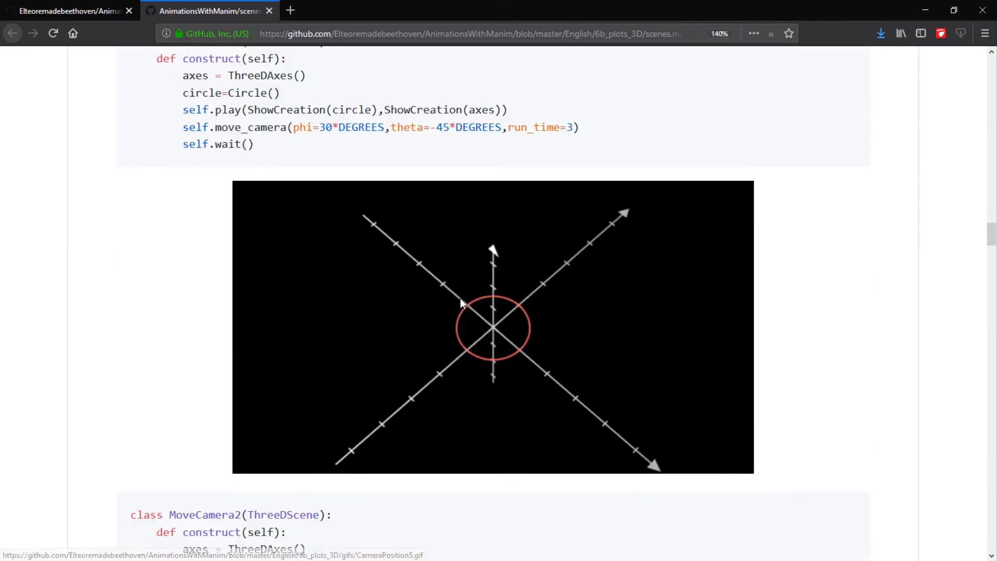
{"action": "scroll", "scroll_direction": "down", "scroll_amount": 3}
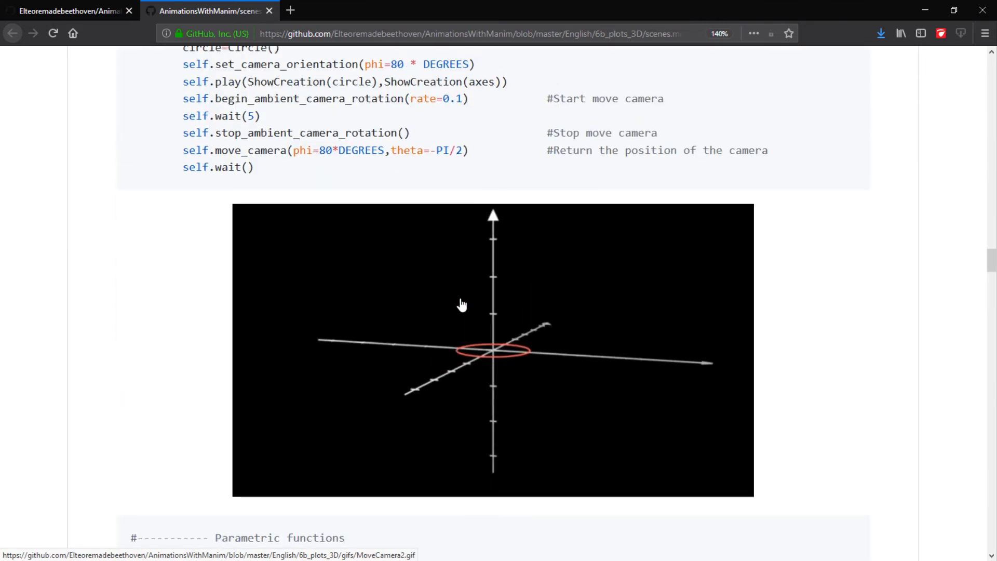
{"action": "scroll", "scroll_direction": "up", "scroll_amount": 3}
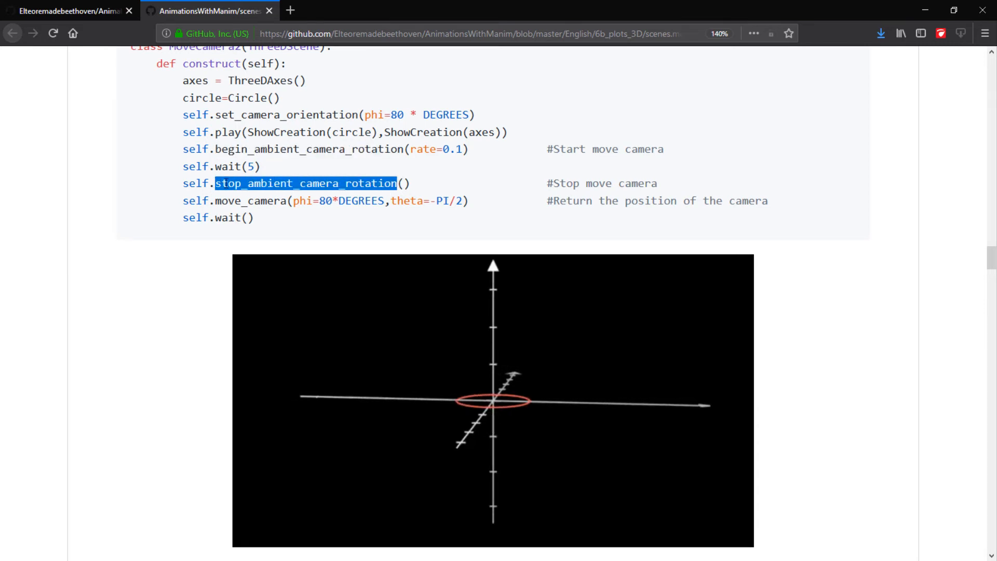
{"action": "mouse_move", "coordinate": [181, 242]}
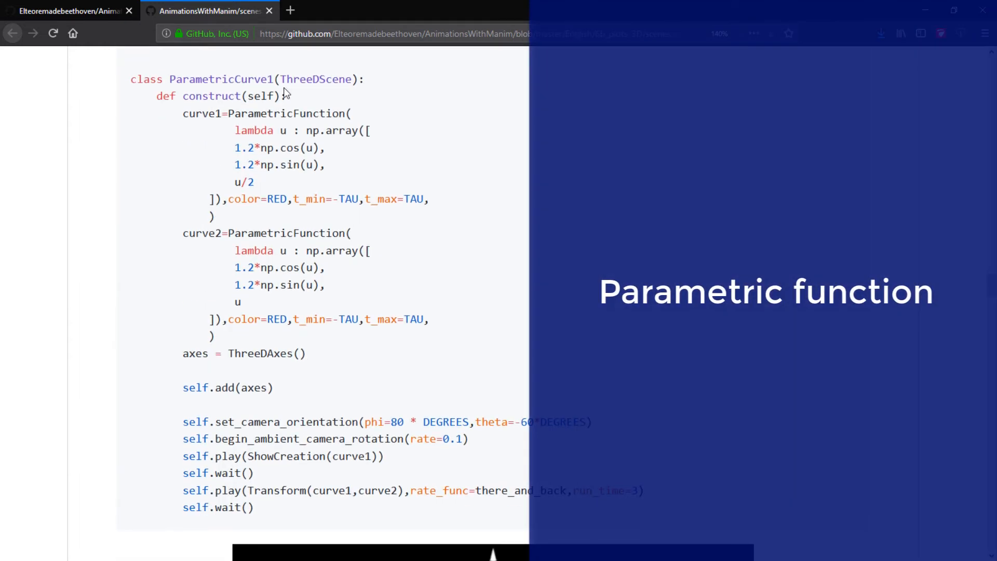
Highlight the ParametricCurve1 class name, then view its red helix animation around 3D axes
{"action": "double_click", "coordinate": [220, 79]}
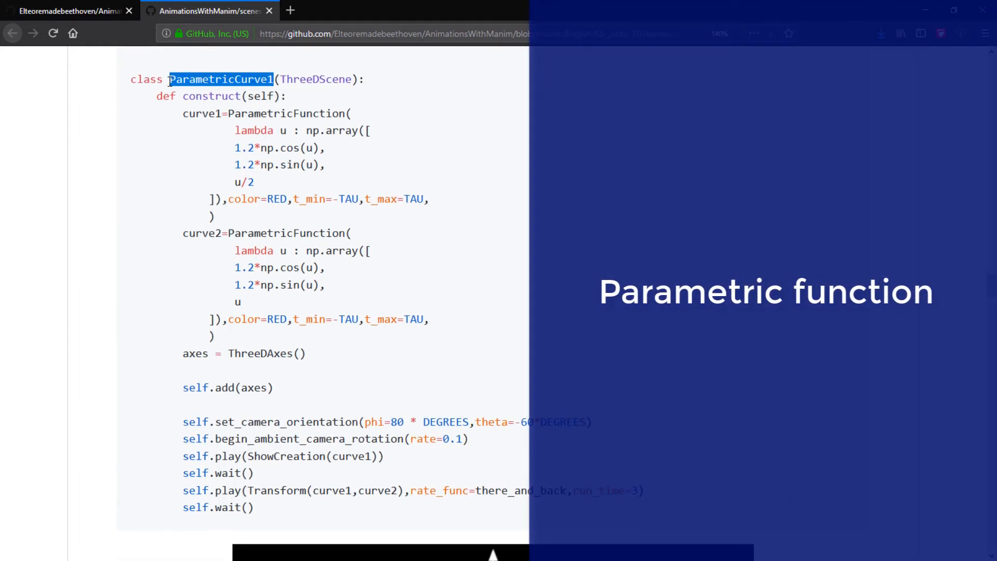
{"action": "left_click", "coordinate": [287, 238]}
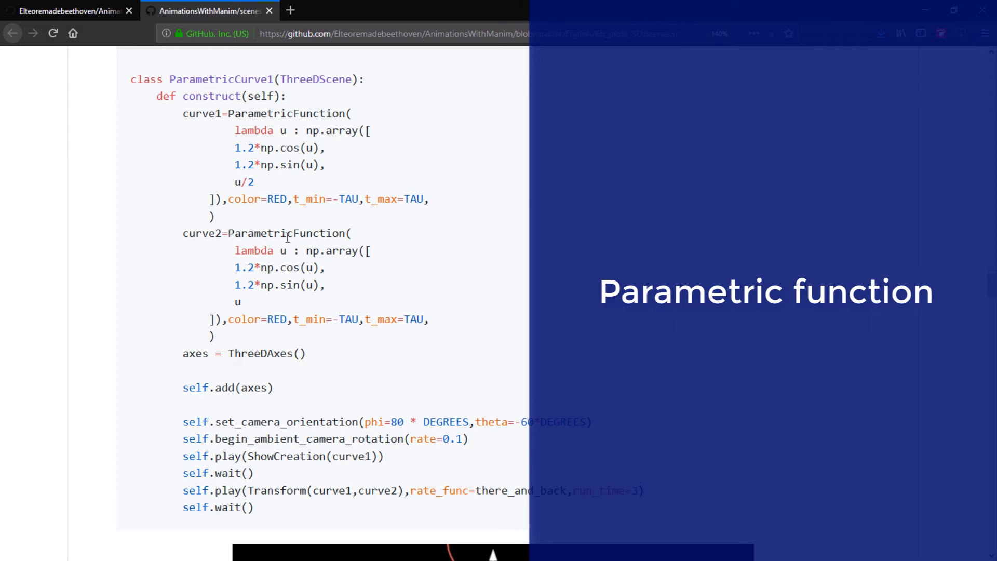
{"action": "mouse_move", "coordinate": [285, 274]}
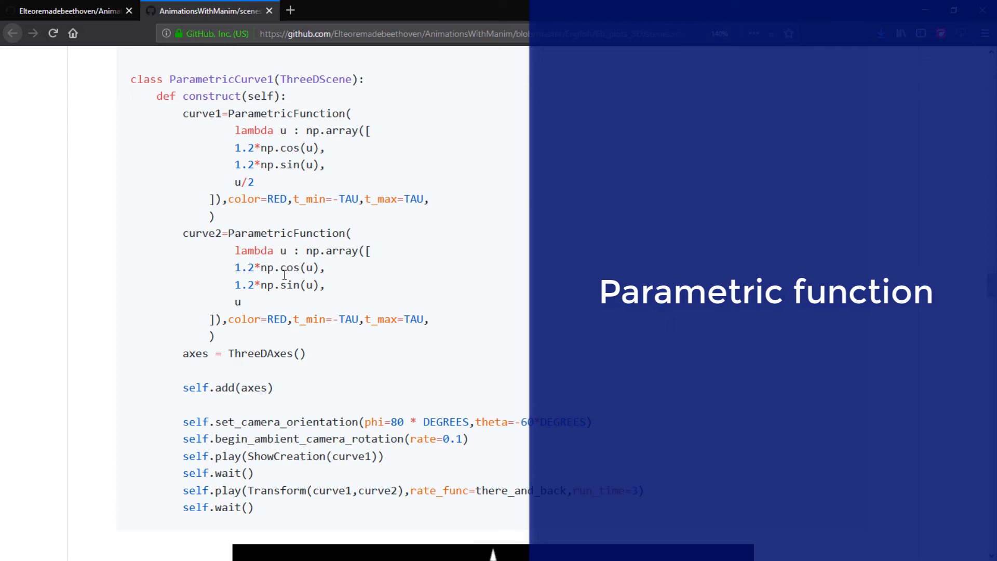
{"action": "scroll", "scroll_direction": "down", "scroll_amount": 3}
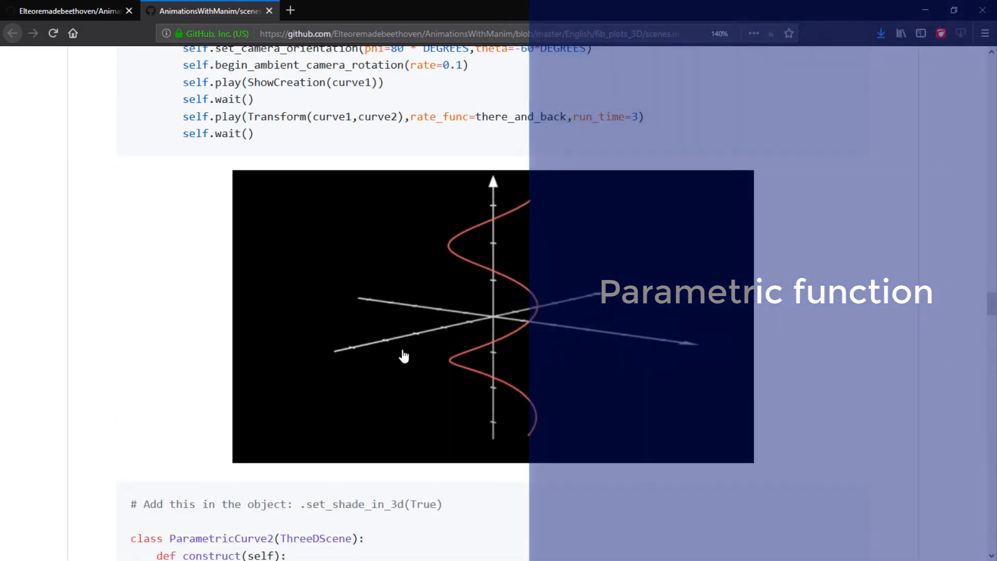
{"action": "scroll", "scroll_direction": "down", "scroll_amount": 3}
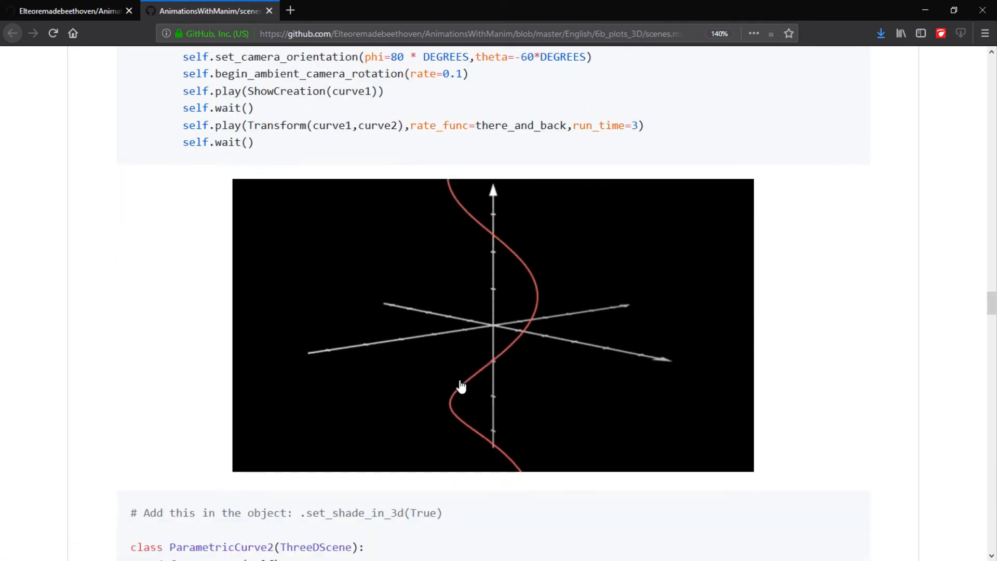
{"action": "scroll", "scroll_direction": "up", "scroll_amount": 3}
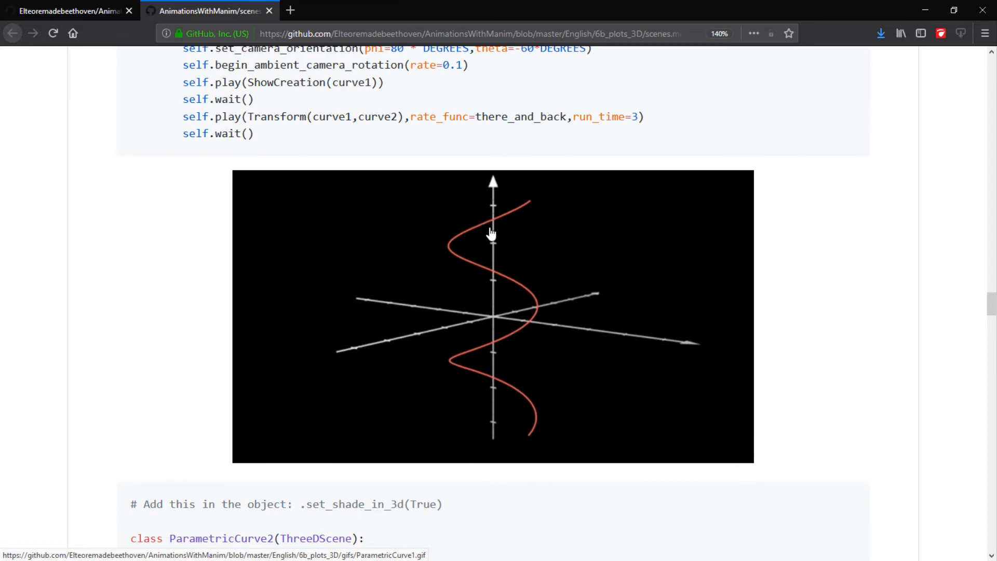
Scroll past ParametricCurve2 and its helix-transform GIF down to the SurfacesAnimation code
{"action": "scroll", "scroll_direction": "down", "scroll_amount": 3}
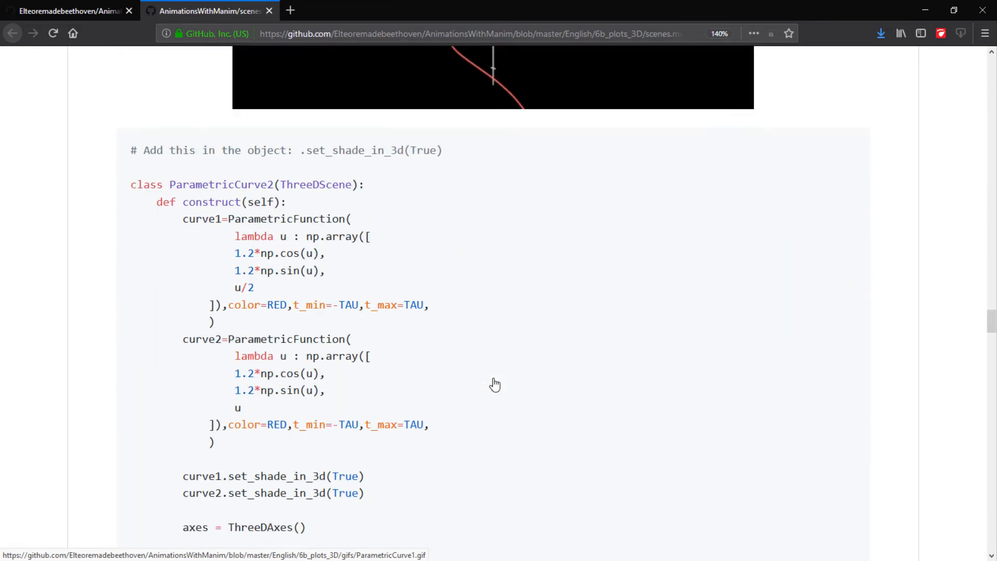
{"action": "scroll", "scroll_direction": "down", "scroll_amount": 3}
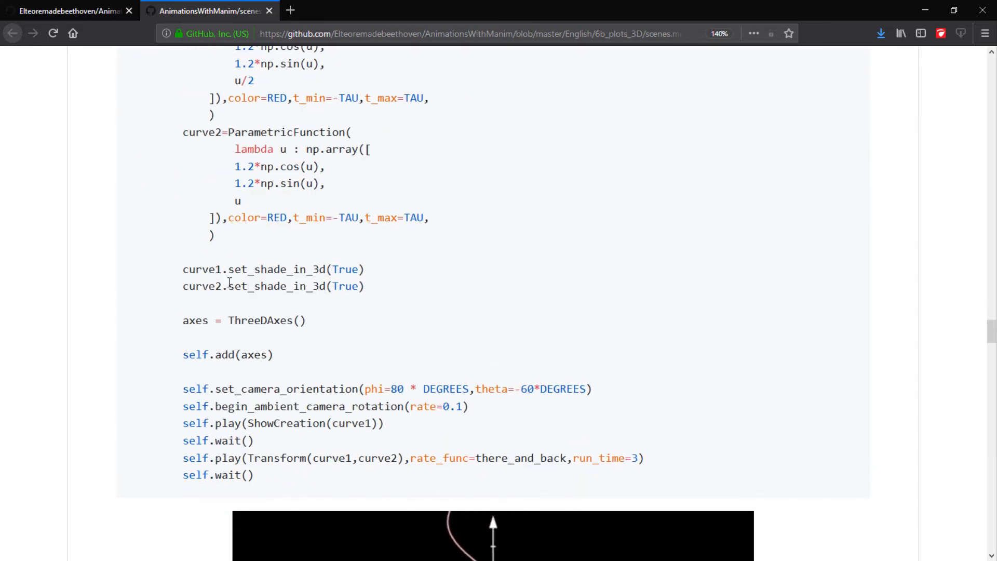
{"action": "mouse_move", "coordinate": [378, 287]}
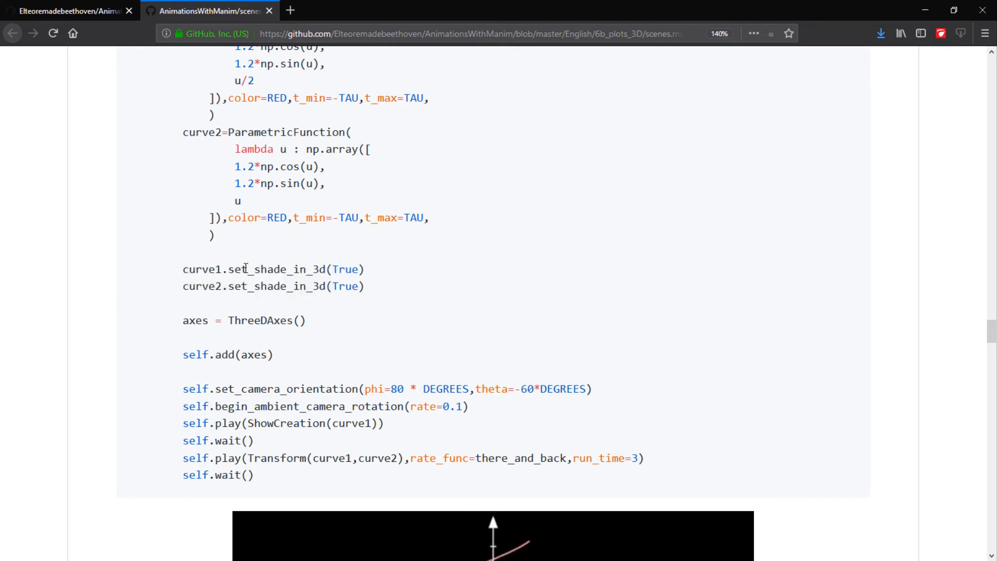
{"action": "scroll", "scroll_direction": "down", "scroll_amount": 3}
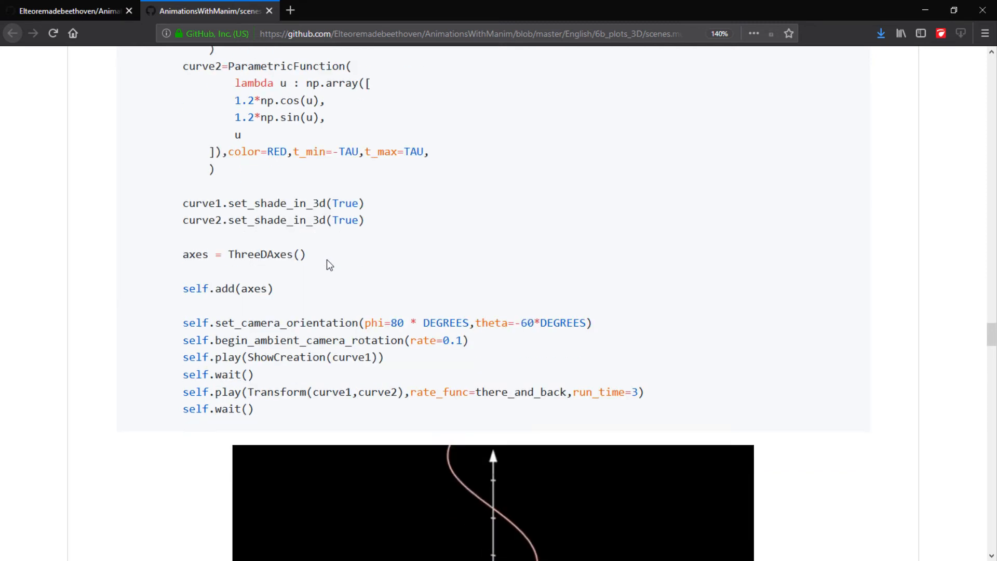
{"action": "scroll", "scroll_direction": "down", "scroll_amount": 3}
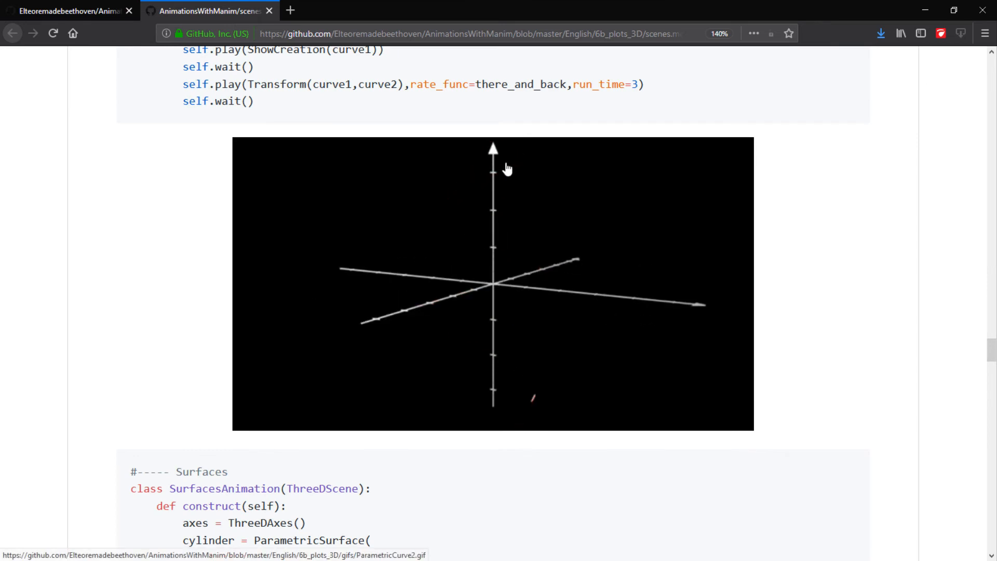
{"action": "mouse_move", "coordinate": [467, 231]}
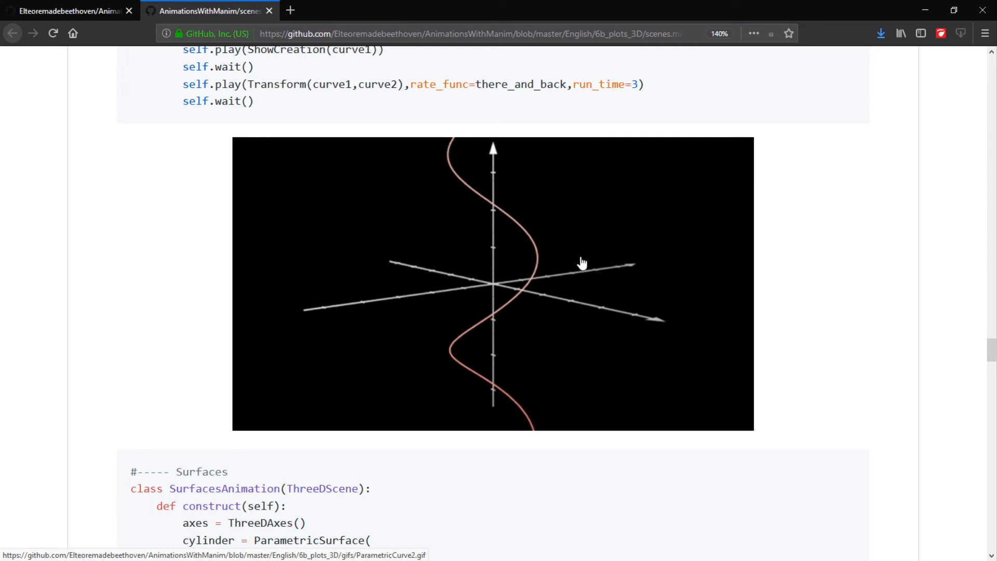
{"action": "scroll", "scroll_direction": "down", "scroll_amount": 3}
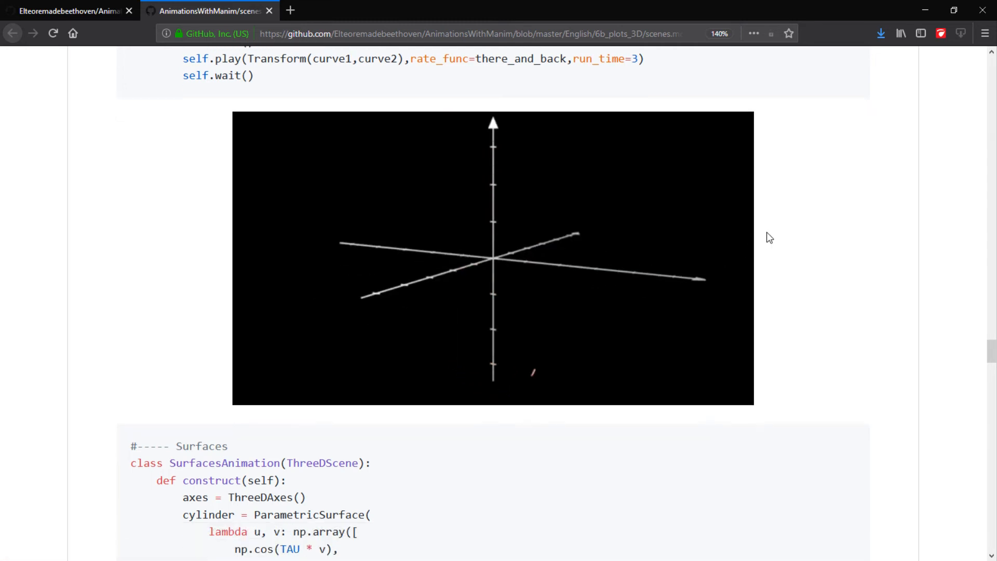
{"action": "scroll", "scroll_direction": "down", "scroll_amount": 3}
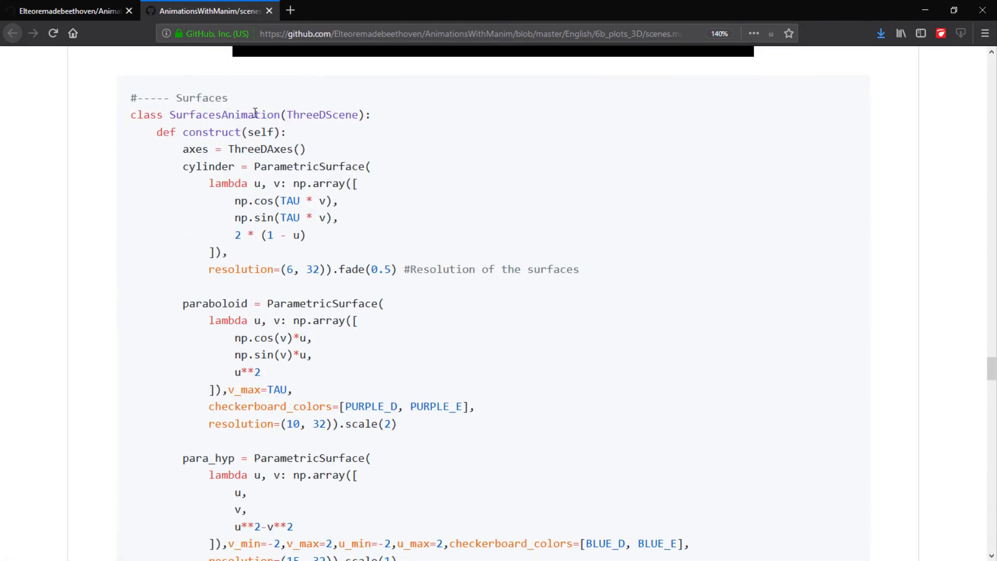
{"action": "mouse_move", "coordinate": [224, 139]}
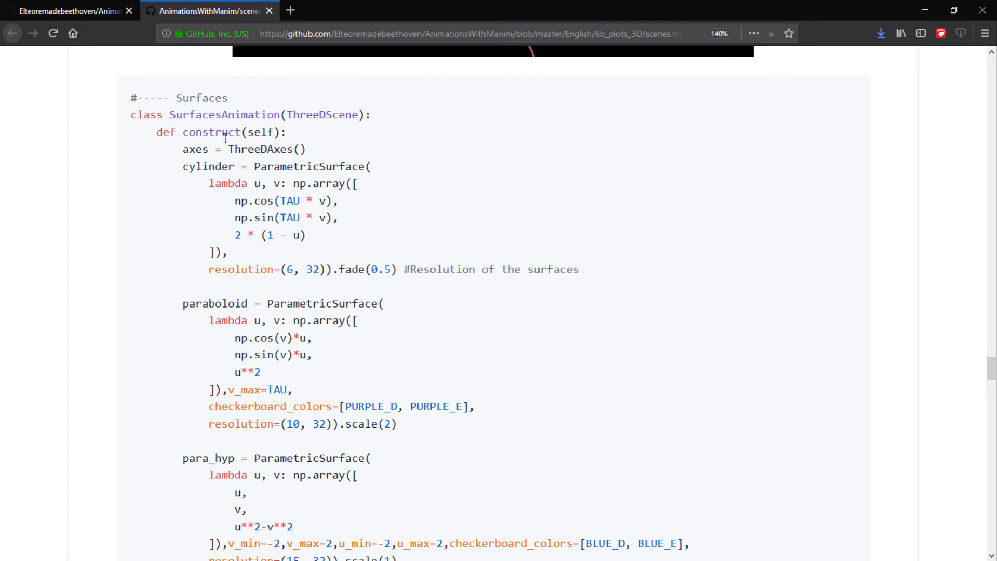
Point out the surfaces construct method and the cylinder's resolution=(6, 32) setting, then reach the hyperboloid animation
{"action": "double_click", "coordinate": [309, 166]}
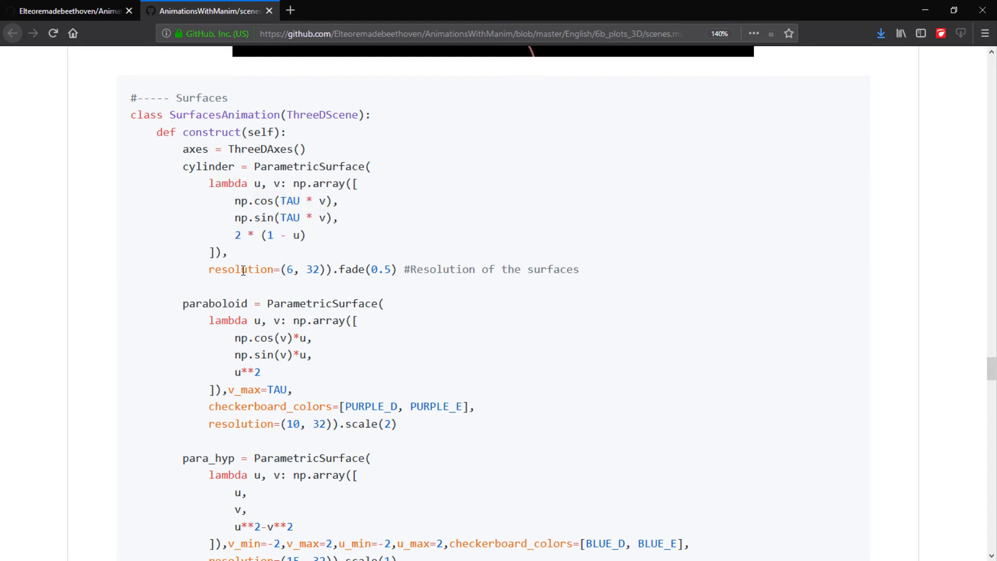
{"action": "double_click", "coordinate": [242, 269]}
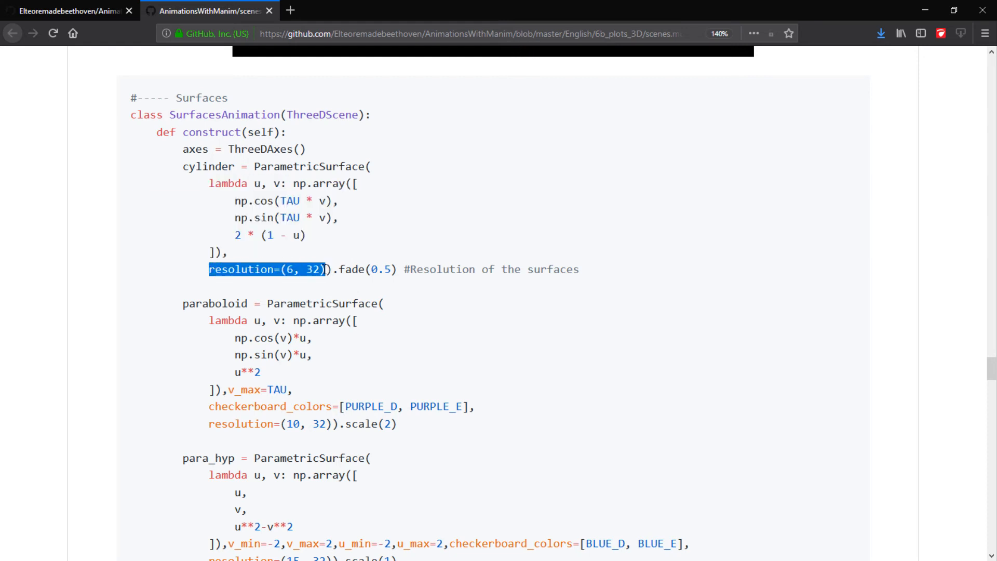
{"action": "left_click", "coordinate": [210, 410]}
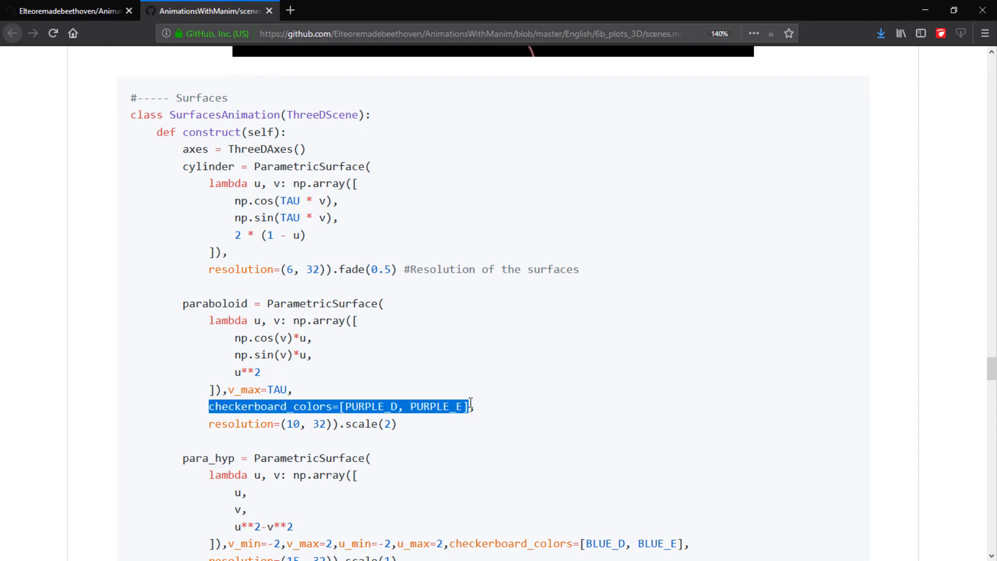
{"action": "scroll", "scroll_direction": "down", "scroll_amount": 3}
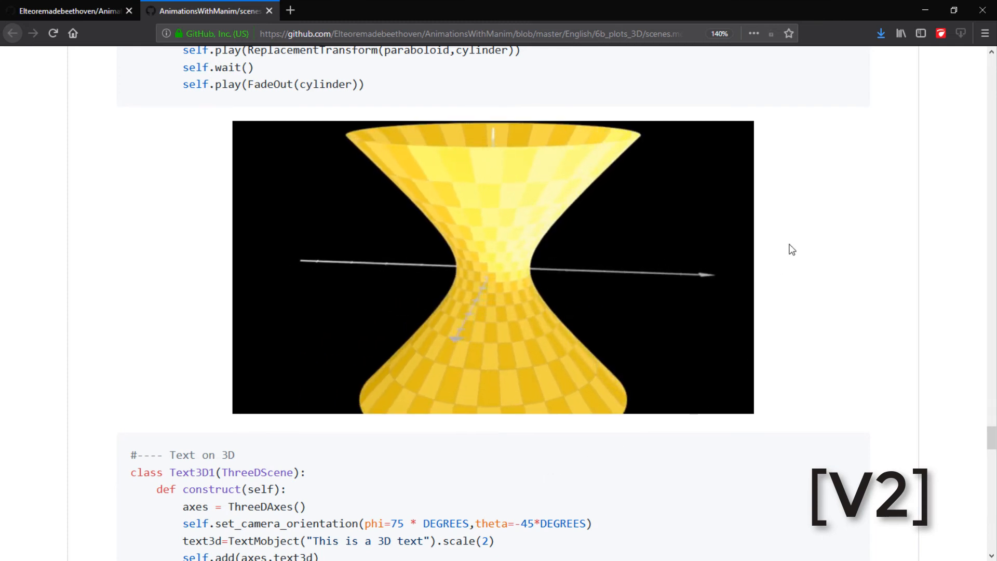
Scroll past the Text3D1 and Text3D2 rotated-text images to the add_fixed_in_frame_mobjects sphere example
{"action": "scroll", "scroll_direction": "down", "scroll_amount": 3}
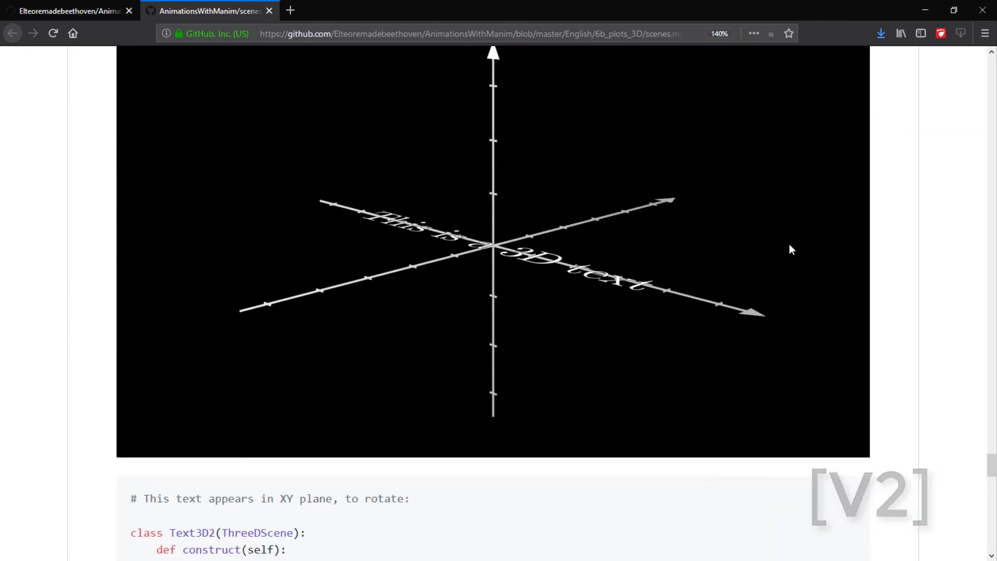
{"action": "scroll", "scroll_direction": "down", "scroll_amount": 3}
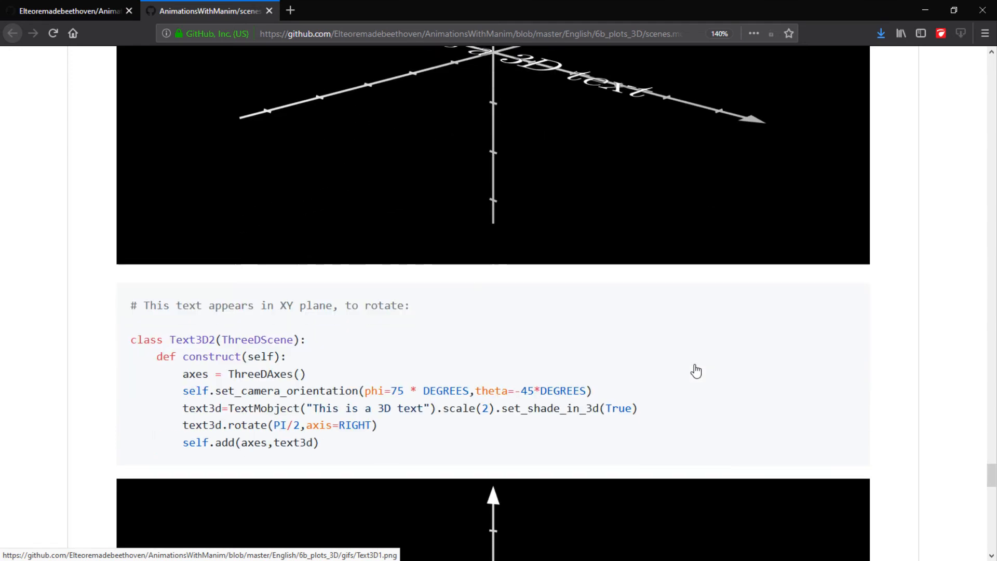
{"action": "scroll", "scroll_direction": "down", "scroll_amount": 3}
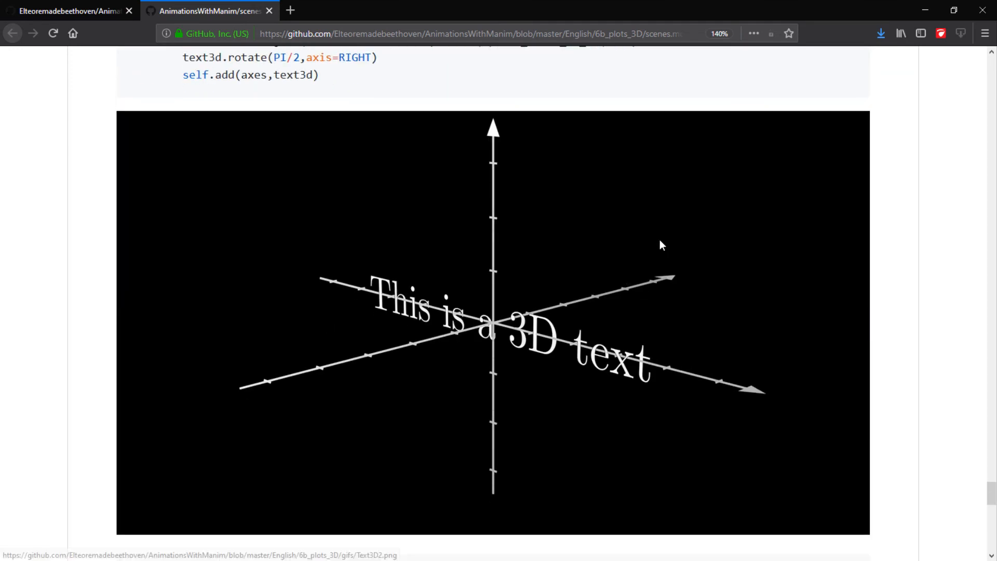
{"action": "scroll", "scroll_direction": "down", "scroll_amount": 3}
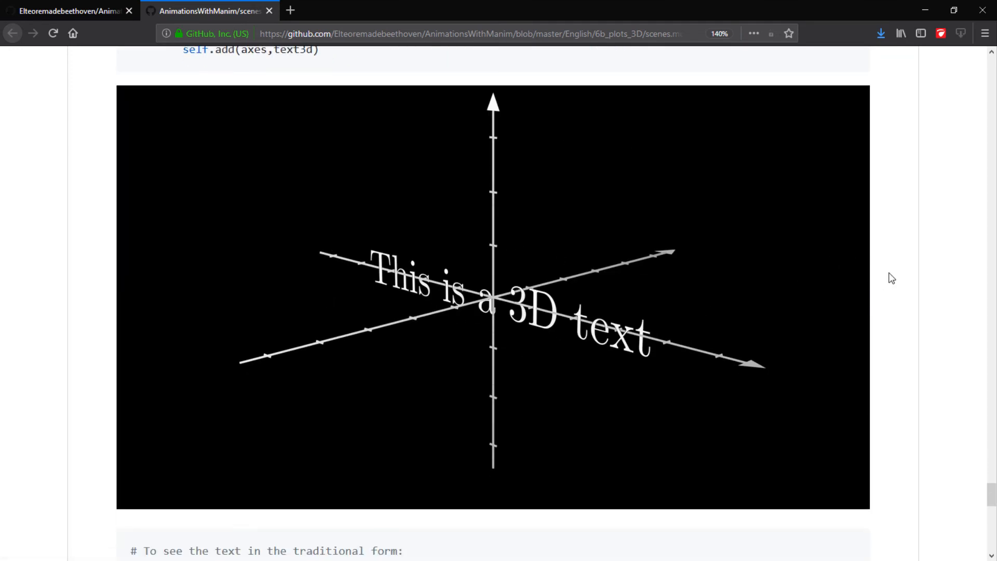
{"action": "scroll", "scroll_direction": "up", "scroll_amount": 3}
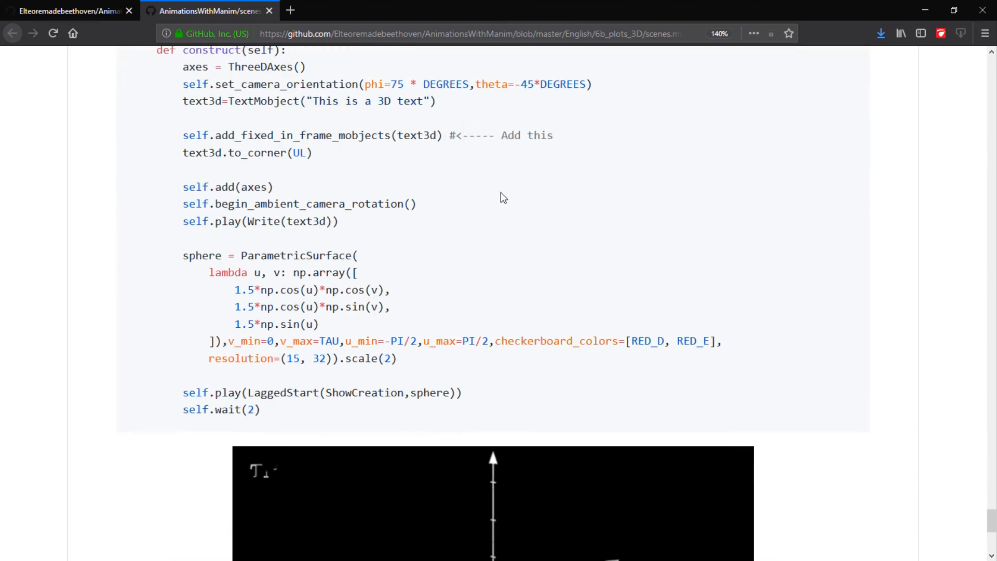
{"action": "scroll", "scroll_direction": "down", "scroll_amount": 3}
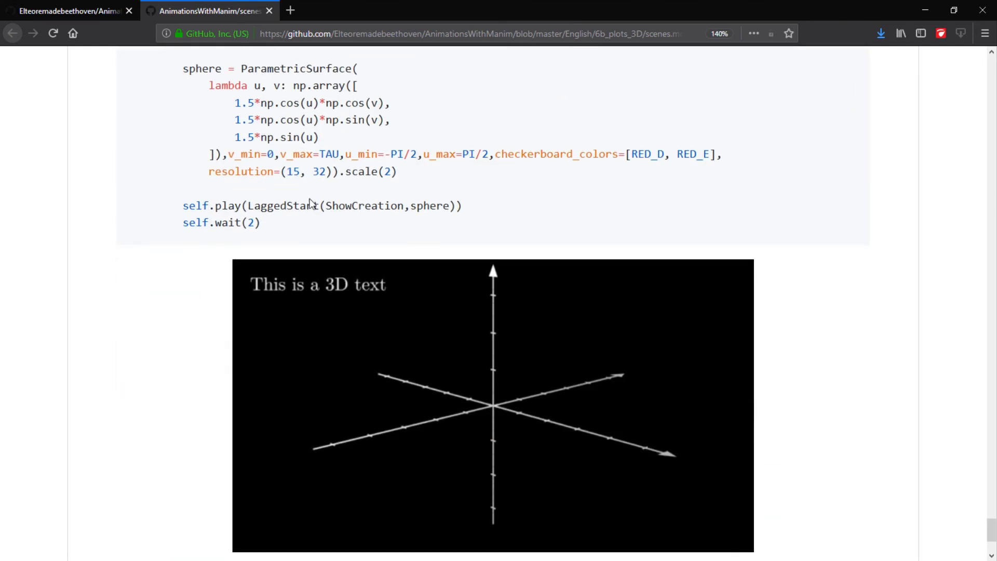
{"action": "scroll", "scroll_direction": "down", "scroll_amount": 3}
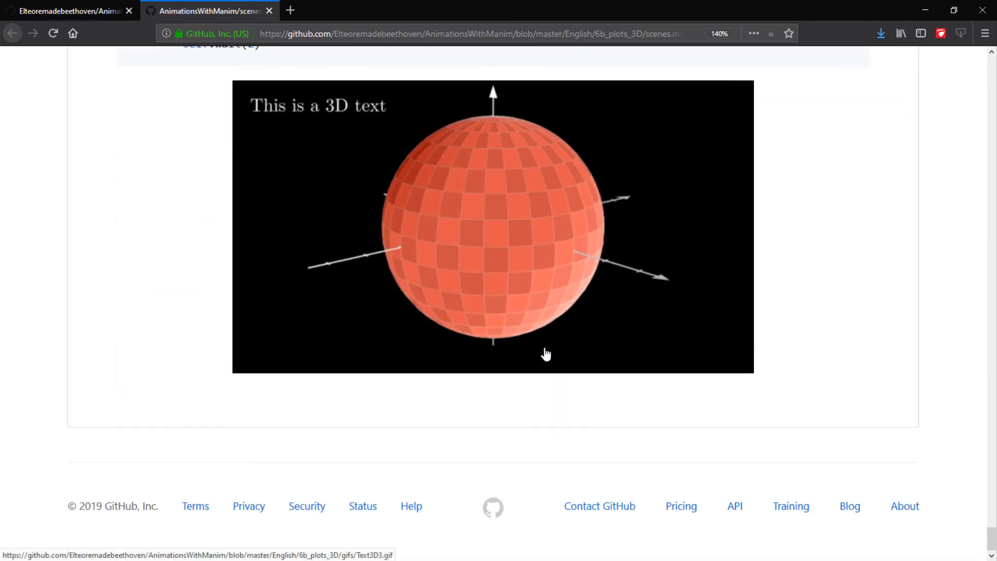
{"action": "scroll", "scroll_direction": "up", "scroll_amount": 3}
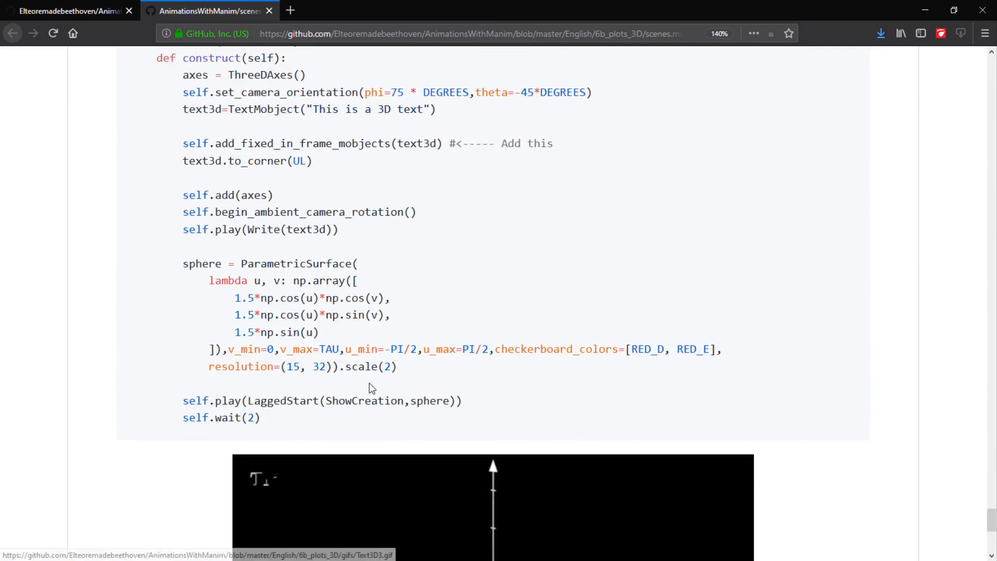
{"action": "scroll", "scroll_direction": "down", "scroll_amount": 3}
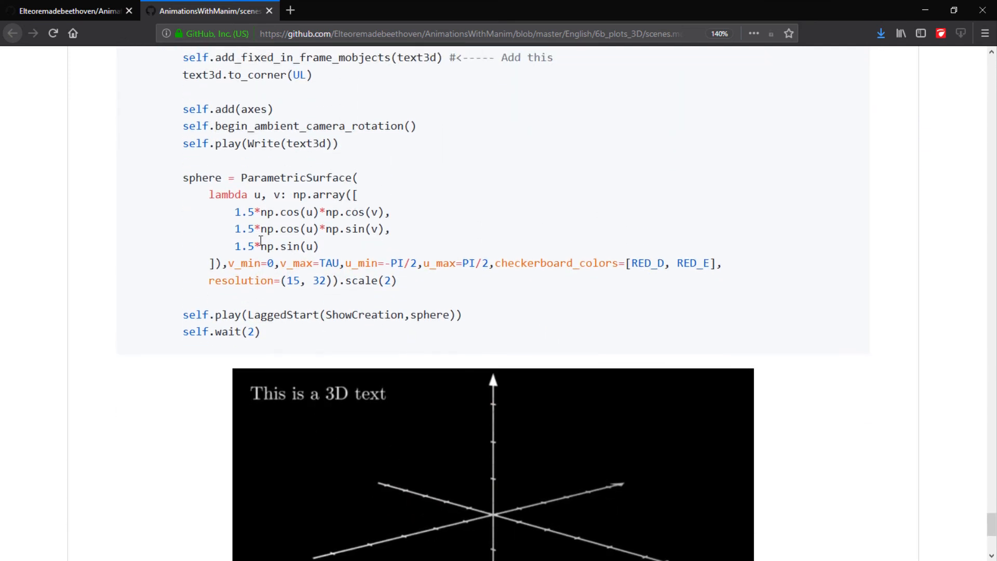
{"action": "scroll", "scroll_direction": "up", "scroll_amount": 3}
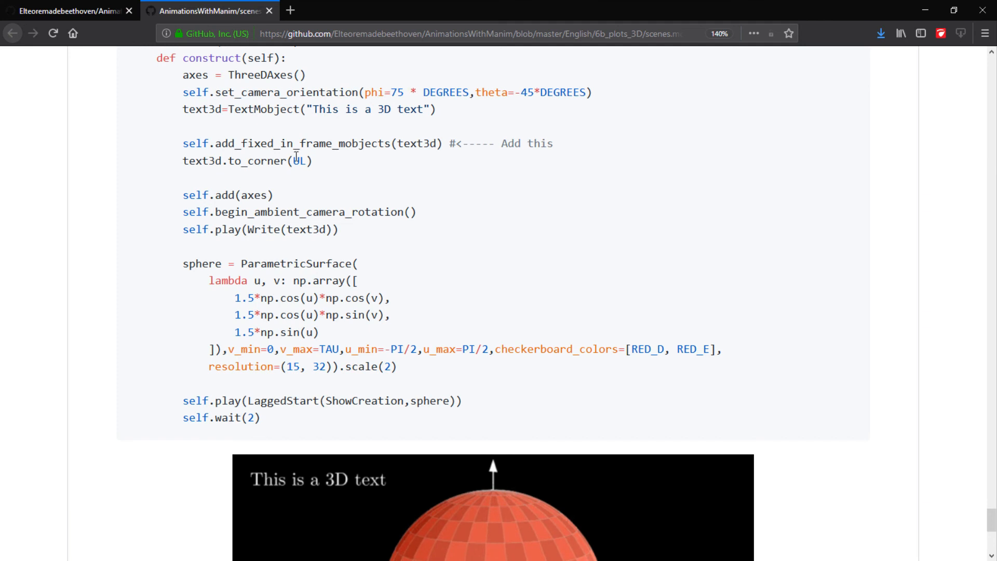
{"action": "double_click", "coordinate": [230, 144]}
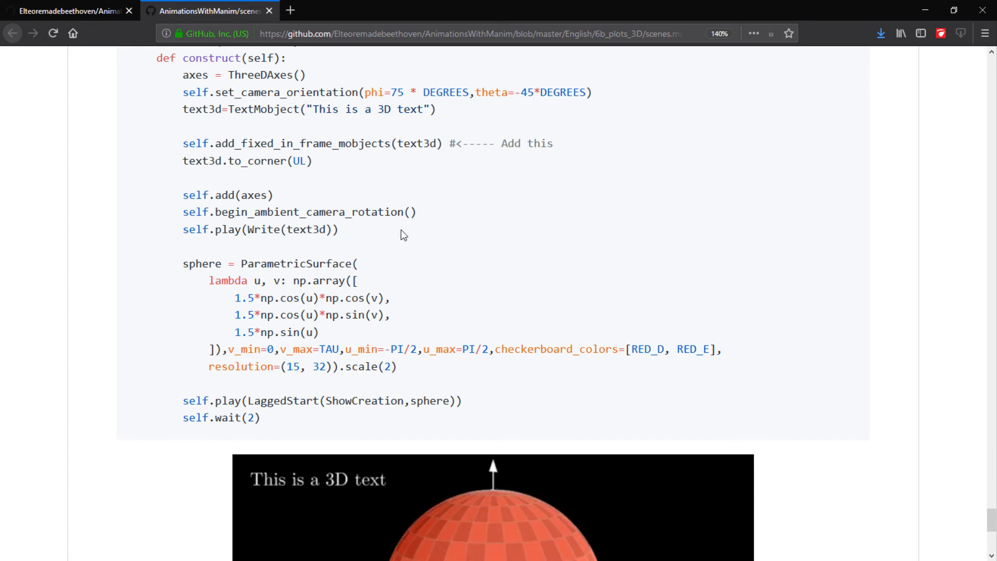
{"action": "scroll", "scroll_direction": "down", "scroll_amount": 3}
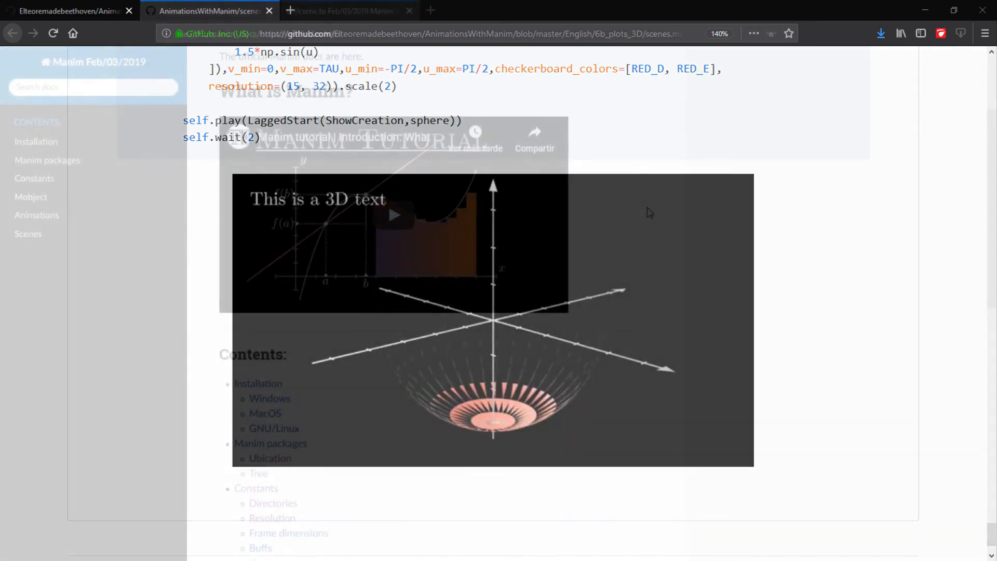
Switch to the local Manim Feb/03/2019 docs index and browse its Mobject, Animations and Scenes topic lists
{"action": "left_click", "coordinate": [347, 10]}
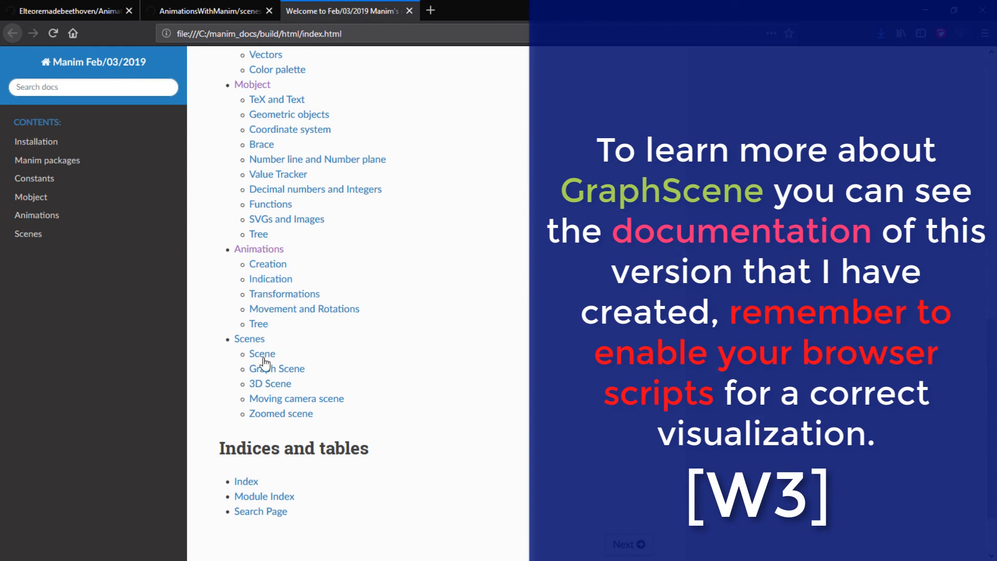
{"action": "mouse_move", "coordinate": [296, 398]}
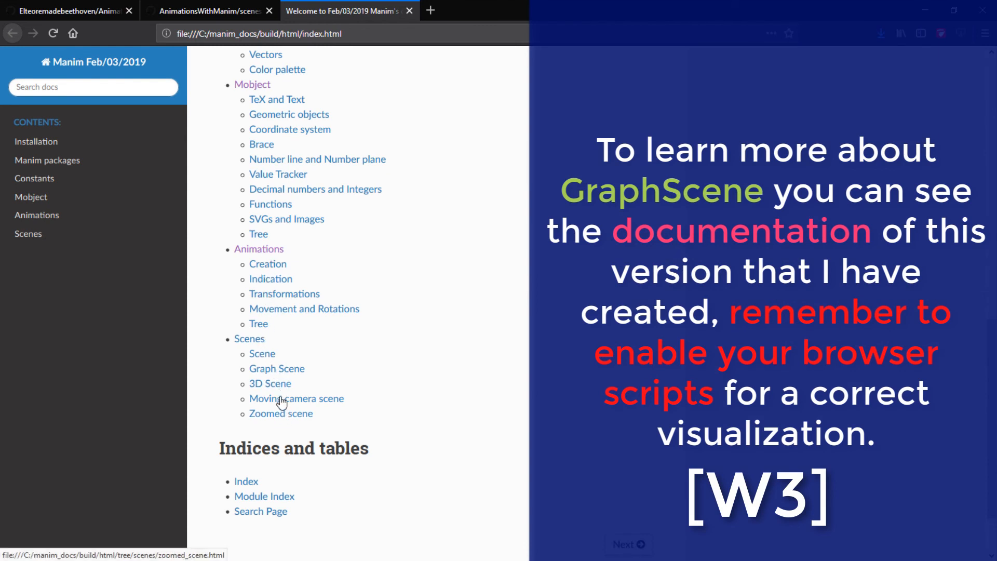
{"action": "mouse_move", "coordinate": [288, 394]}
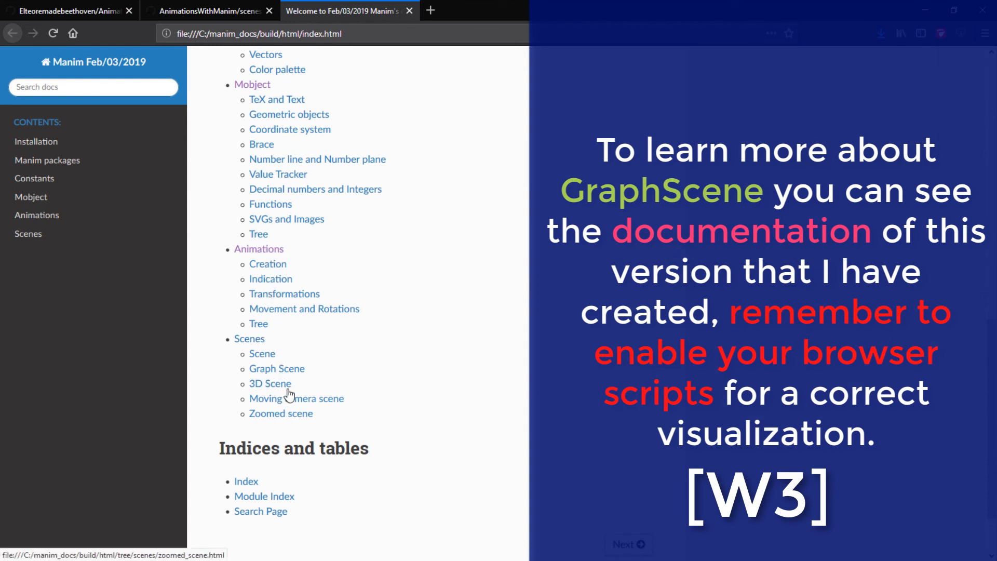
{"action": "scroll", "scroll_direction": "up", "scroll_amount": 3}
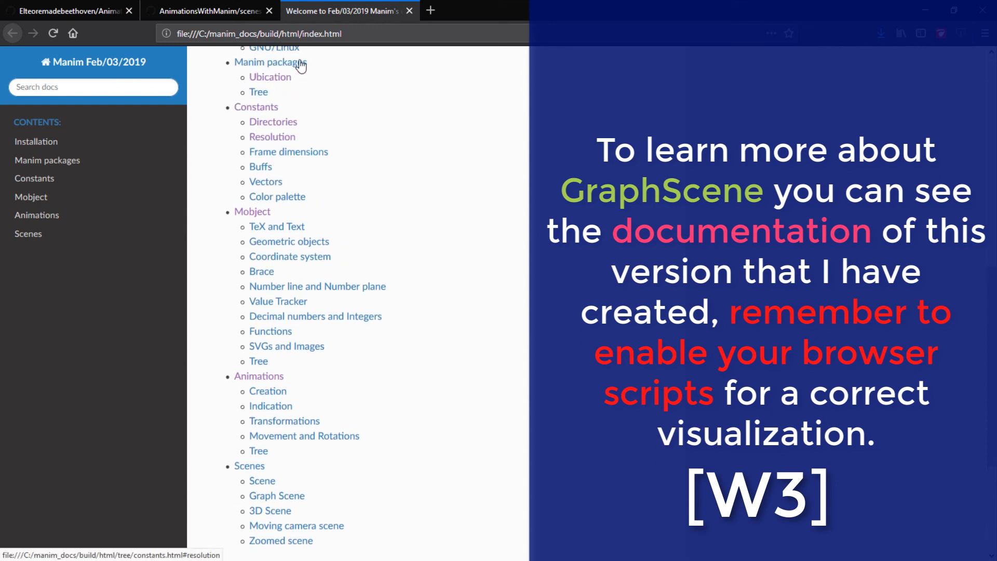
{"action": "mouse_move", "coordinate": [381, 234]}
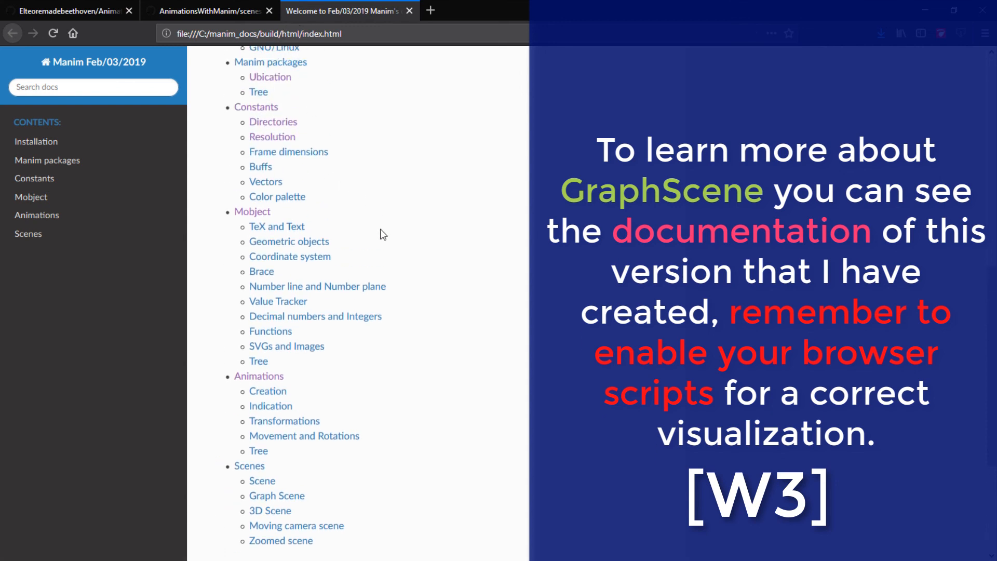
{"action": "scroll", "scroll_direction": "down", "scroll_amount": 3}
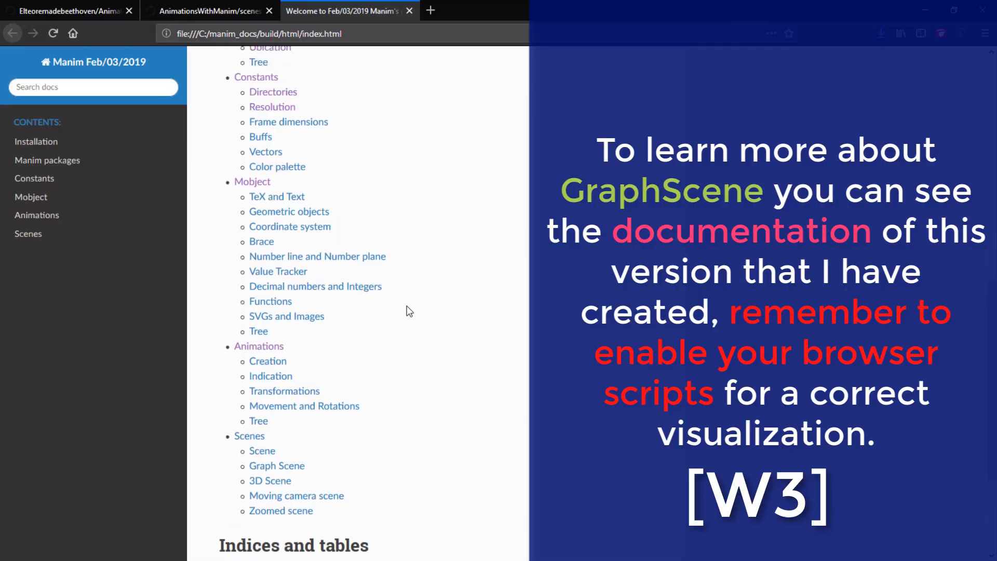